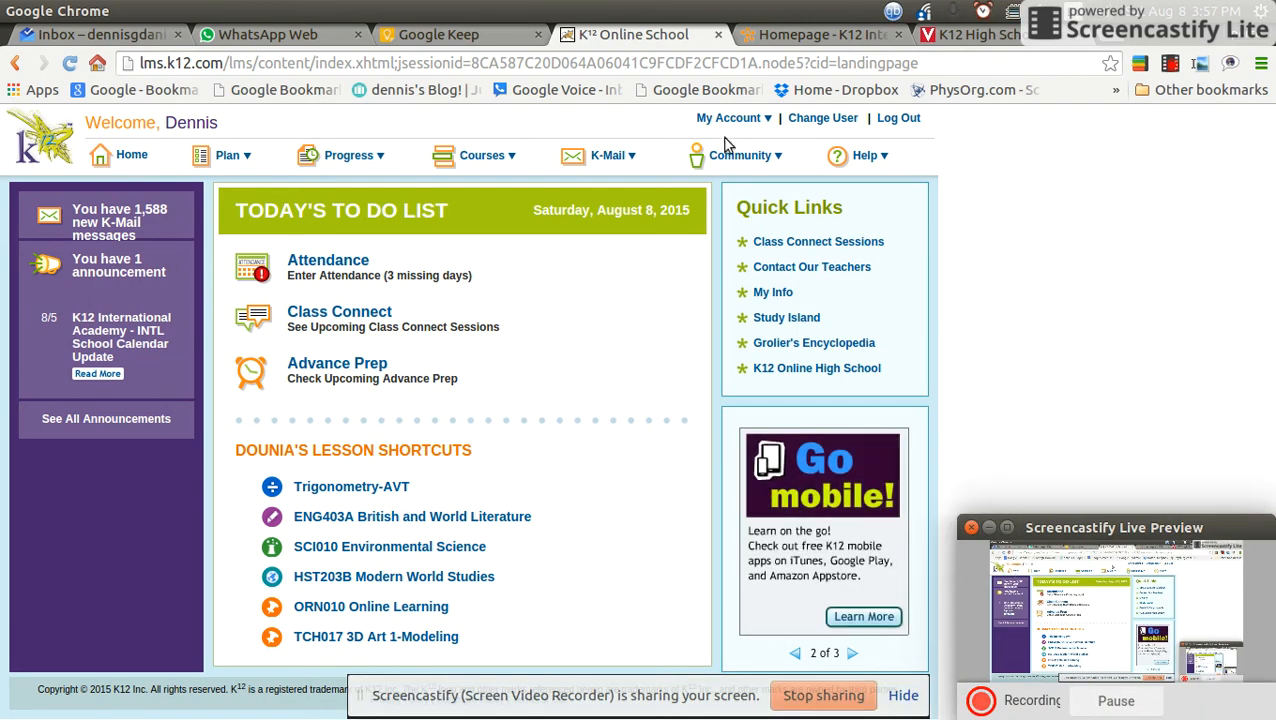
mouse_move(254, 130)
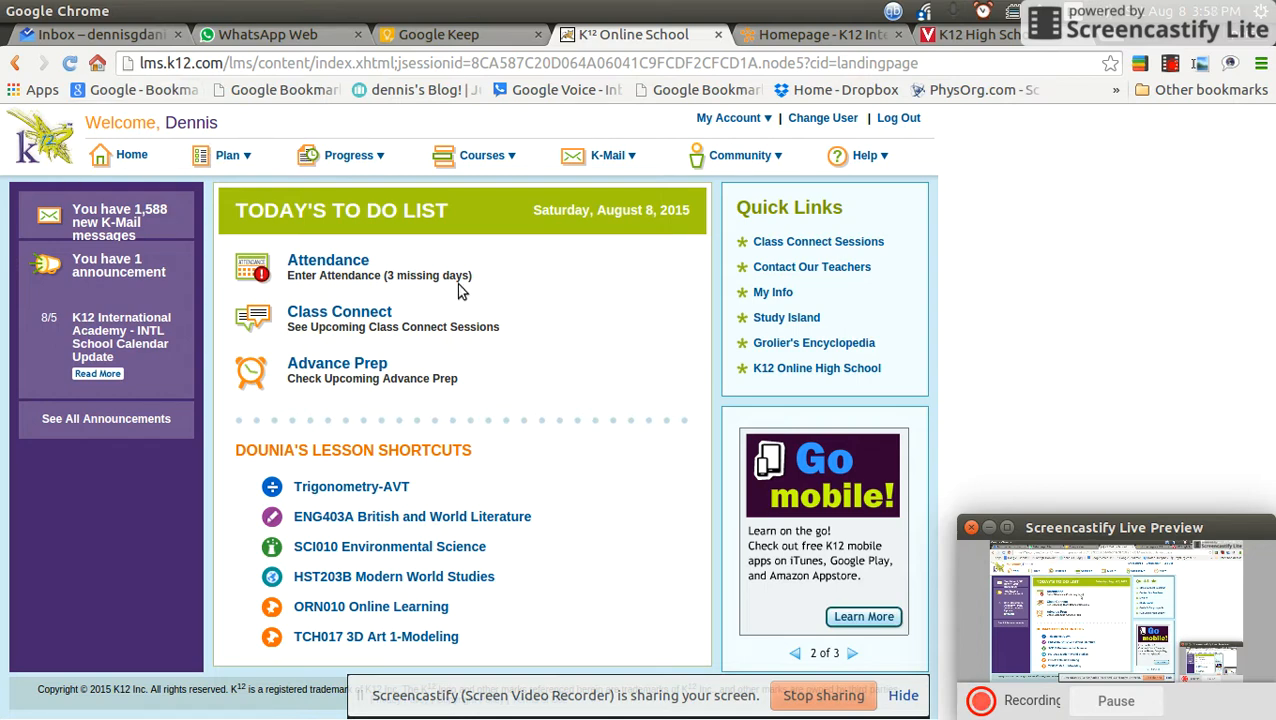
mouse_move(592, 282)
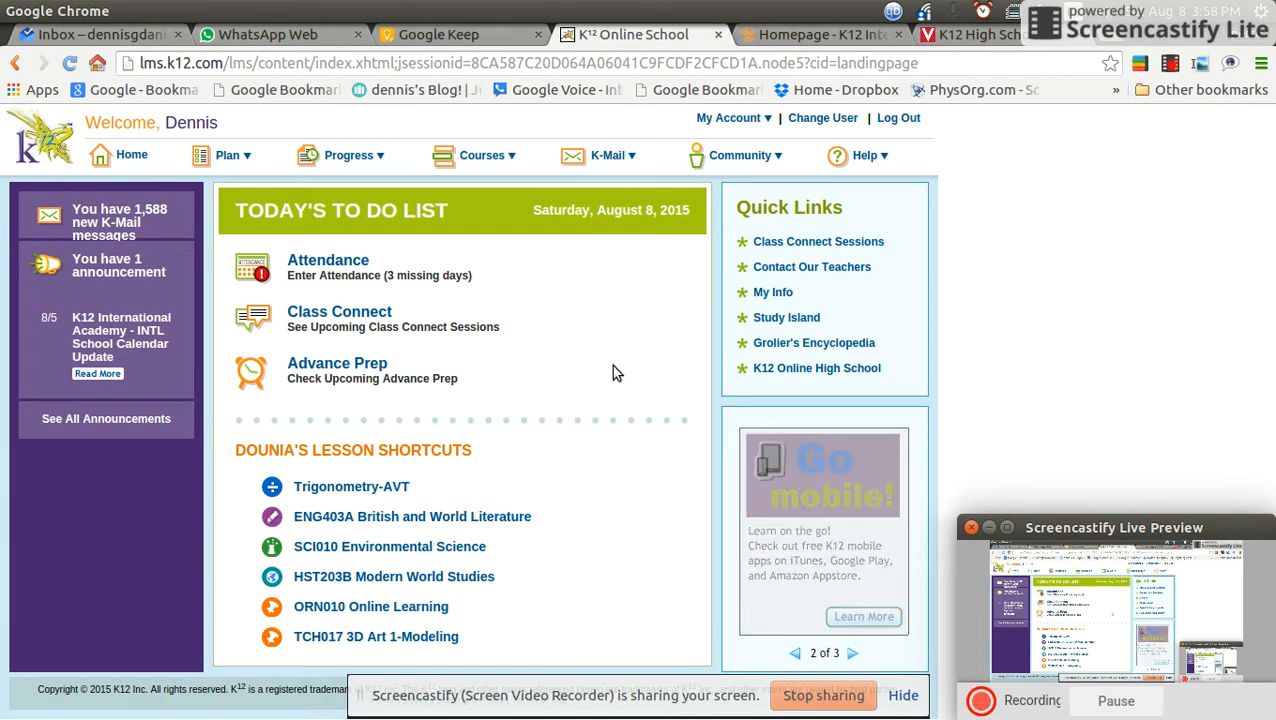
- Show the K12 homepage and look over the My Students course table and My Plan events
left_click(852, 652)
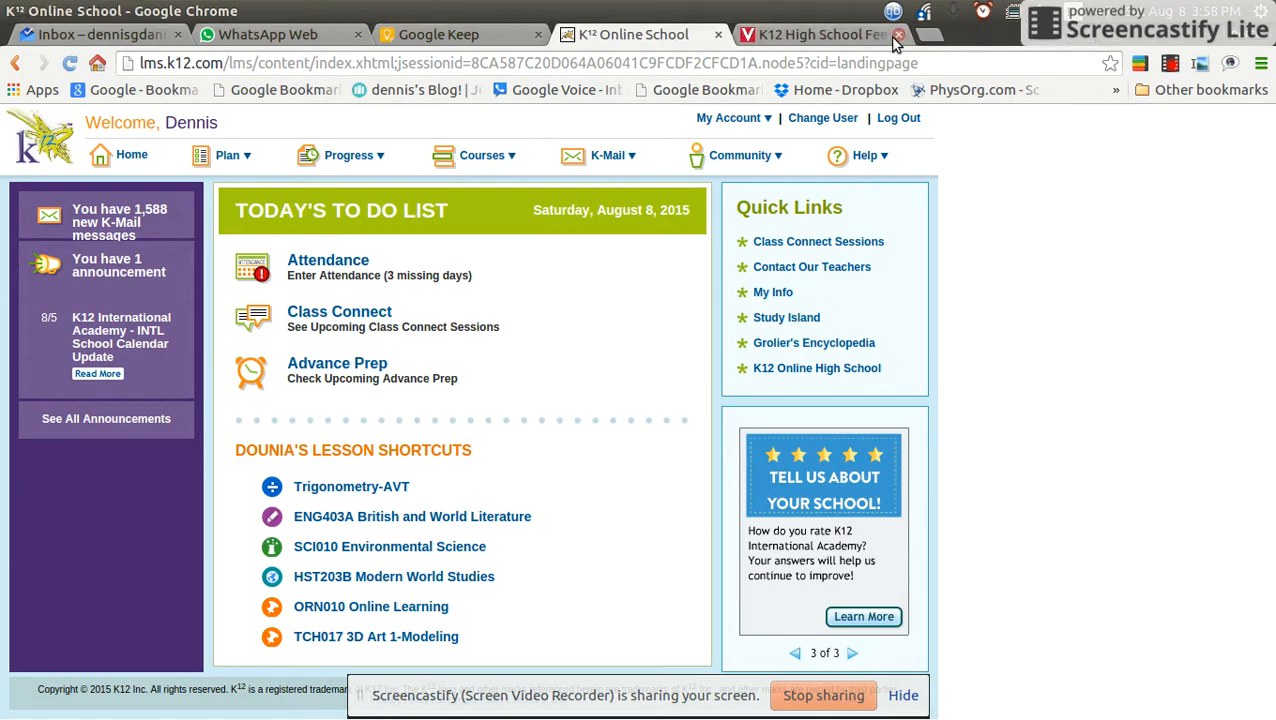
mouse_move(360, 496)
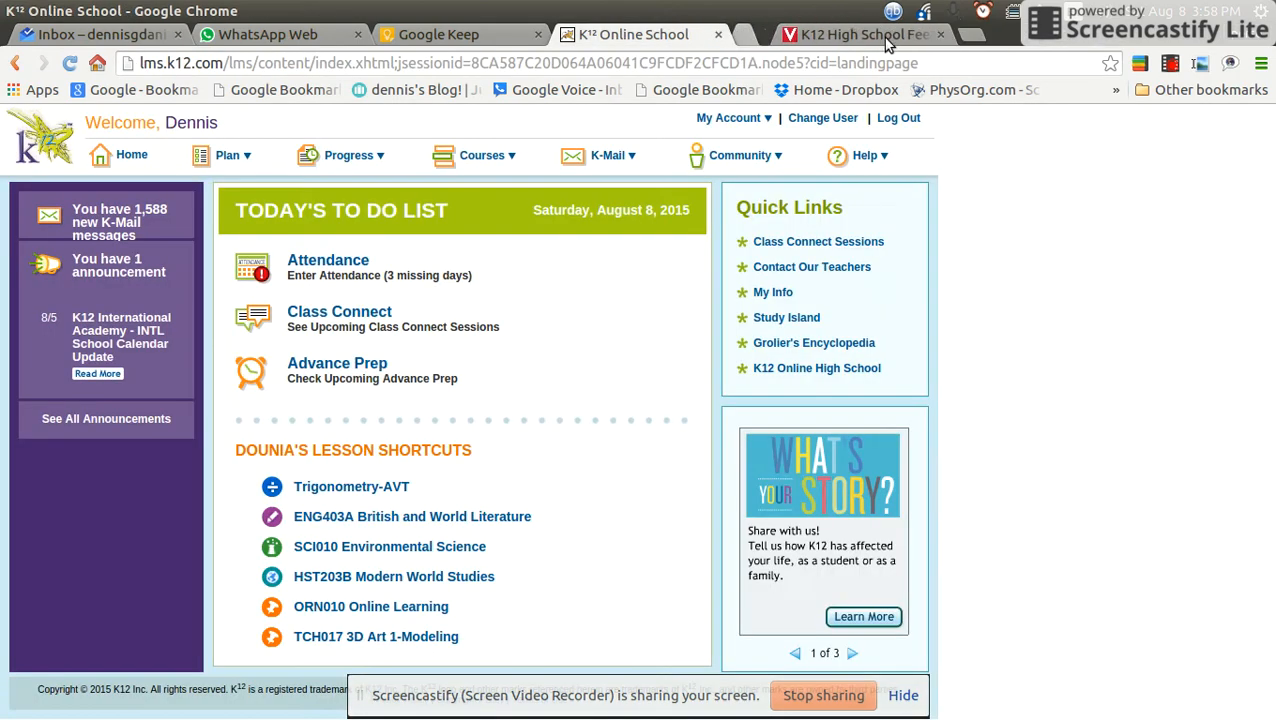
mouse_move(352, 494)
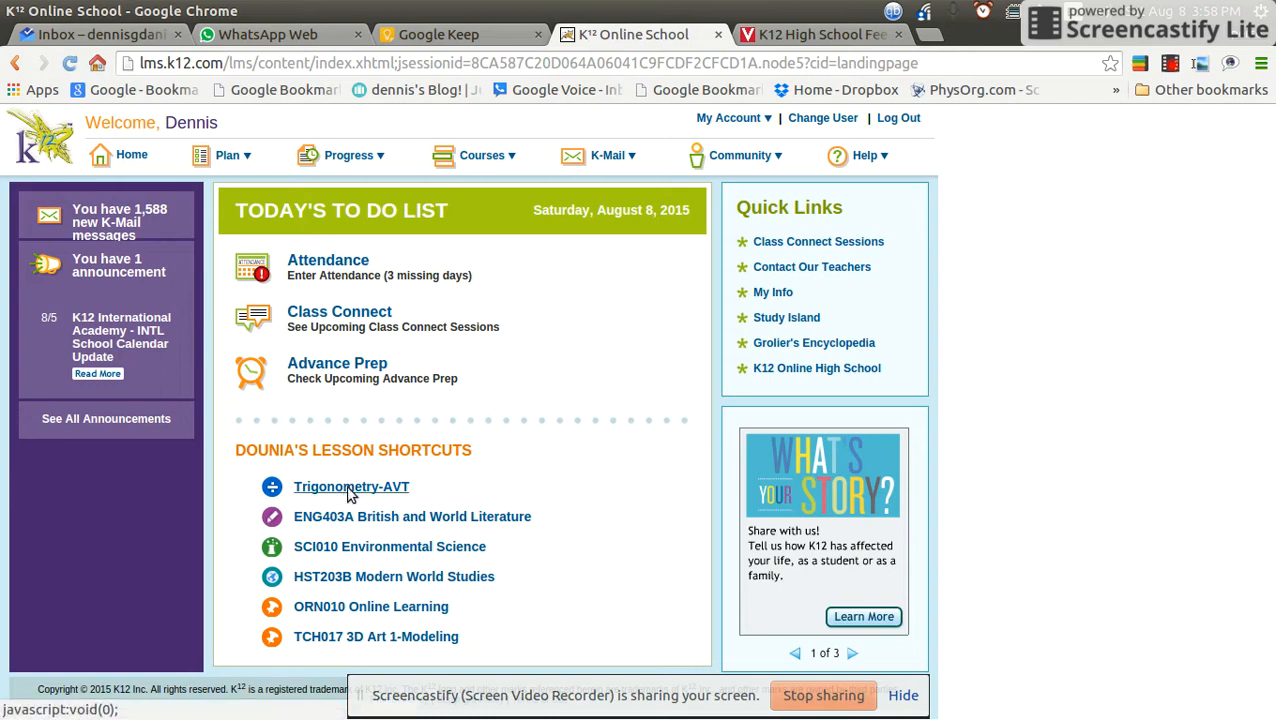
left_click(352, 488)
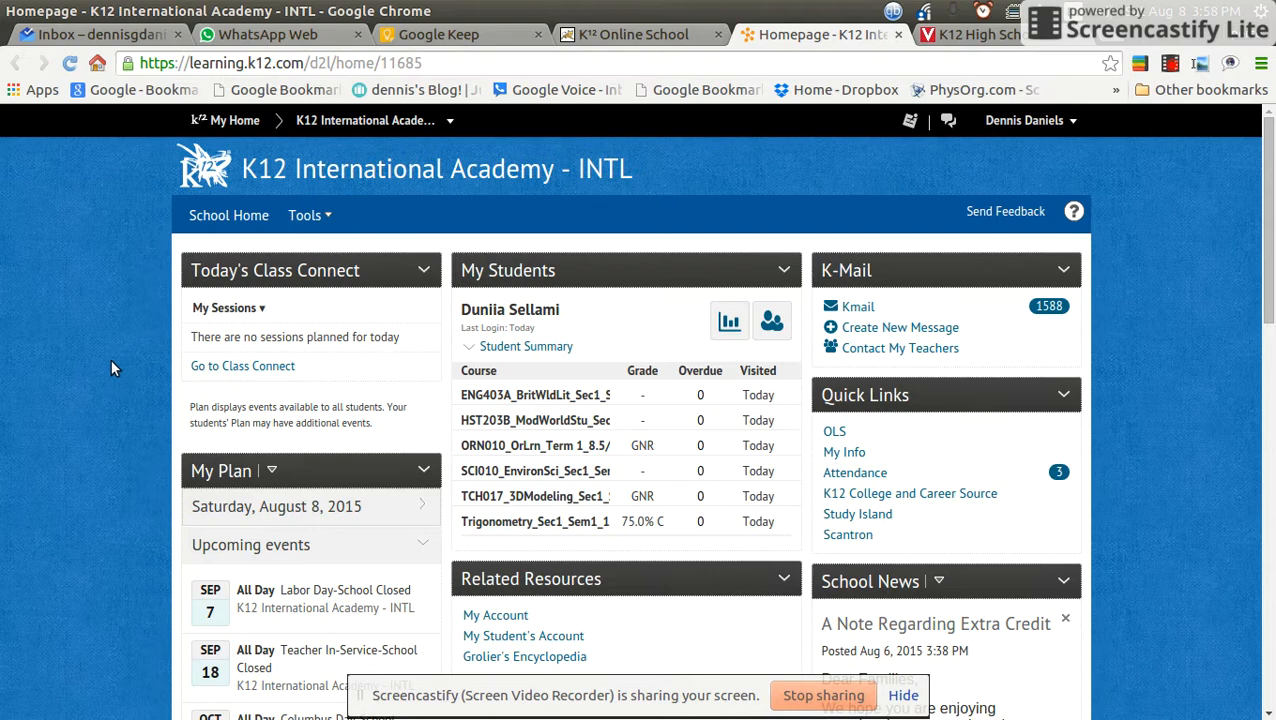
mouse_move(622, 502)
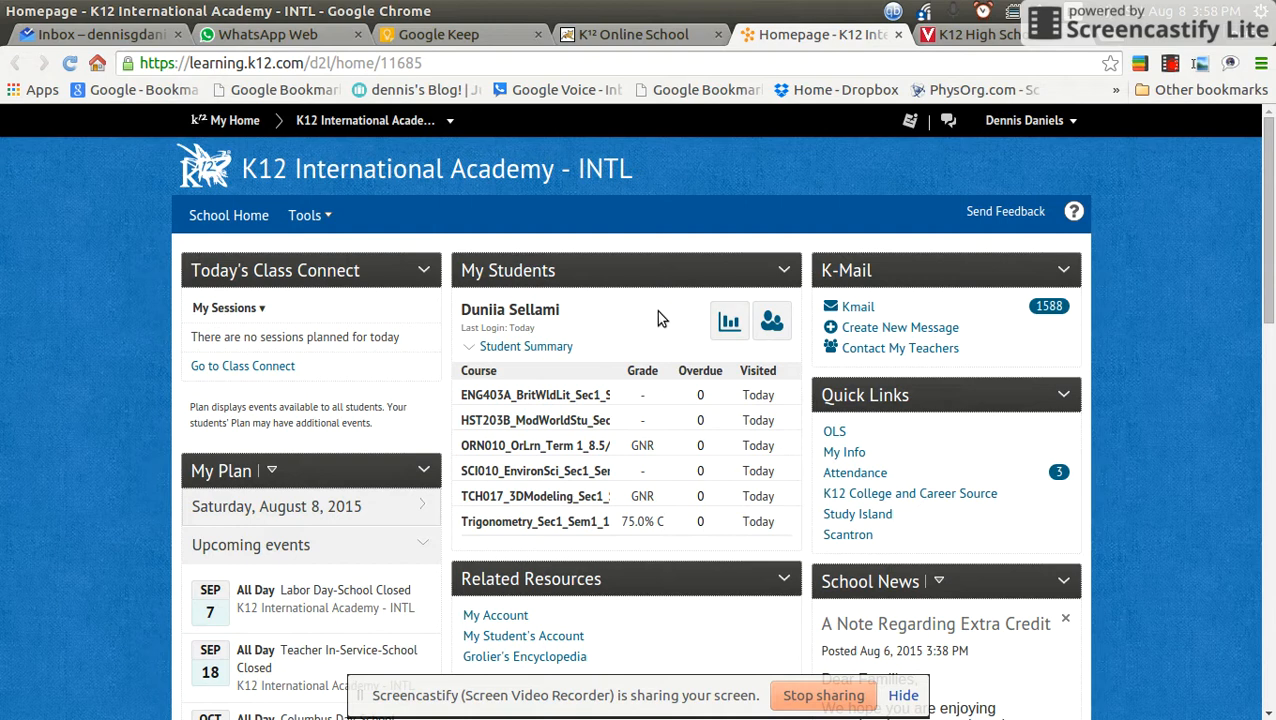
mouse_move(648, 344)
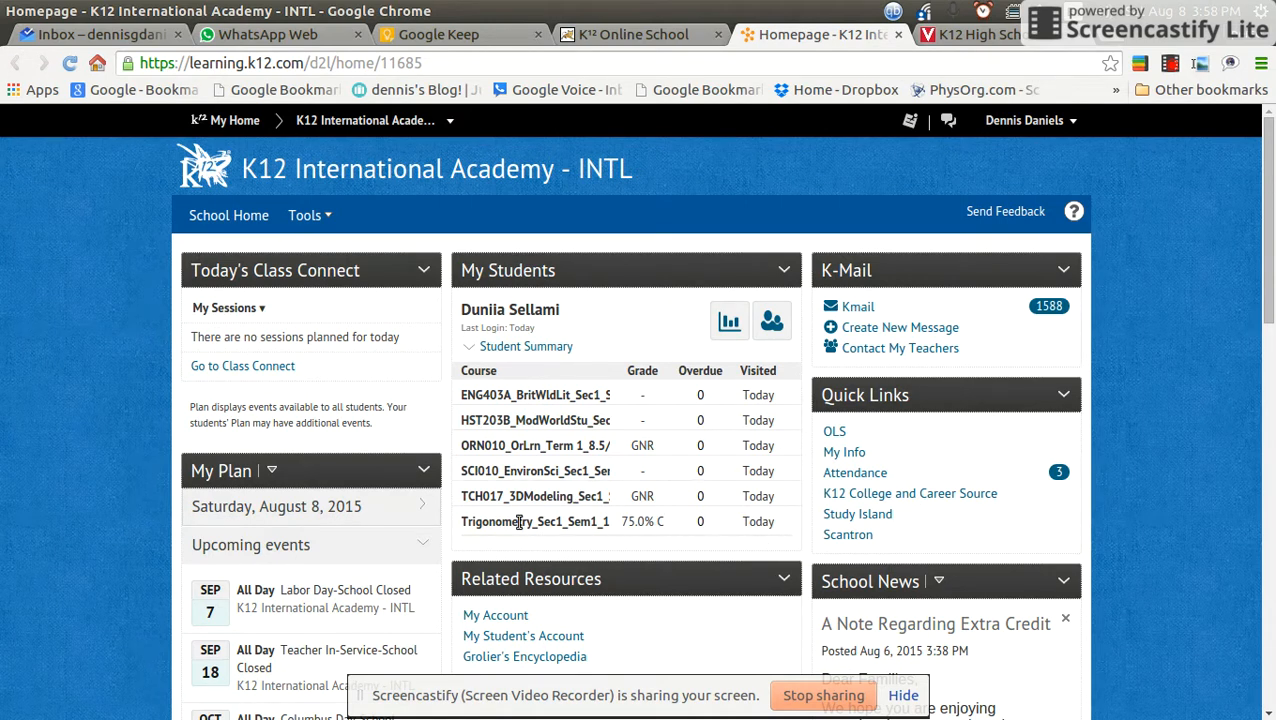
mouse_move(520, 520)
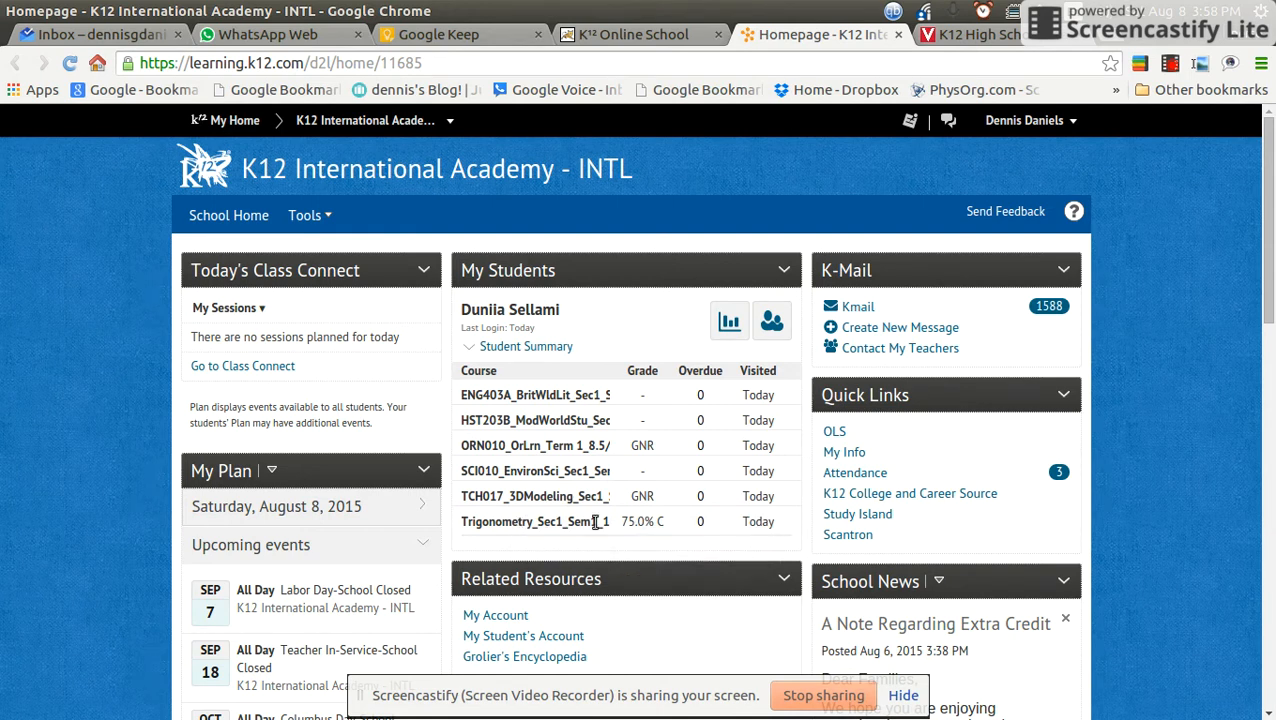
mouse_move(614, 524)
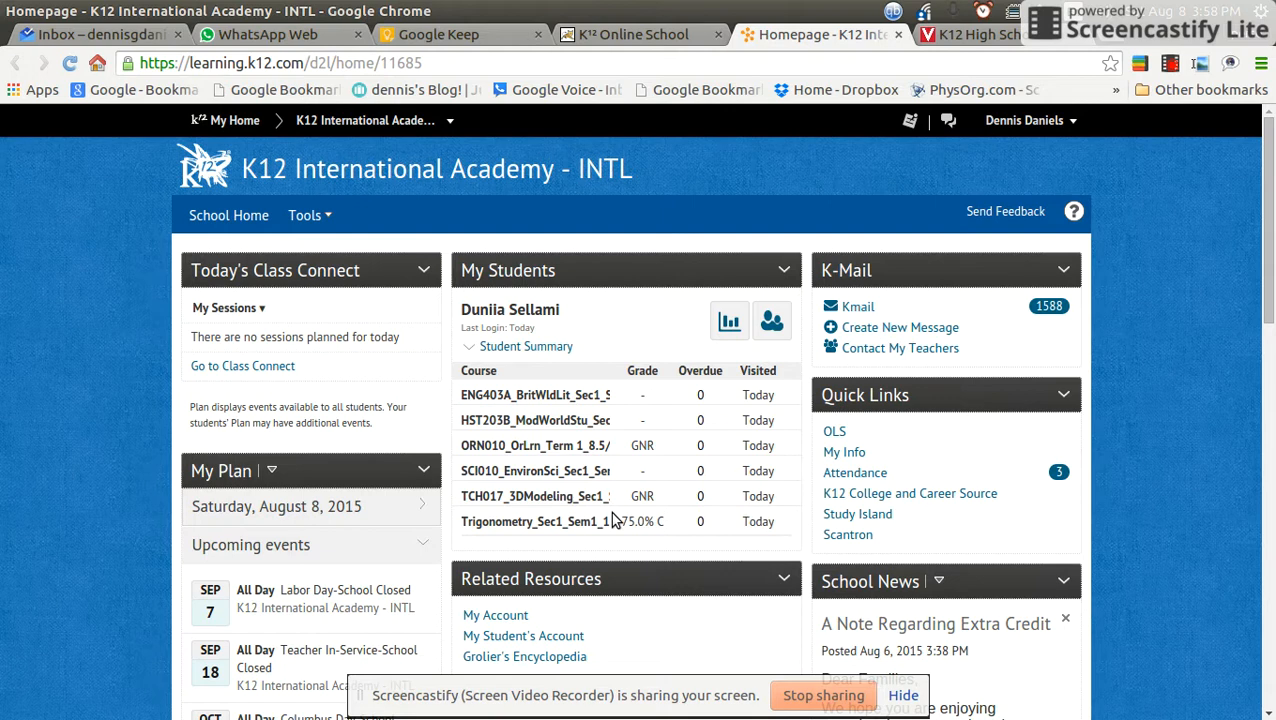
mouse_move(728, 320)
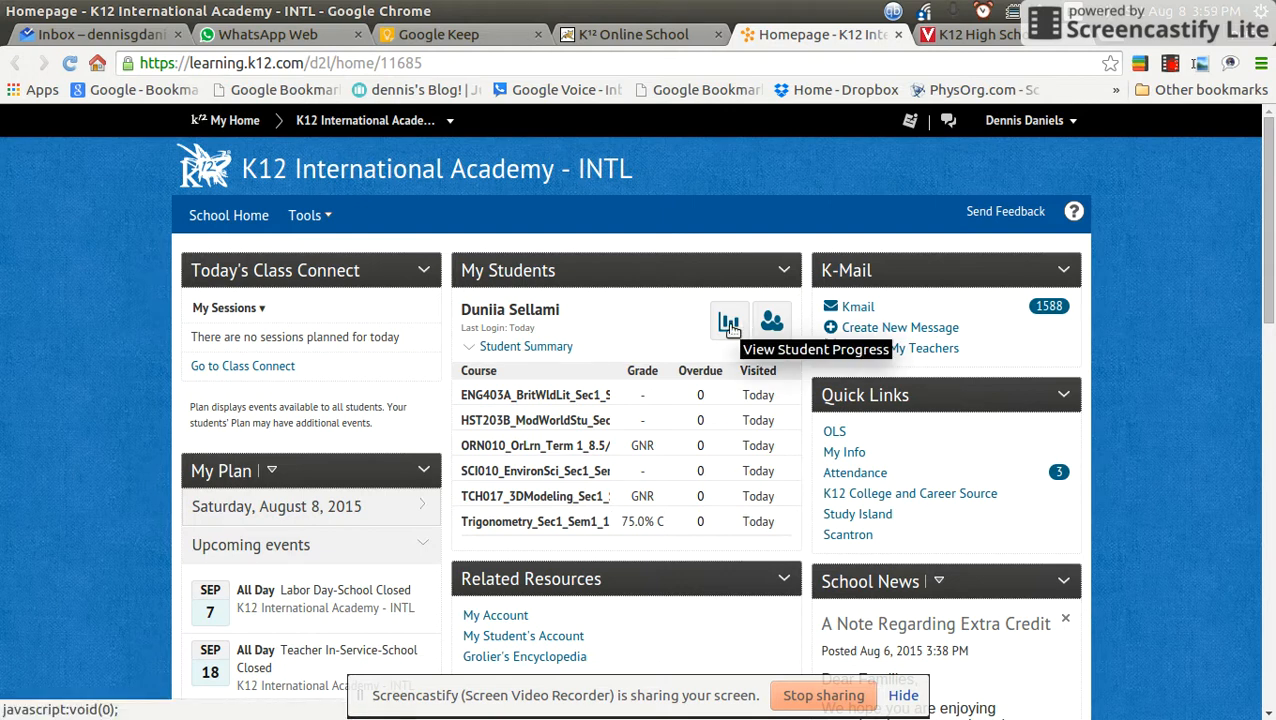
scroll("down", 3)
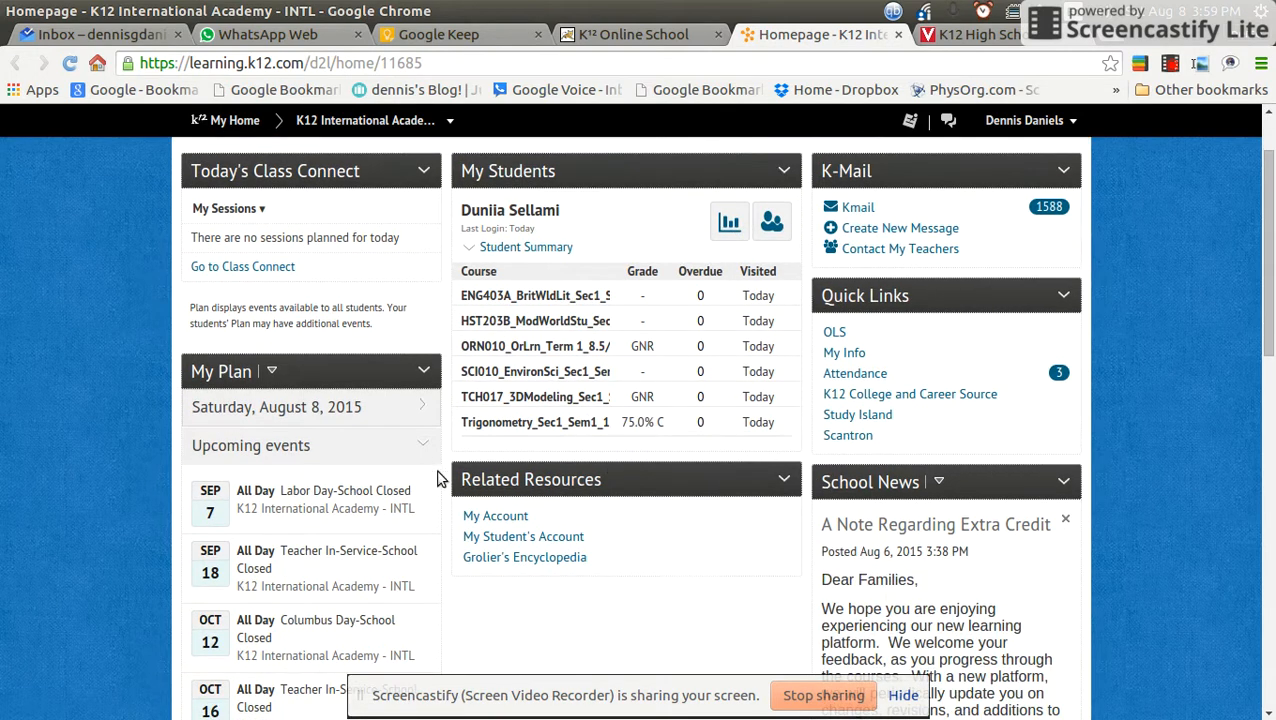
mouse_move(304, 540)
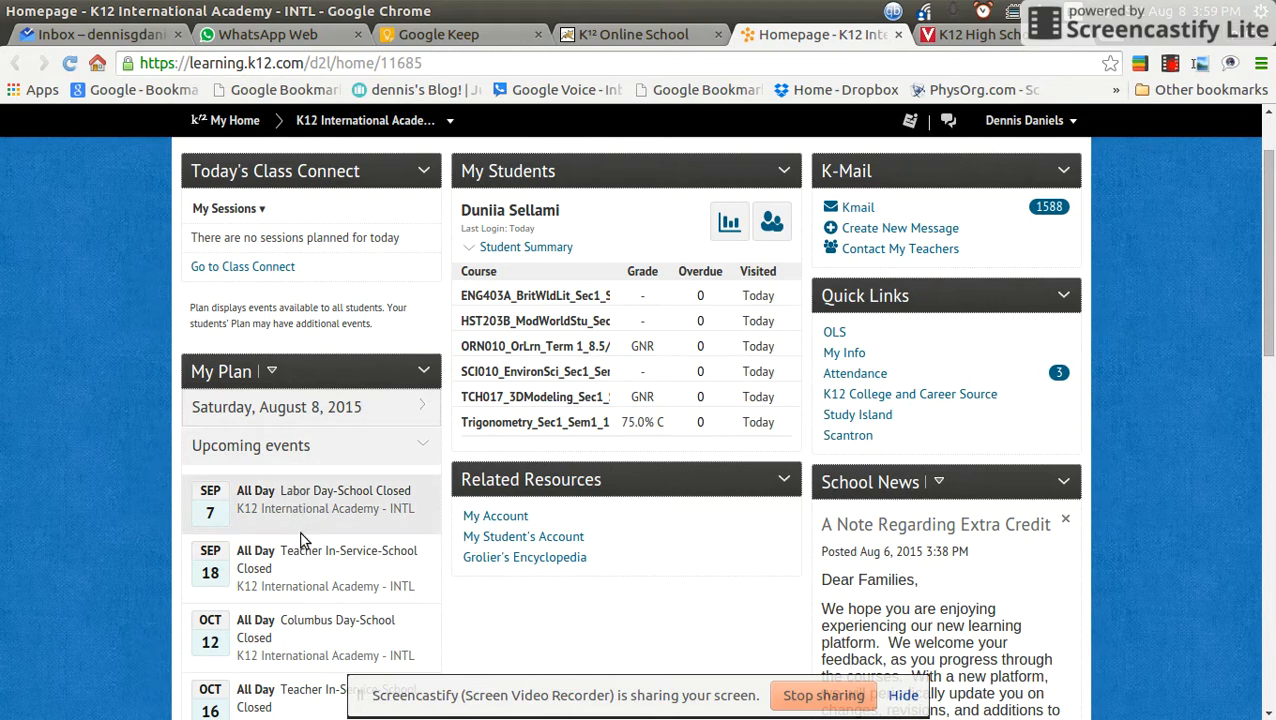
scroll("down", 3)
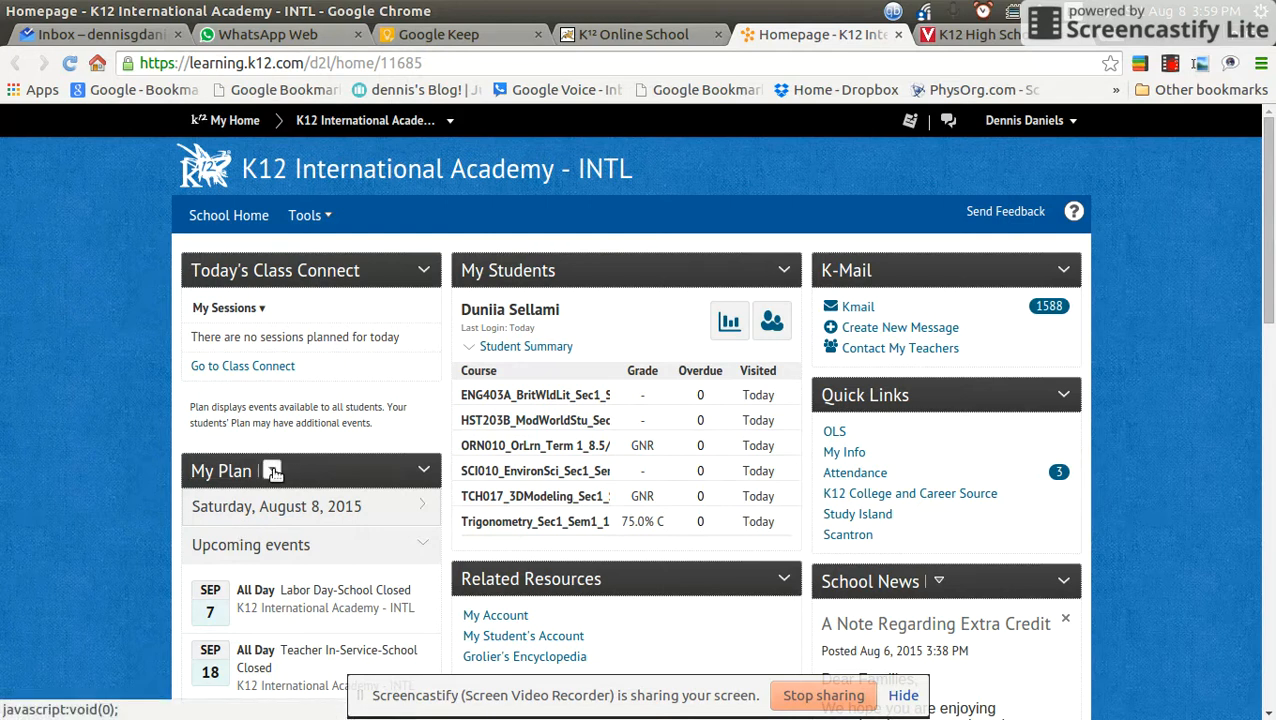
- Scroll the homepage and collapse then re-expand the student's course summary list
left_click(272, 470)
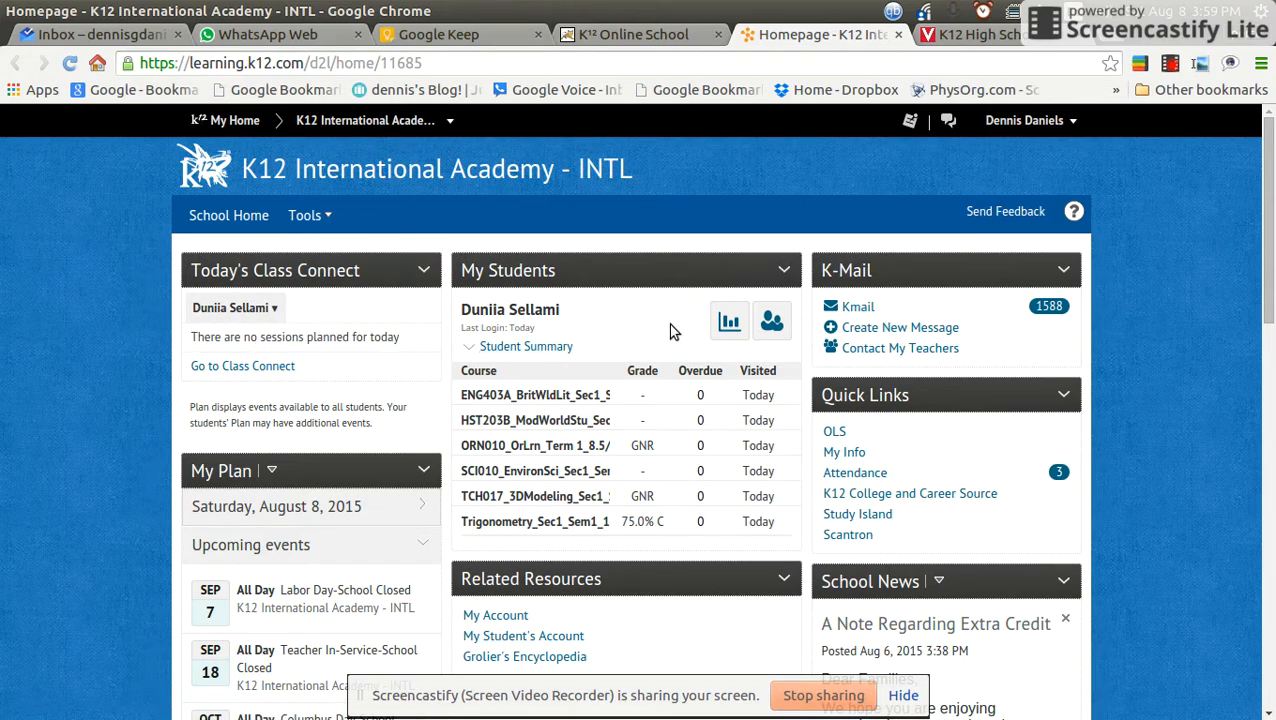
scroll("down", 3)
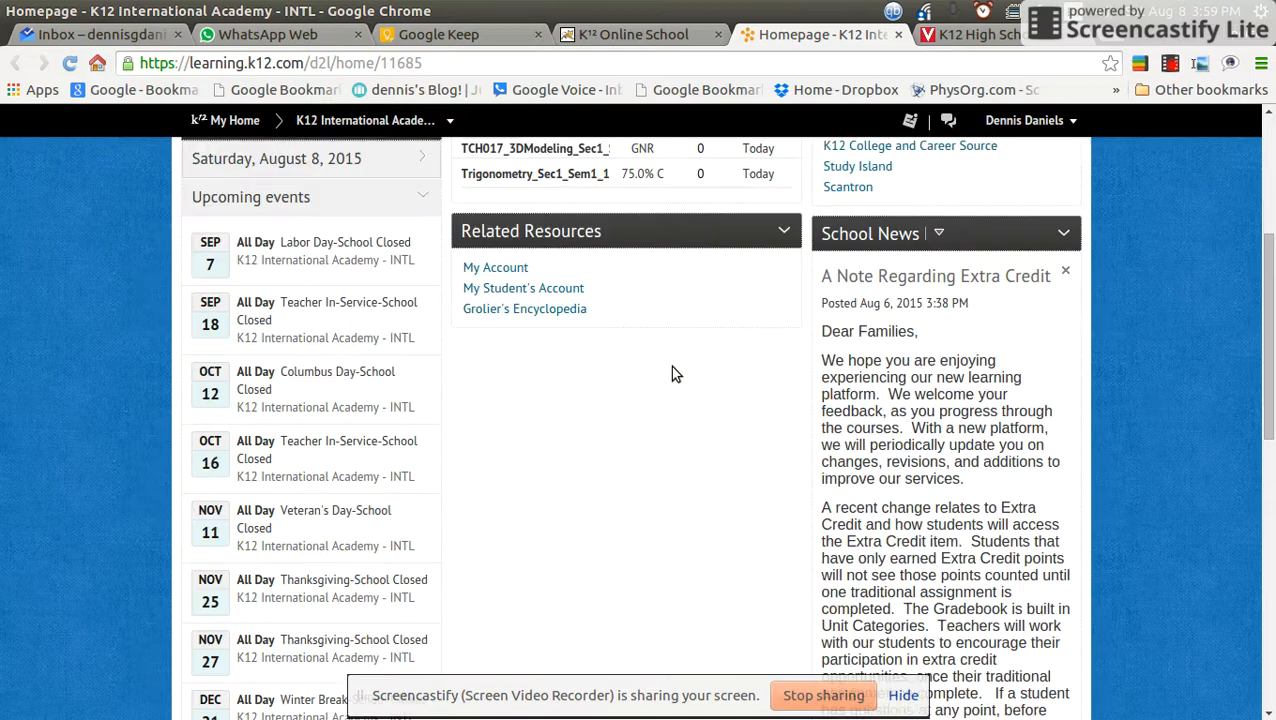
scroll("down", 3)
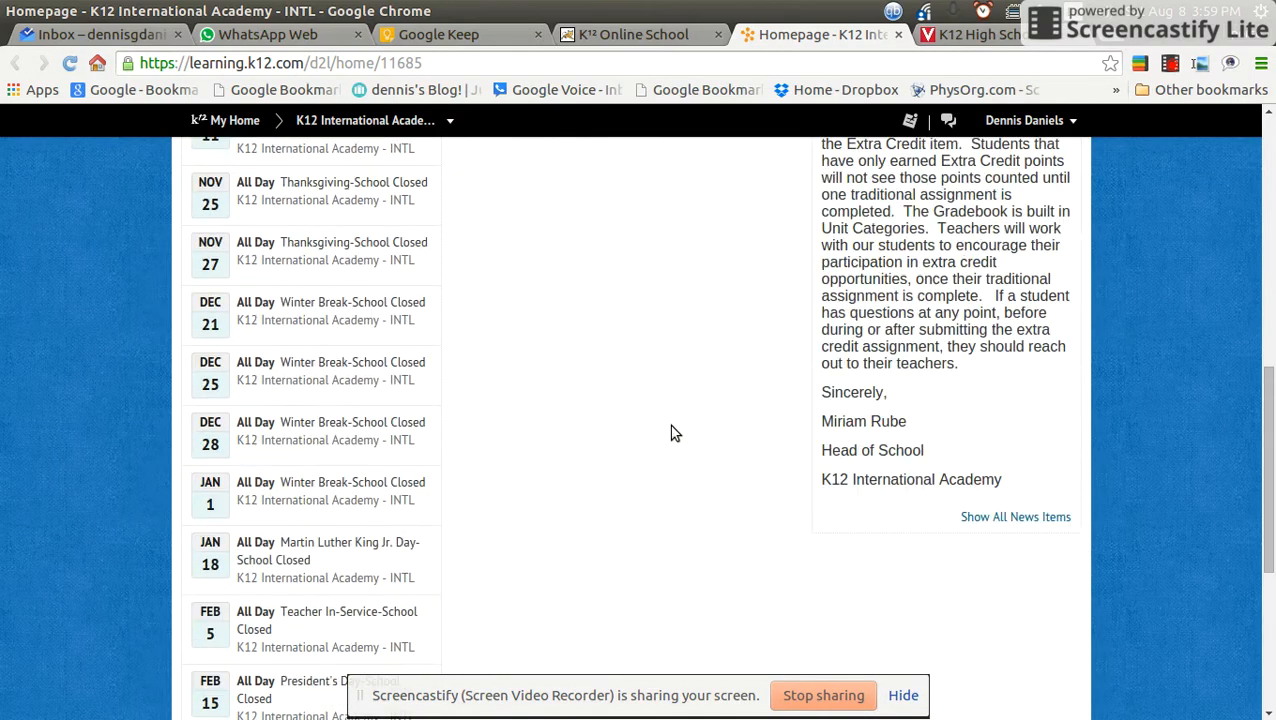
scroll("up", 3)
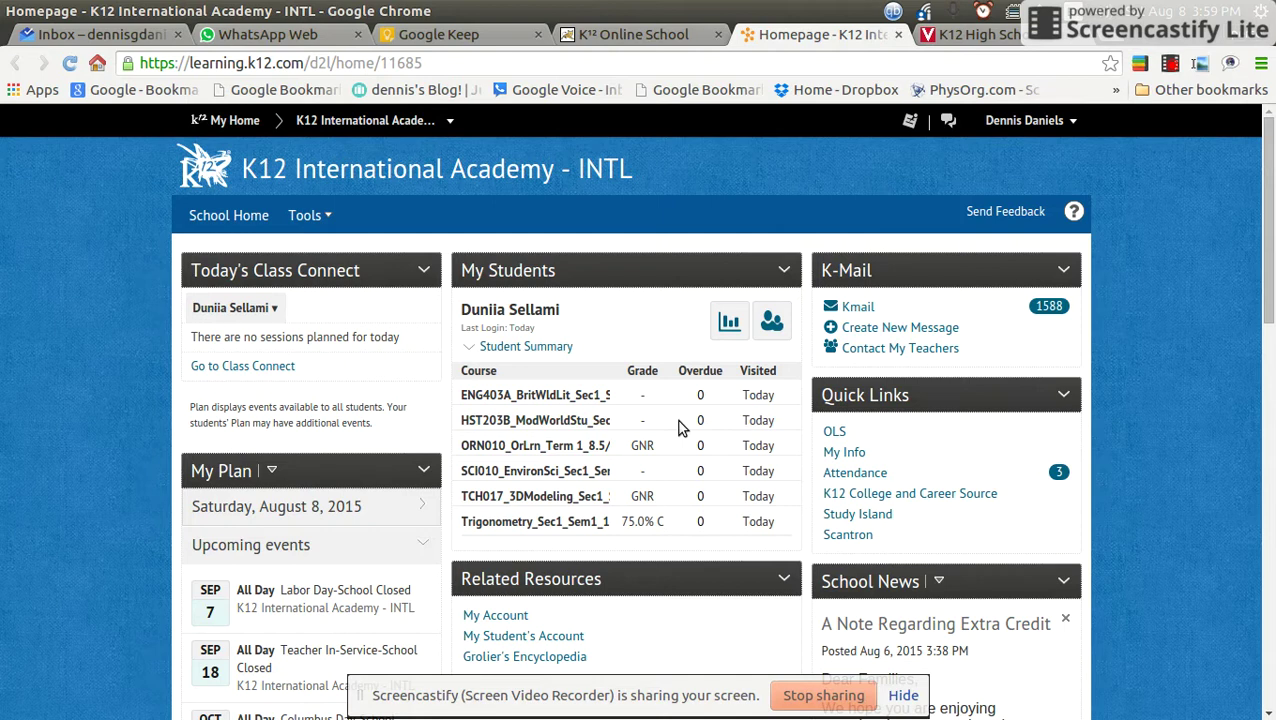
left_click(518, 346)
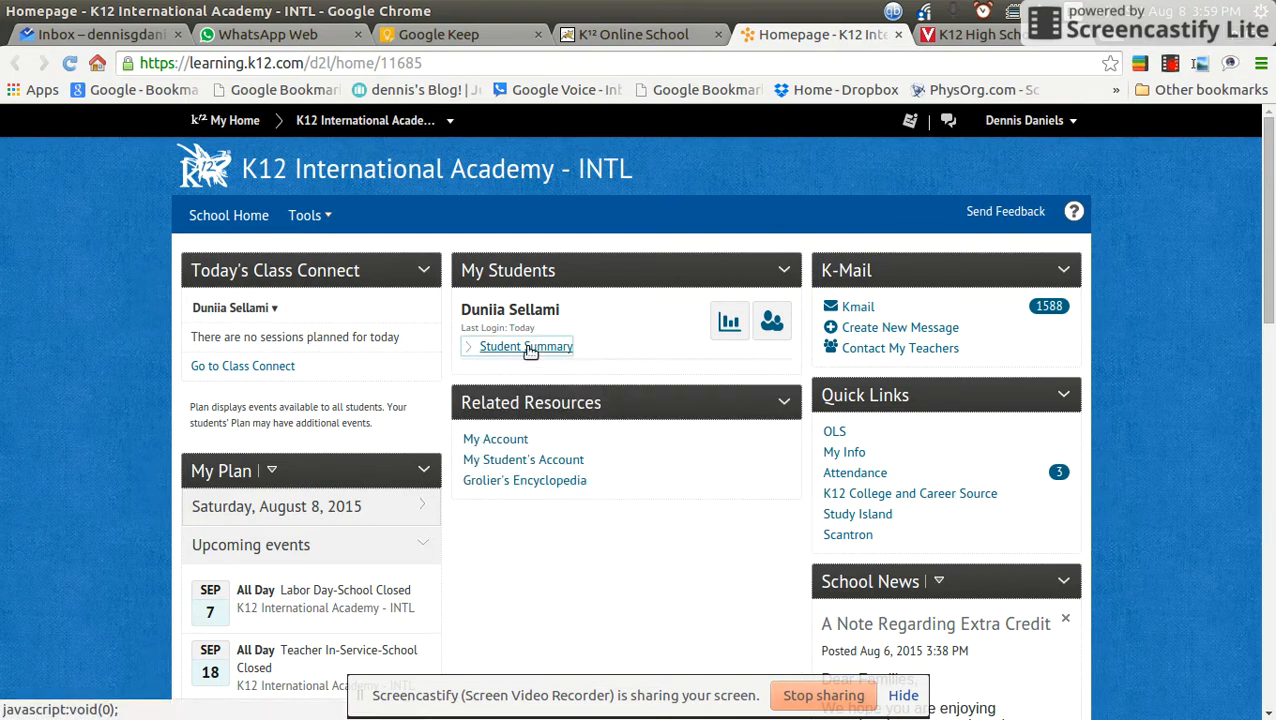
left_click(524, 346)
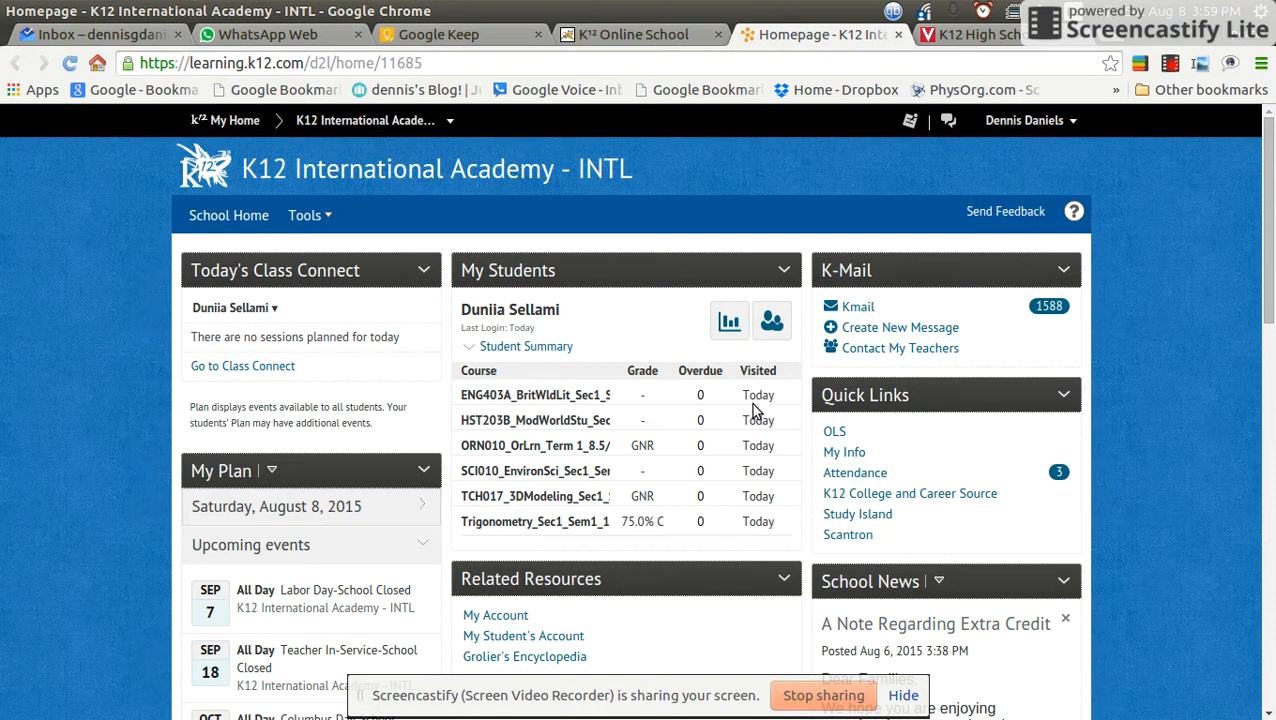
mouse_move(260, 396)
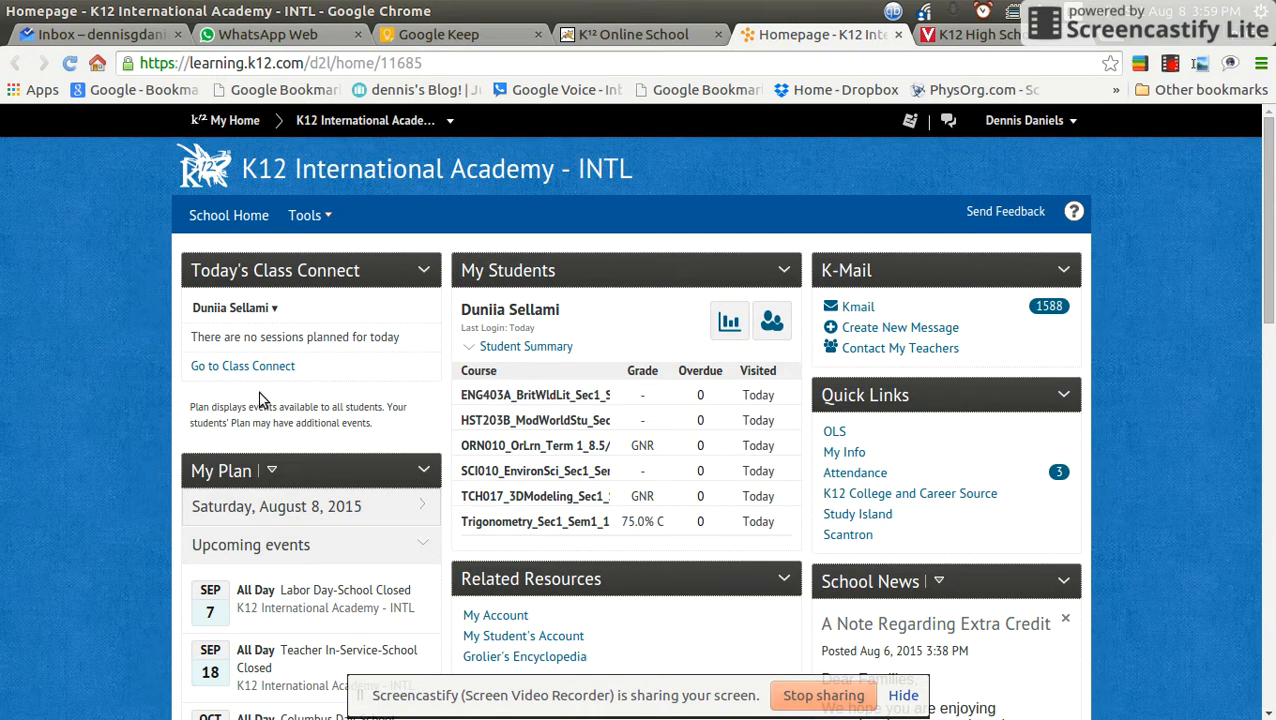
- Show the August 2015 month calendar in My Plan and its options menu
scroll("down", 3)
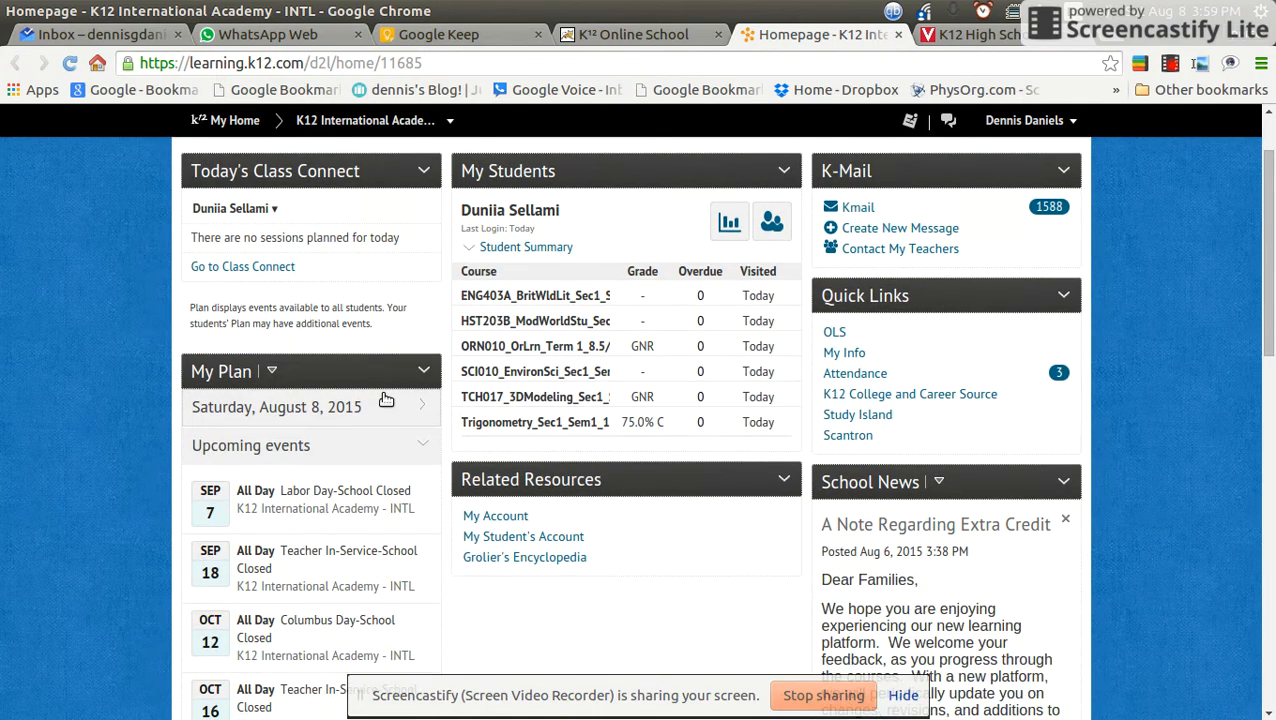
left_click(414, 404)
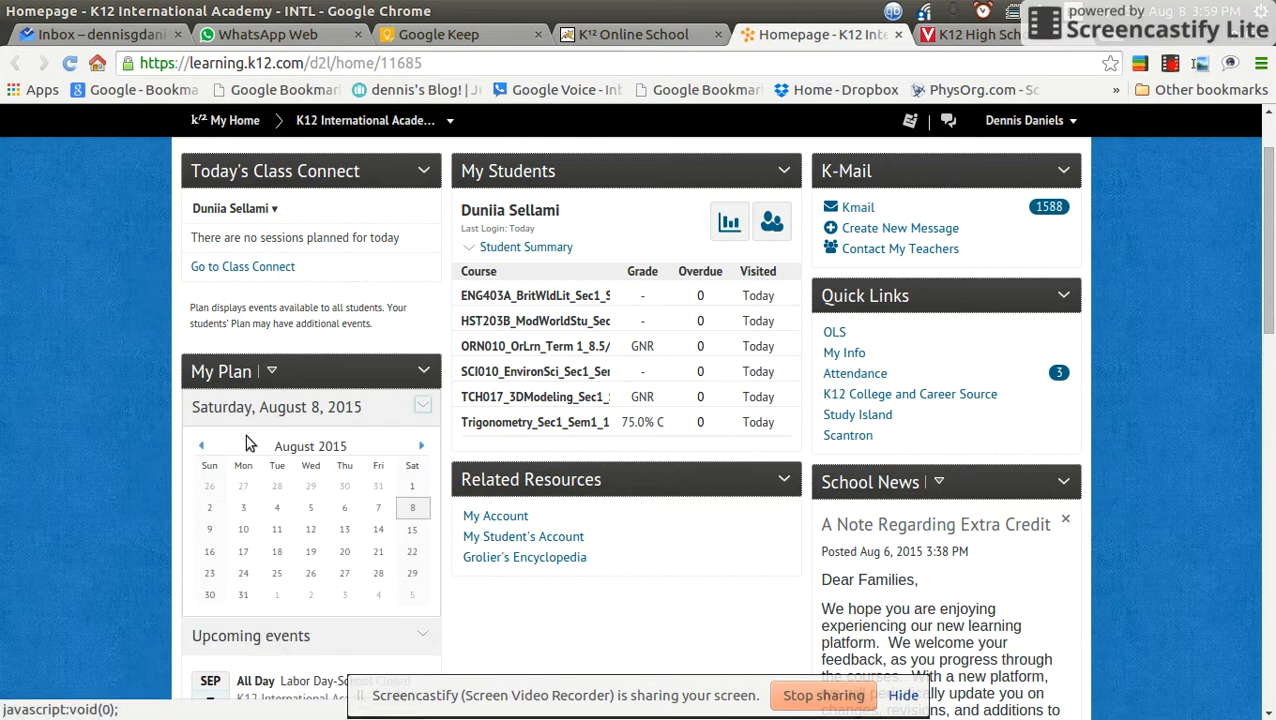
left_click(270, 370)
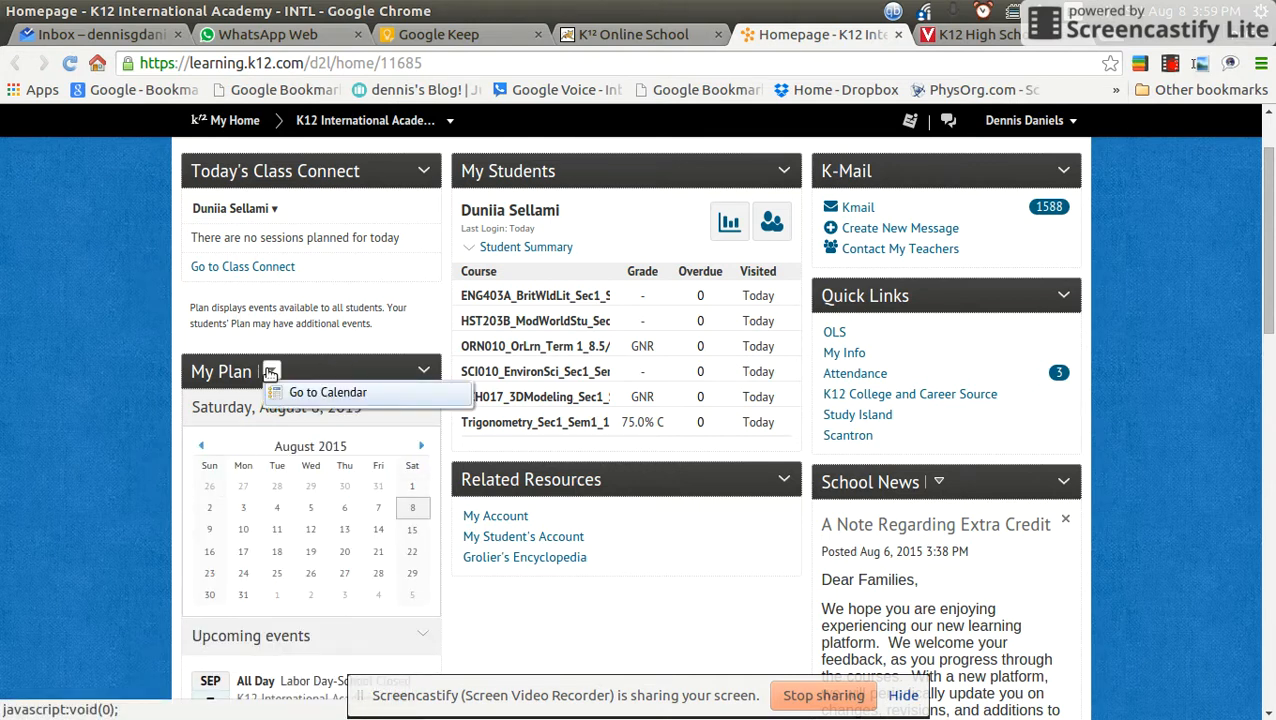
left_click(326, 392)
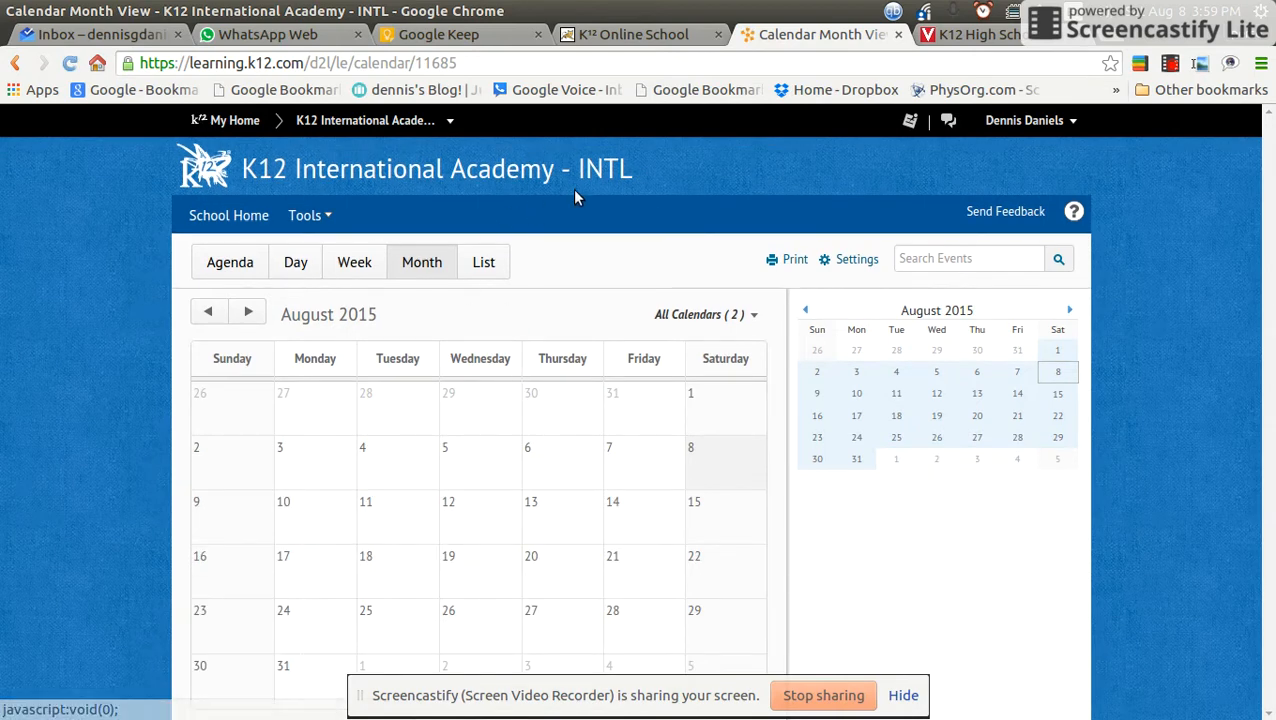
mouse_move(902, 36)
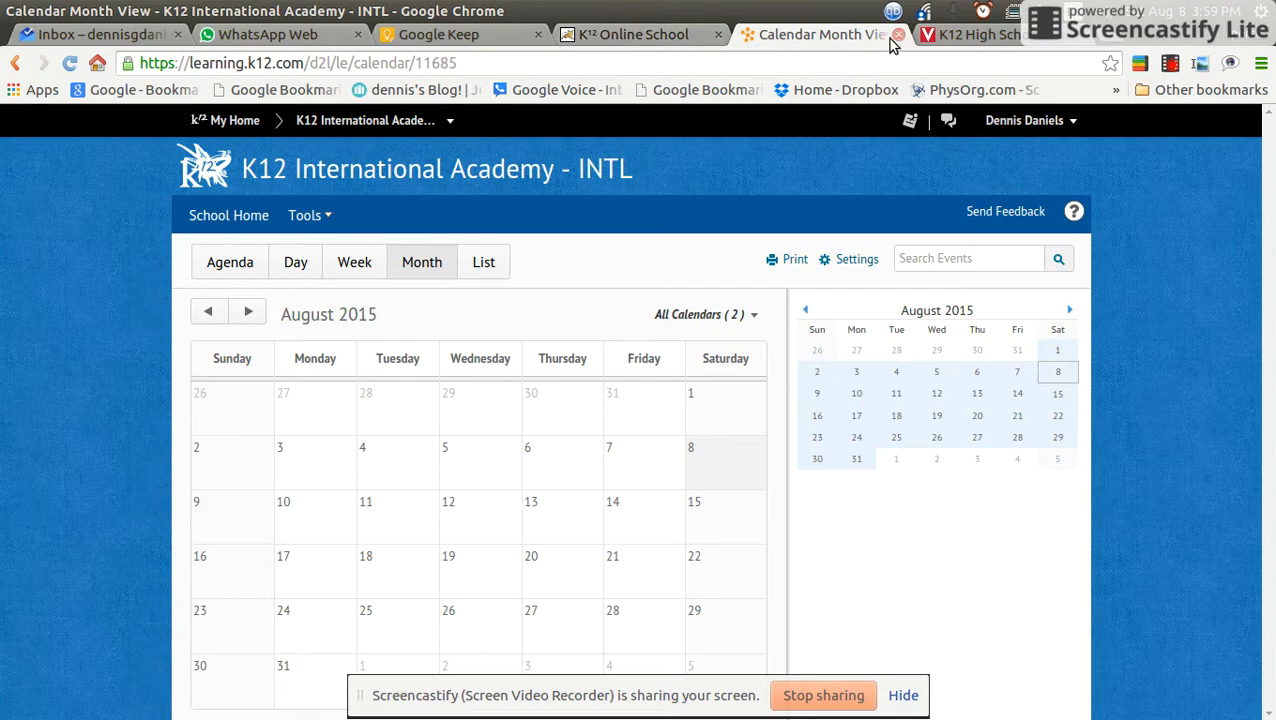
left_click(364, 120)
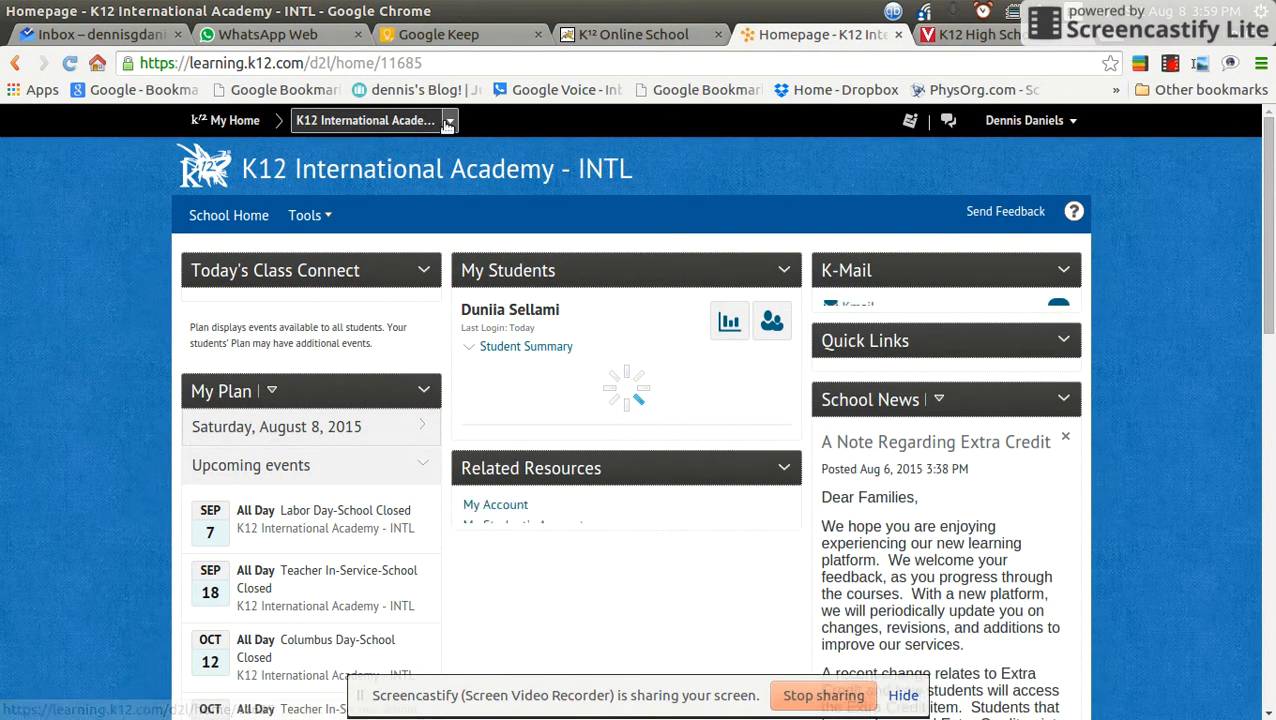
left_click(448, 120)
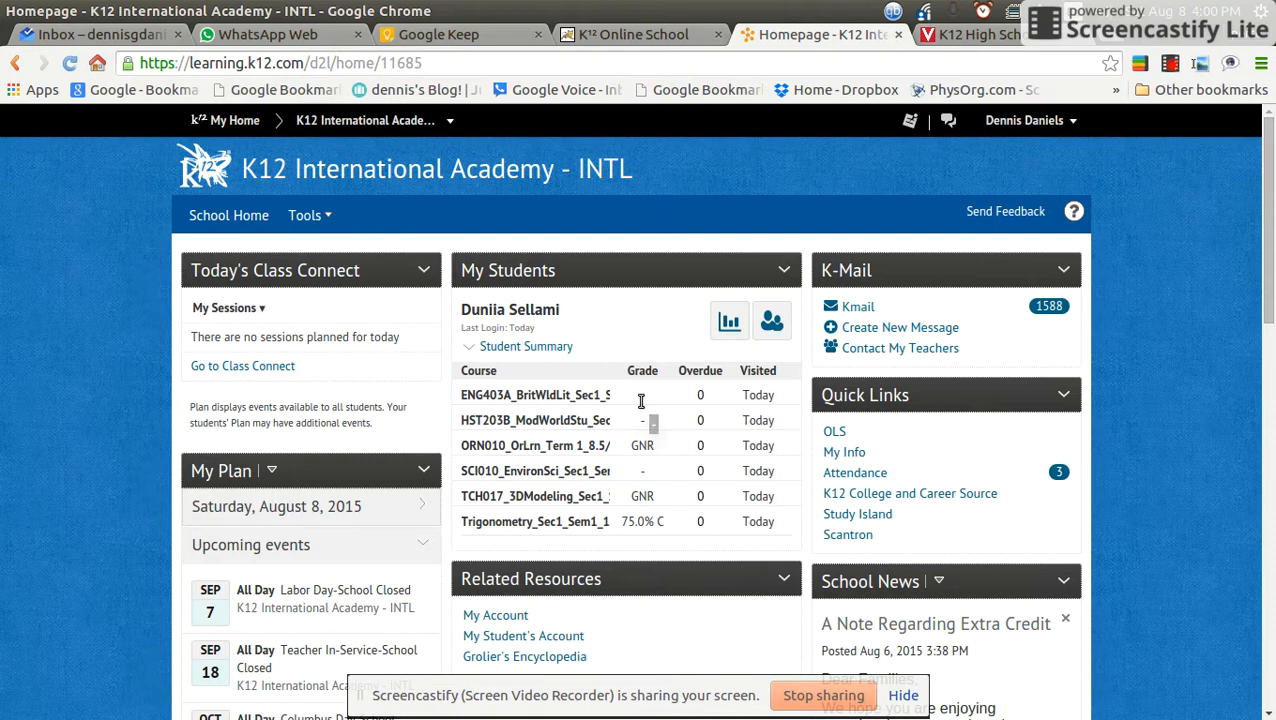
mouse_move(650, 328)
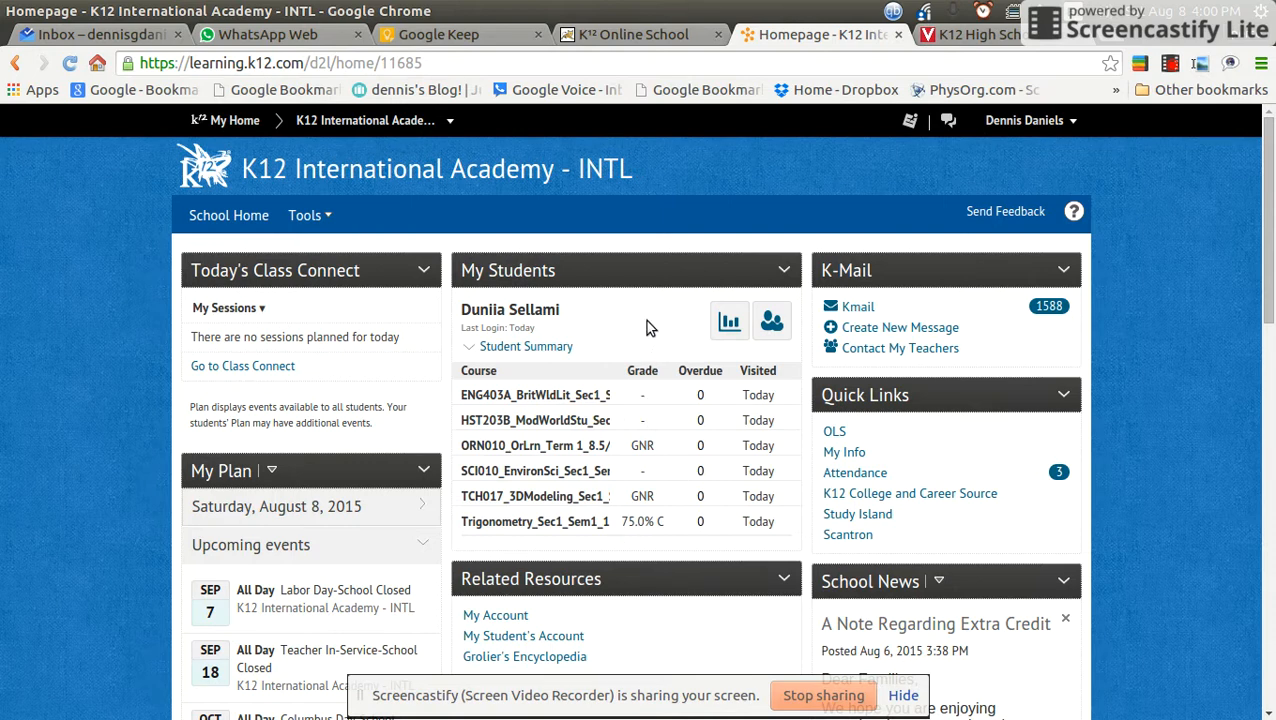
- Check the calendar's Agenda view via the Tools menu, then return to School Home
left_click(304, 216)
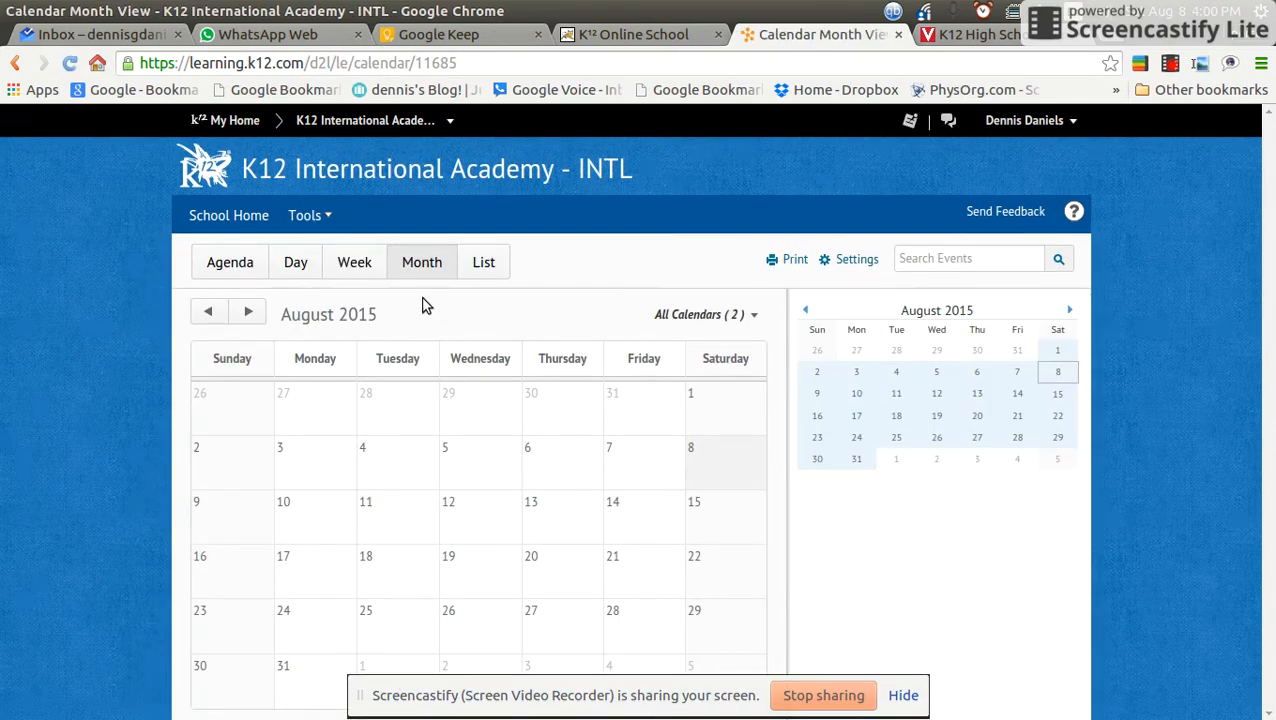
left_click(304, 216)
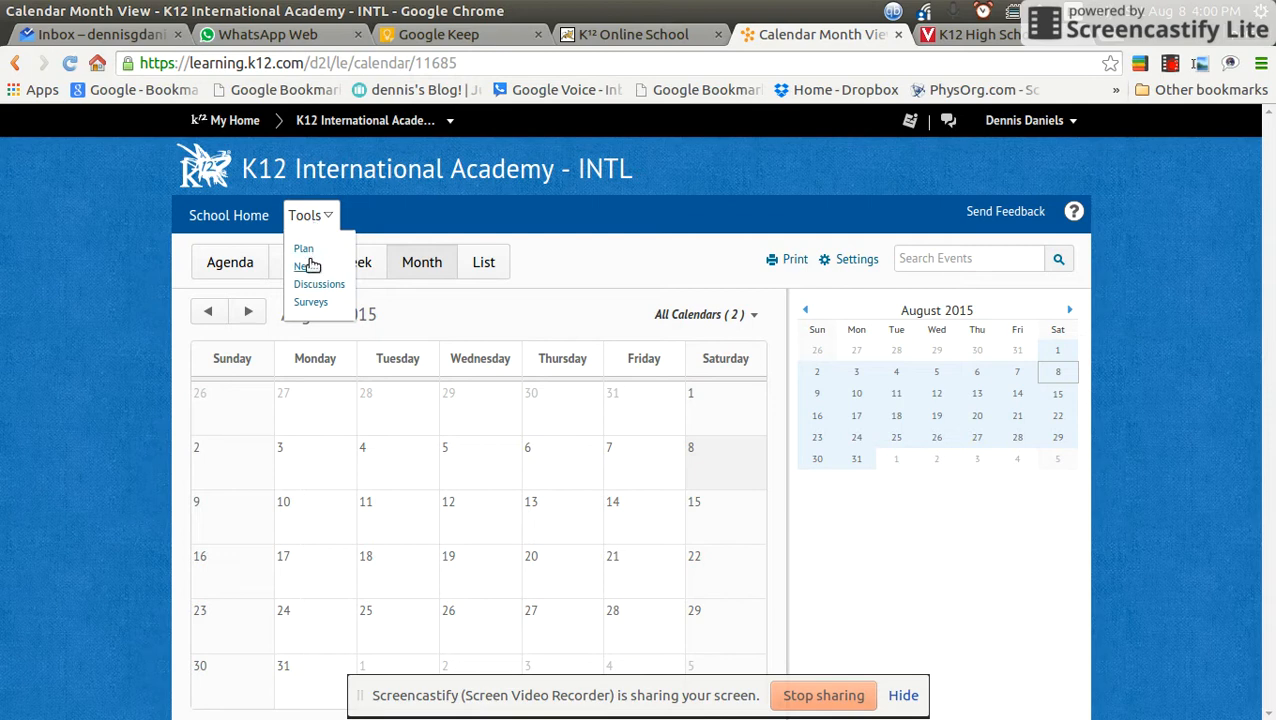
mouse_move(510, 302)
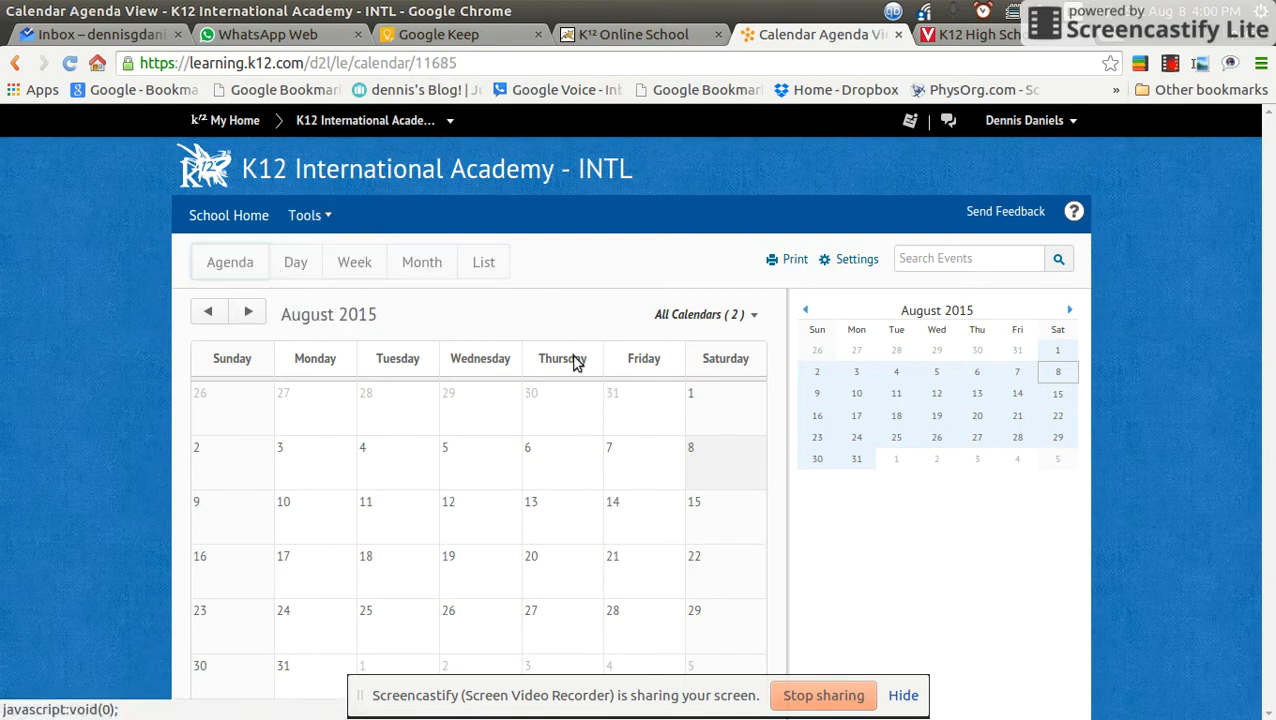
left_click(228, 262)
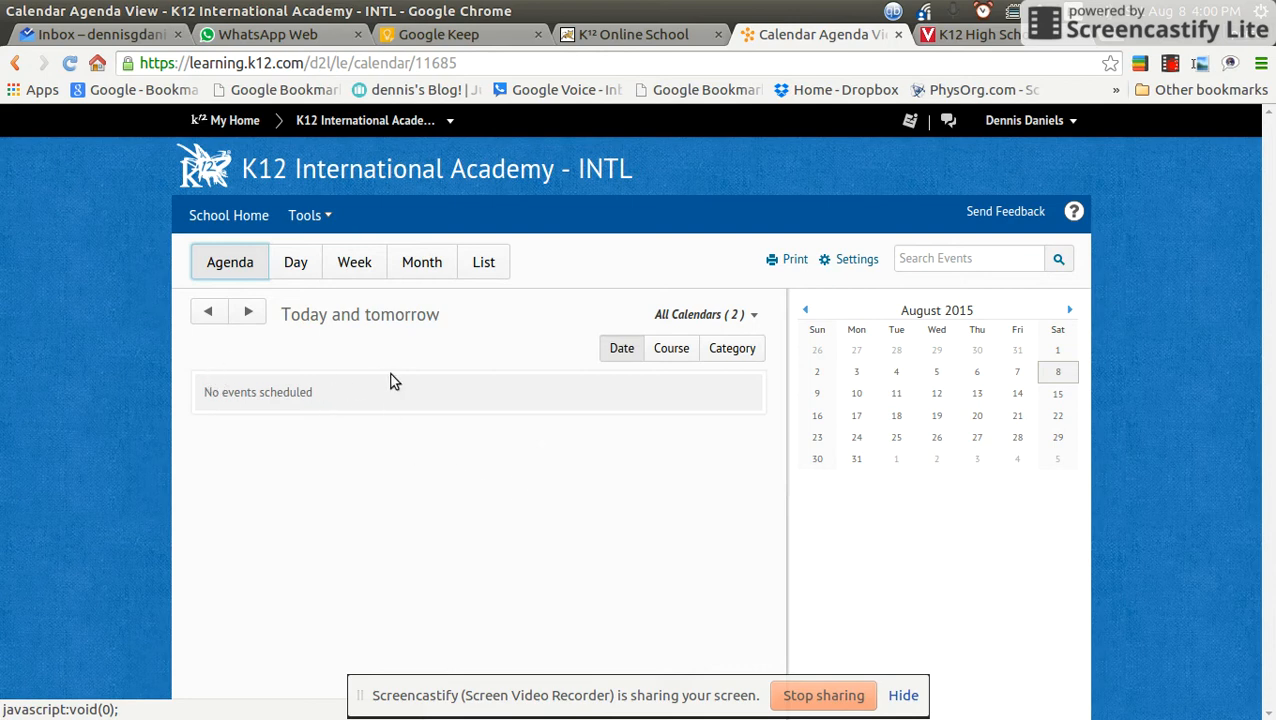
mouse_move(462, 360)
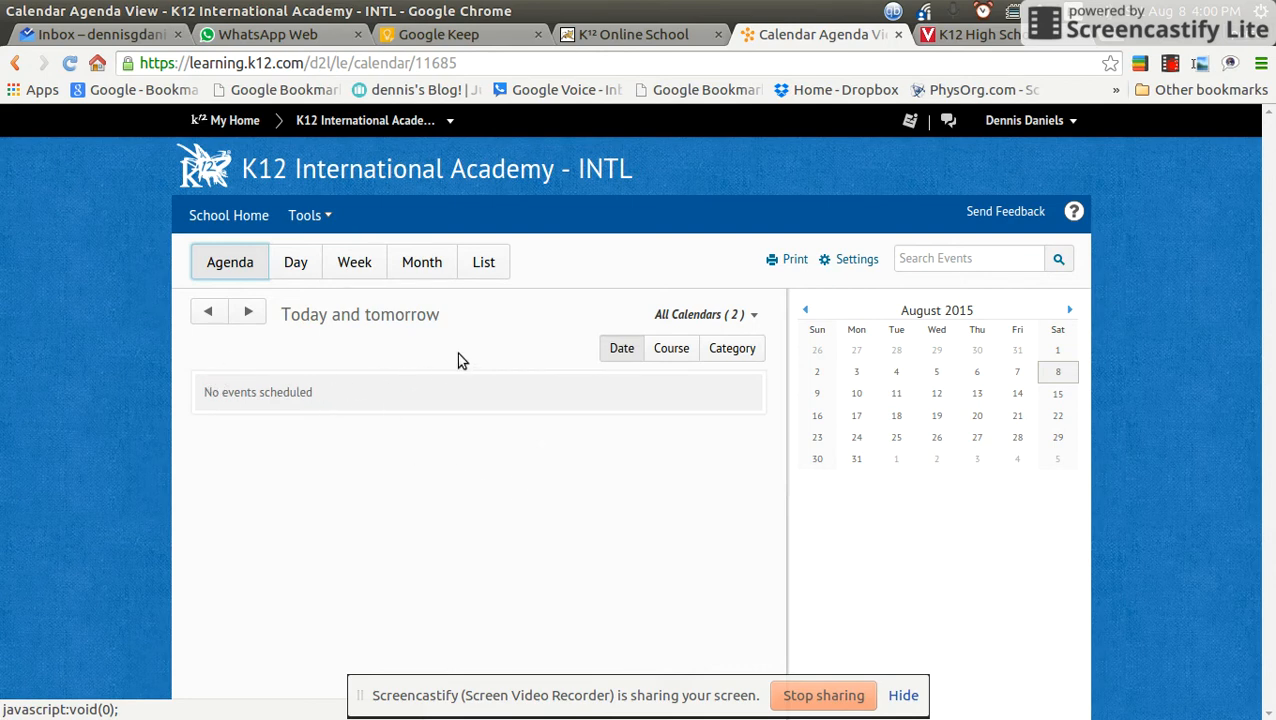
mouse_move(836, 198)
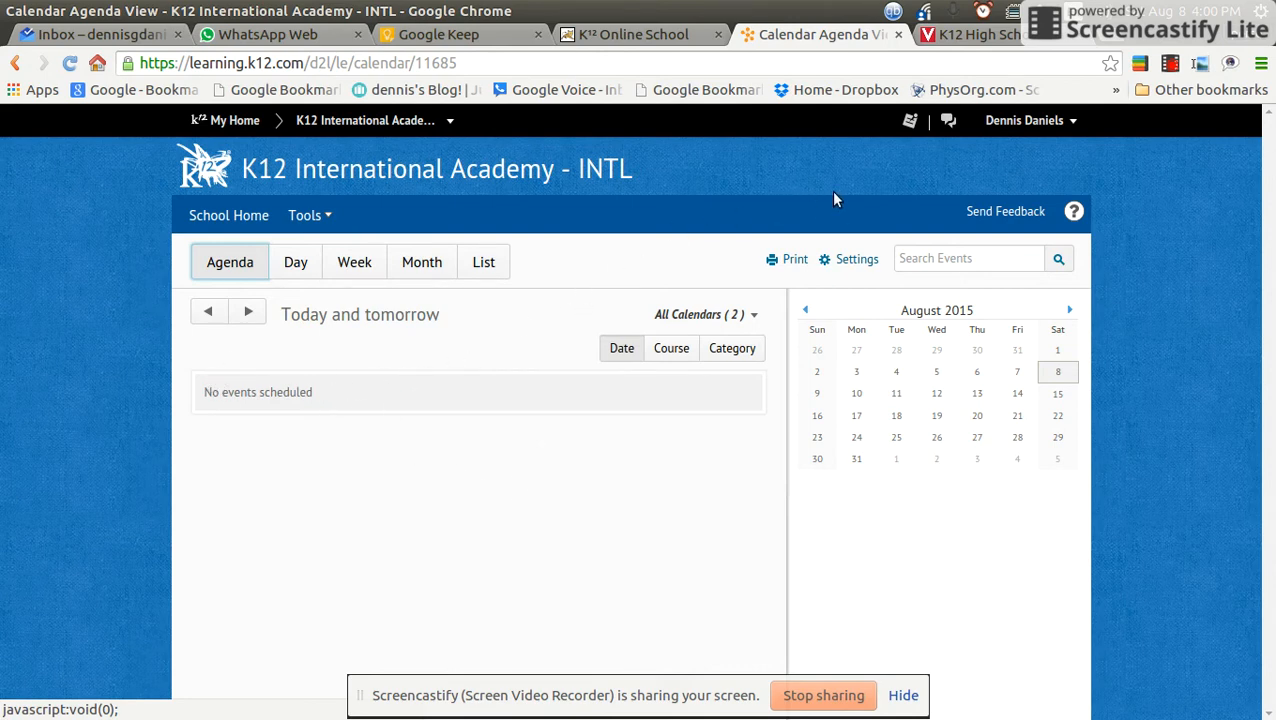
left_click(228, 216)
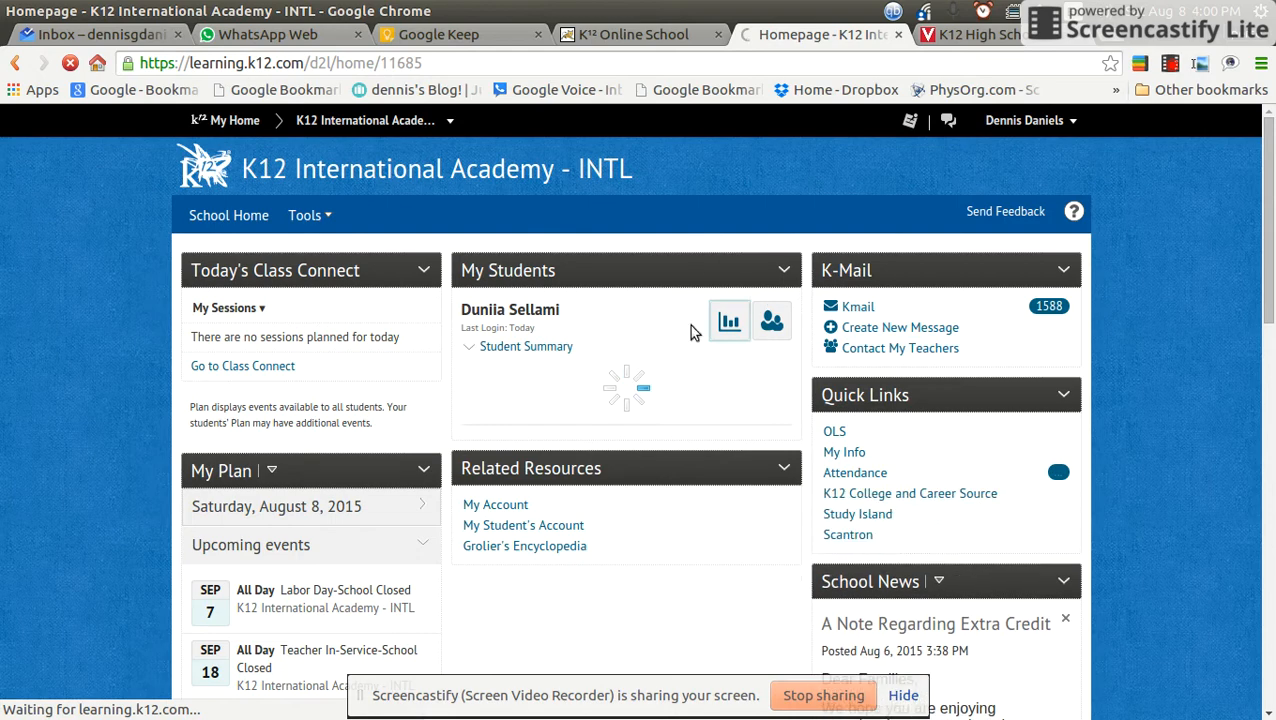
left_click(728, 320)
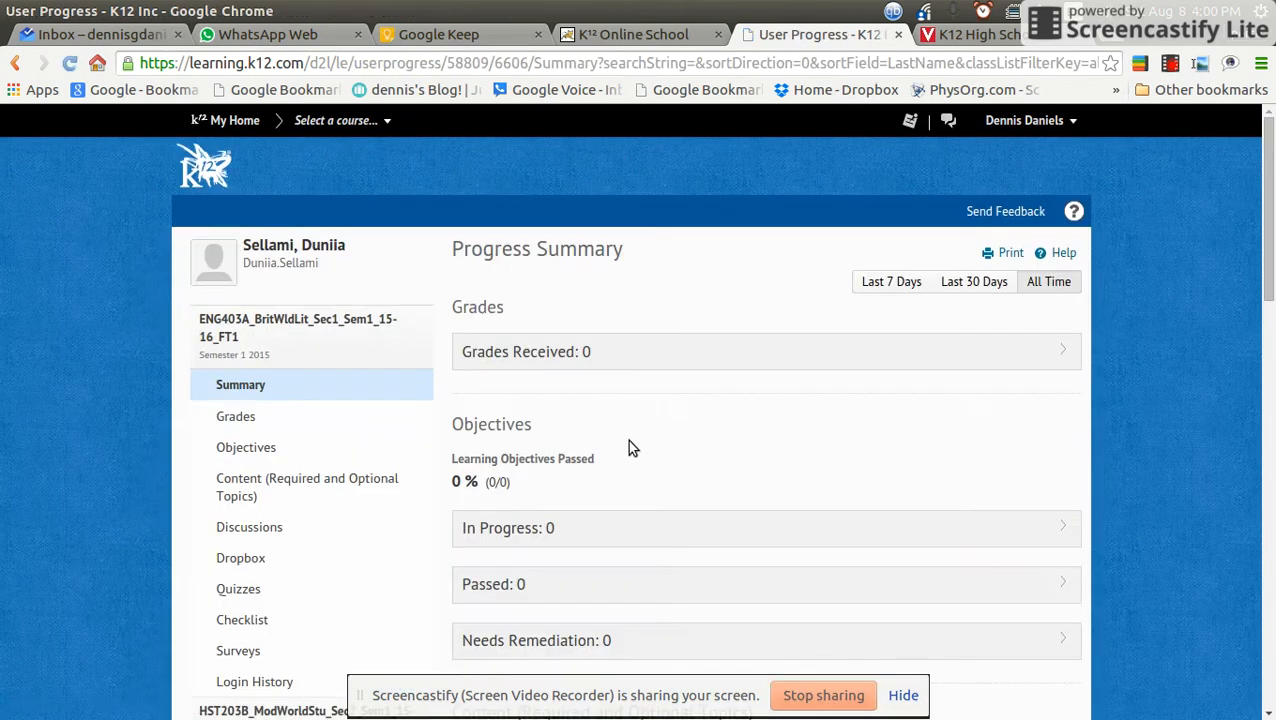
mouse_move(584, 384)
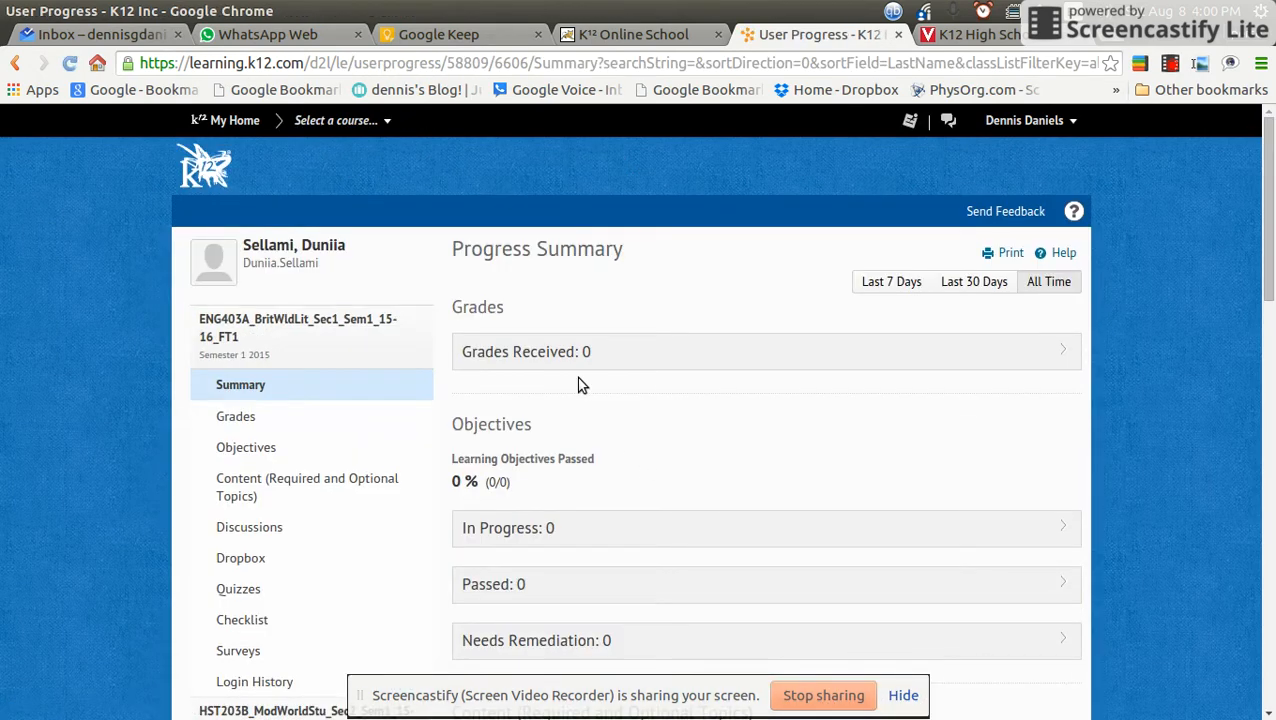
scroll("down", 3)
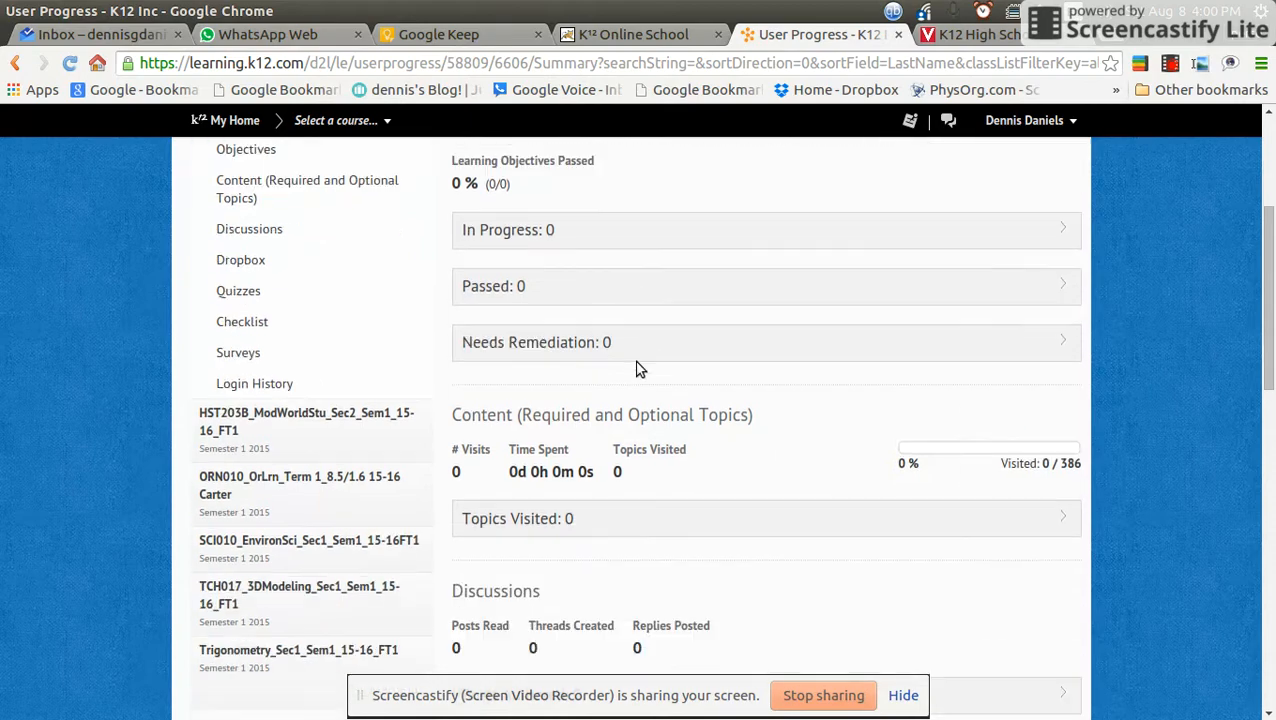
scroll("down", 3)
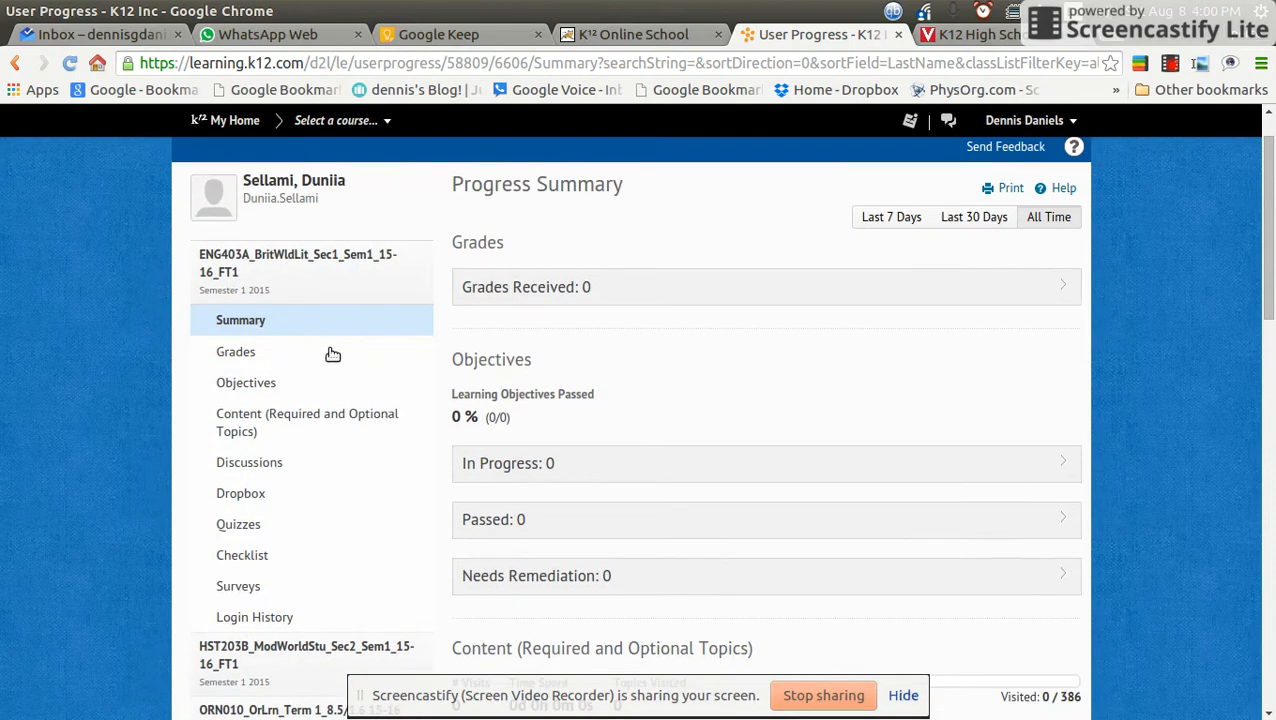
mouse_move(264, 352)
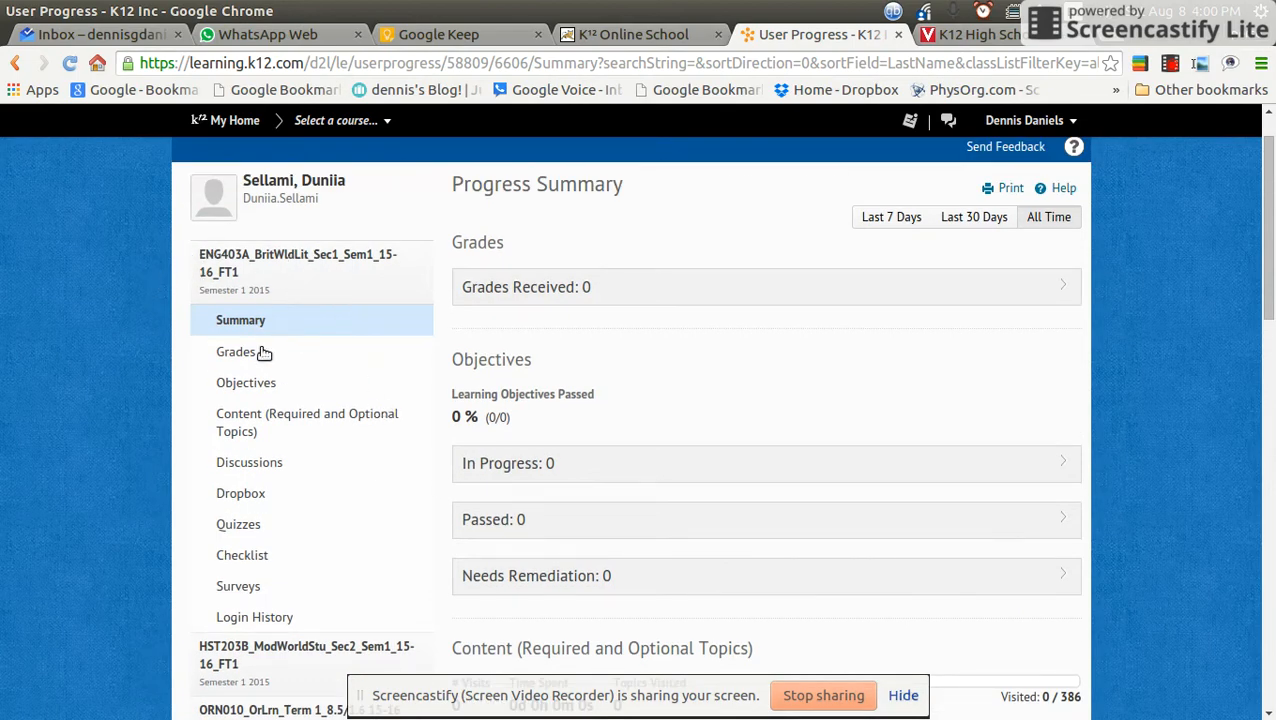
mouse_move(348, 422)
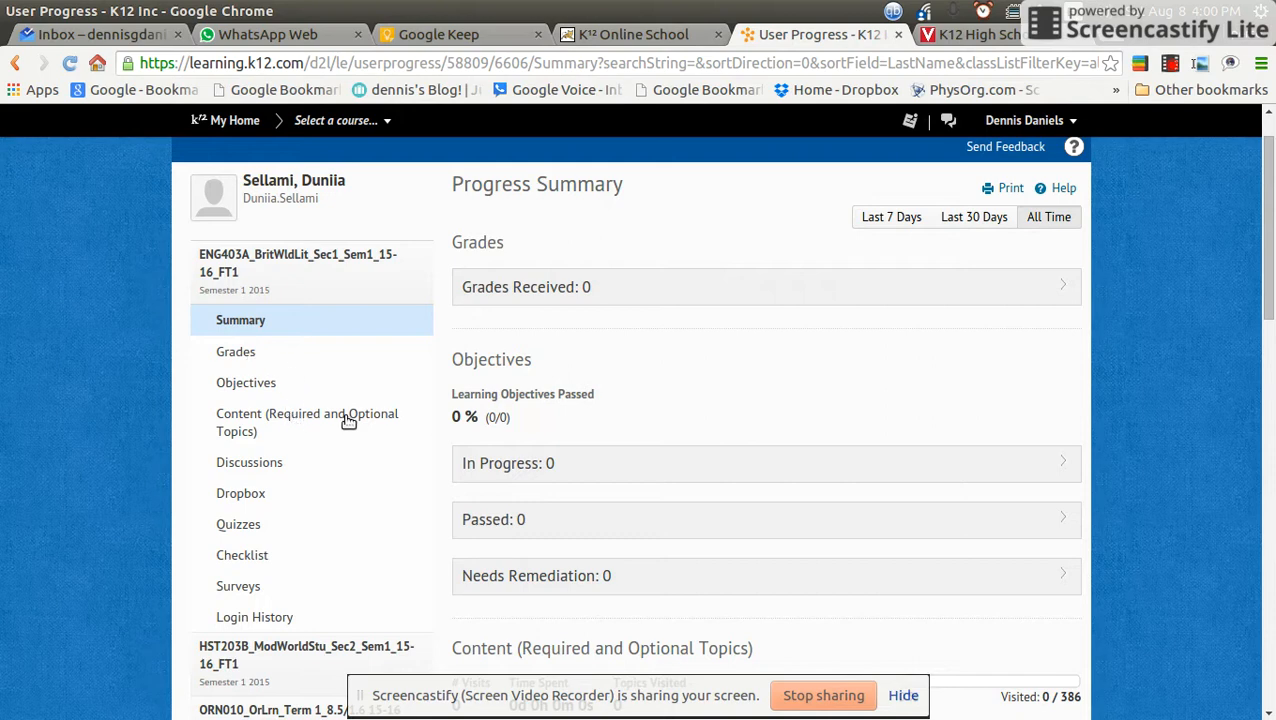
mouse_move(228, 500)
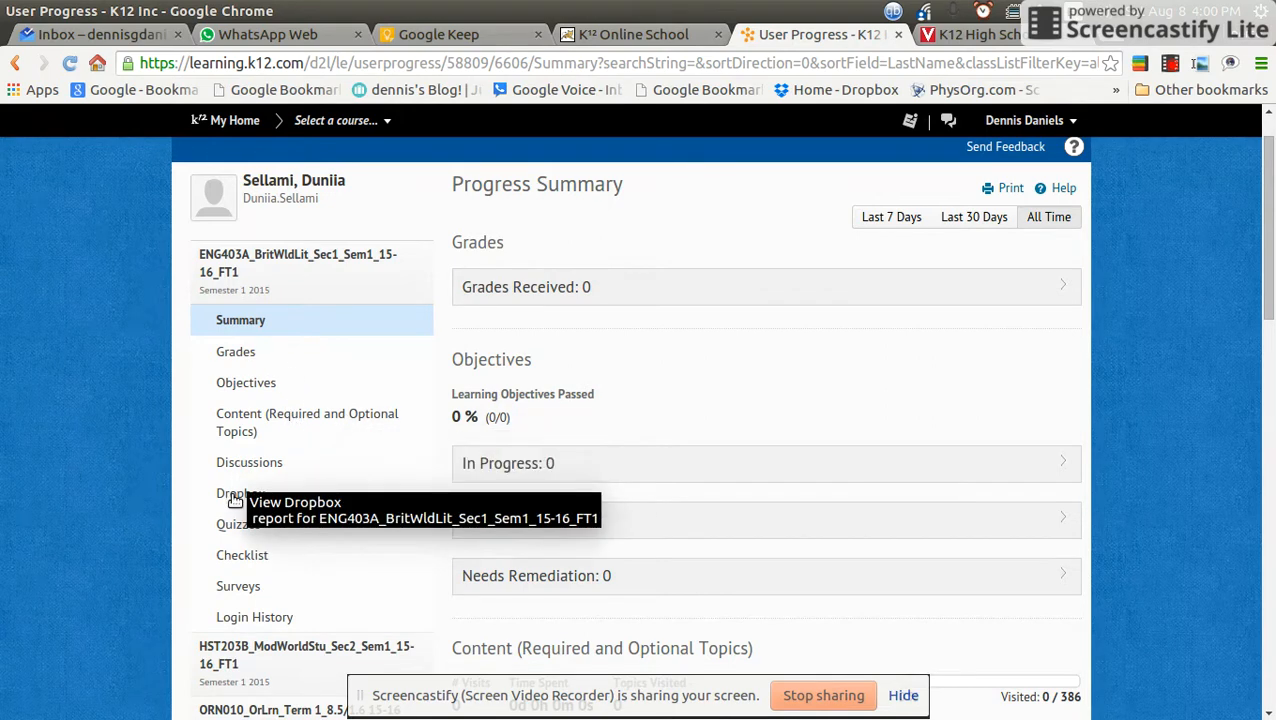
mouse_move(248, 568)
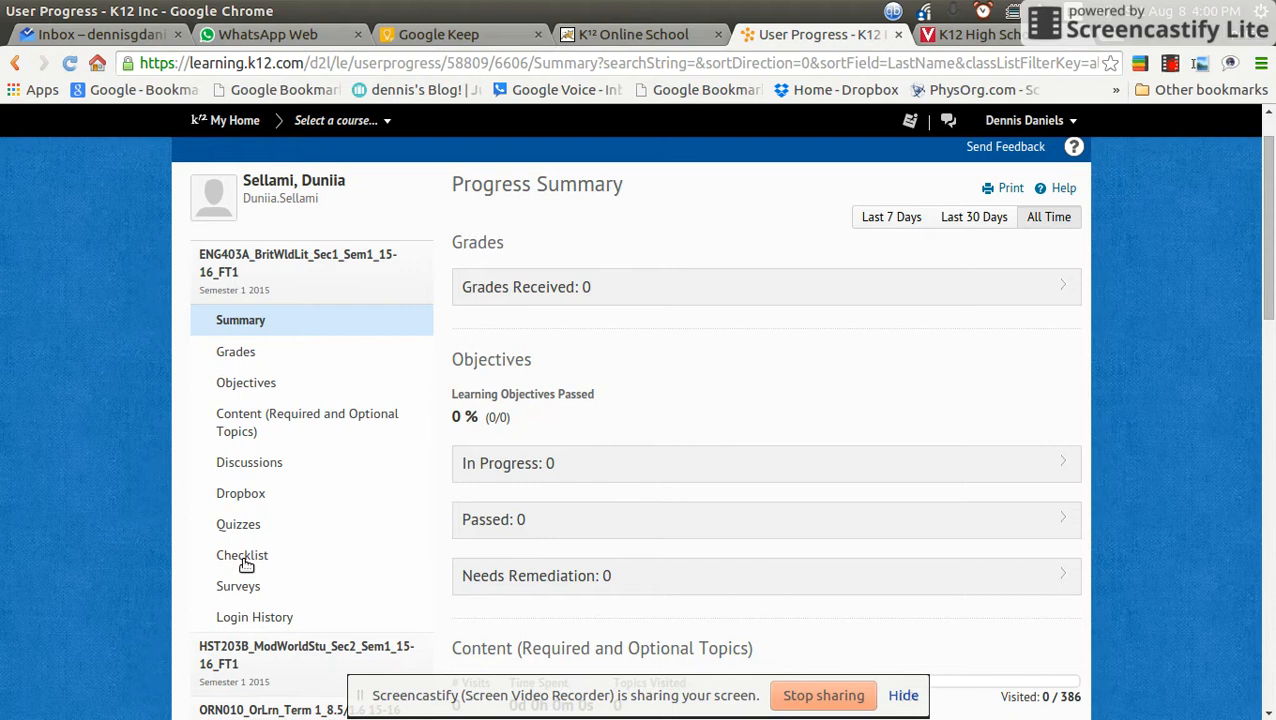
mouse_move(308, 590)
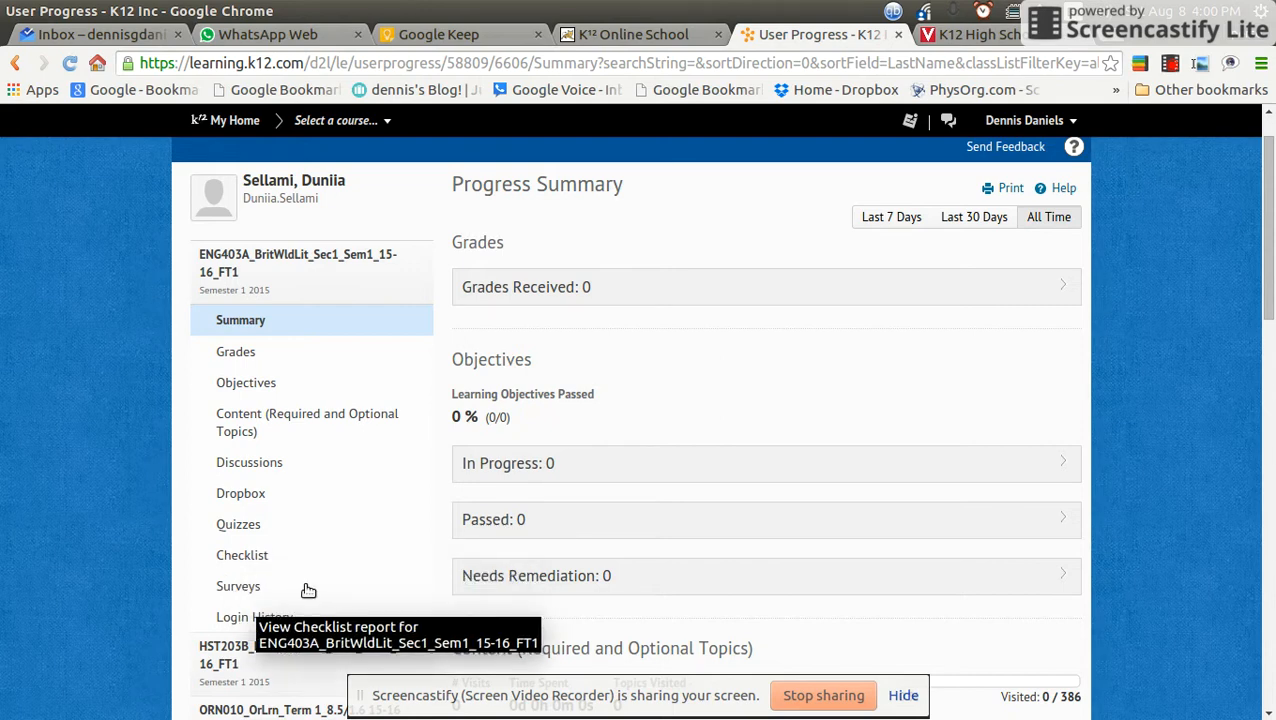
mouse_move(298, 374)
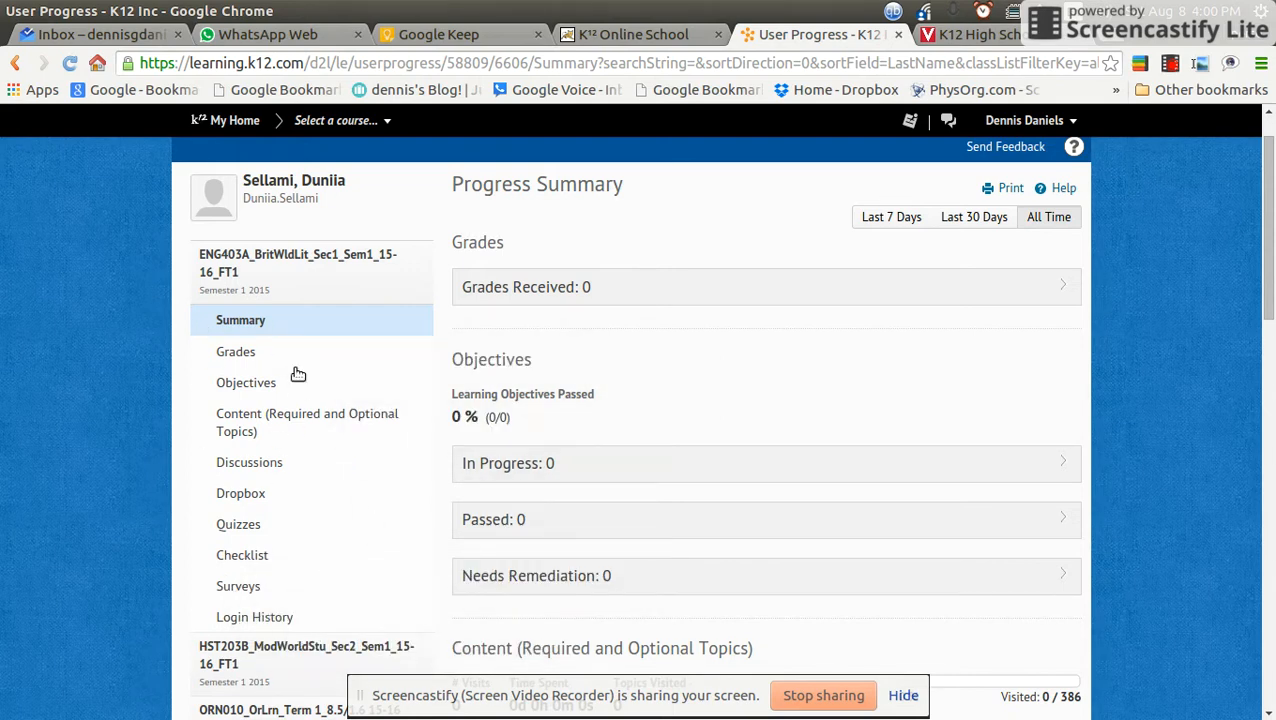
mouse_move(270, 374)
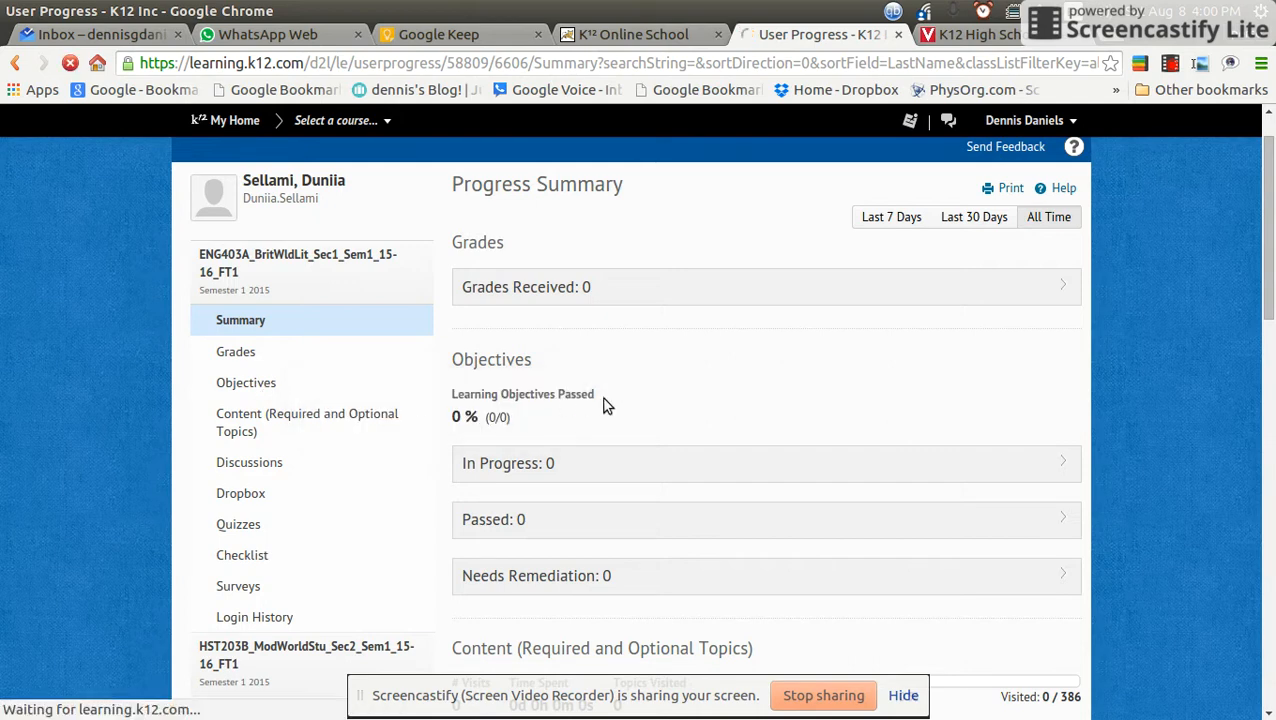
- Review Objectives, Grades and Quizzes progress (0 of 11 completed), then move to Checklist
left_click(244, 384)
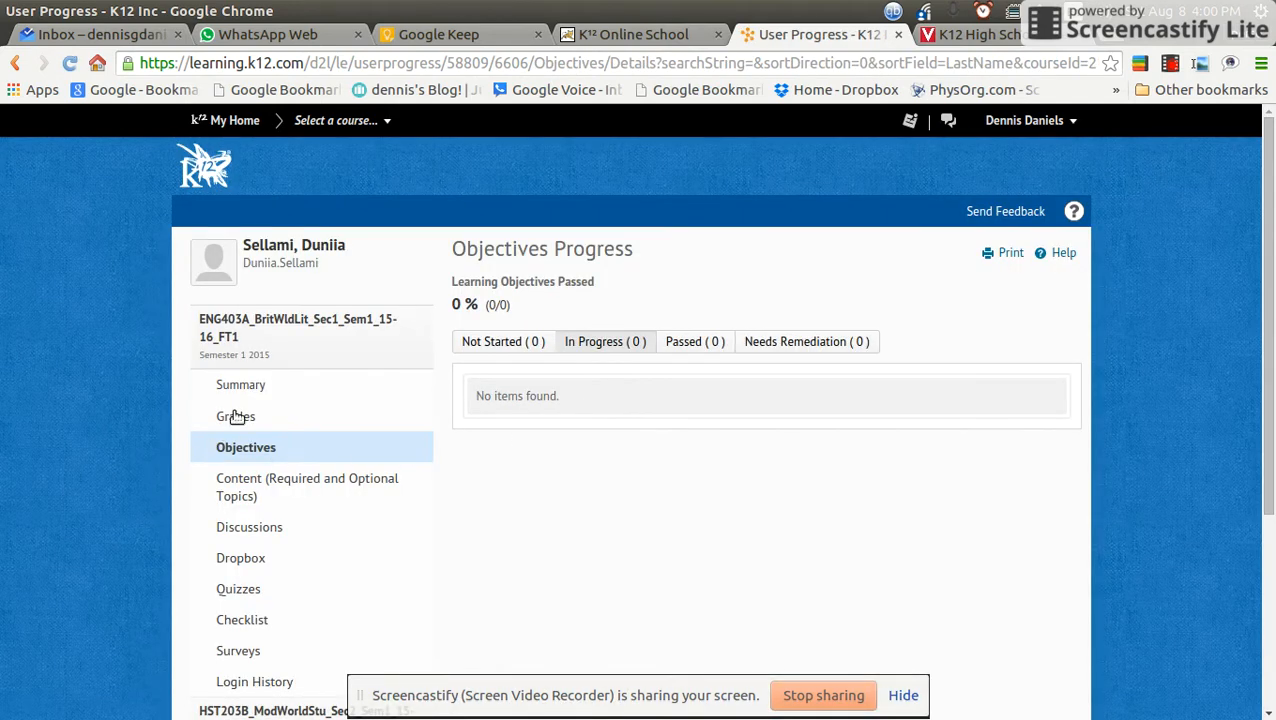
left_click(236, 416)
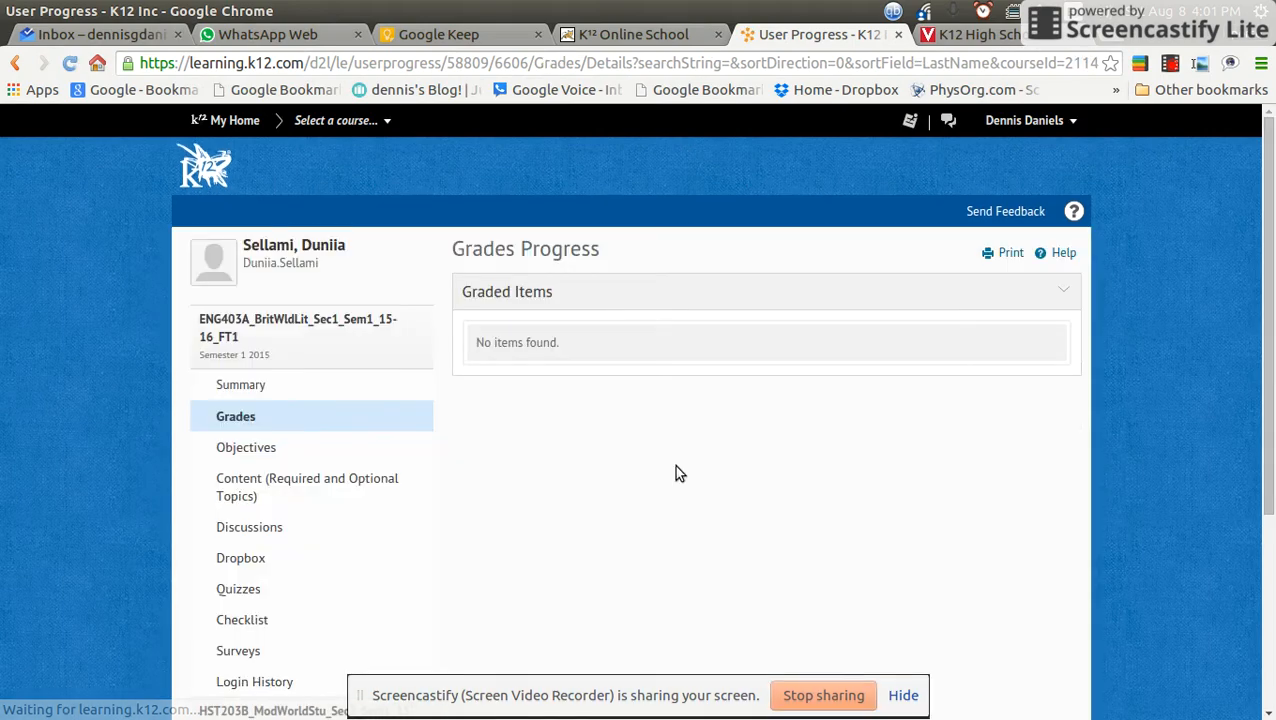
scroll("down", 3)
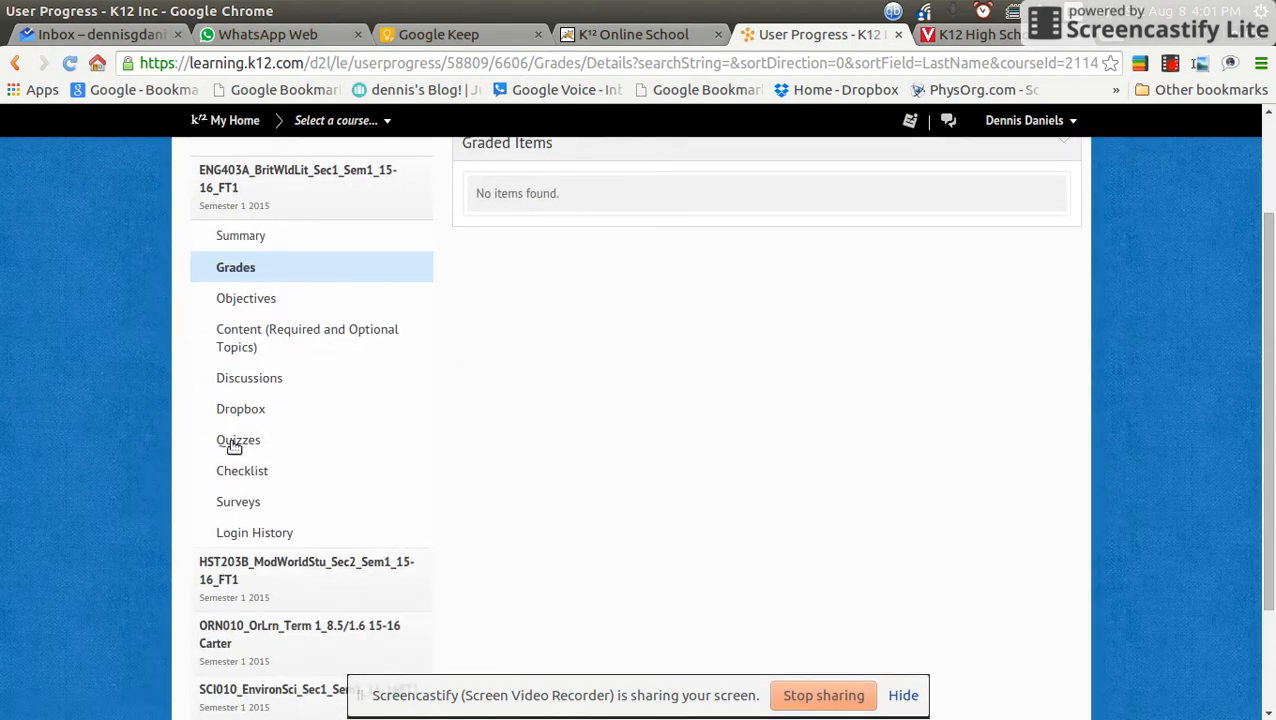
left_click(238, 440)
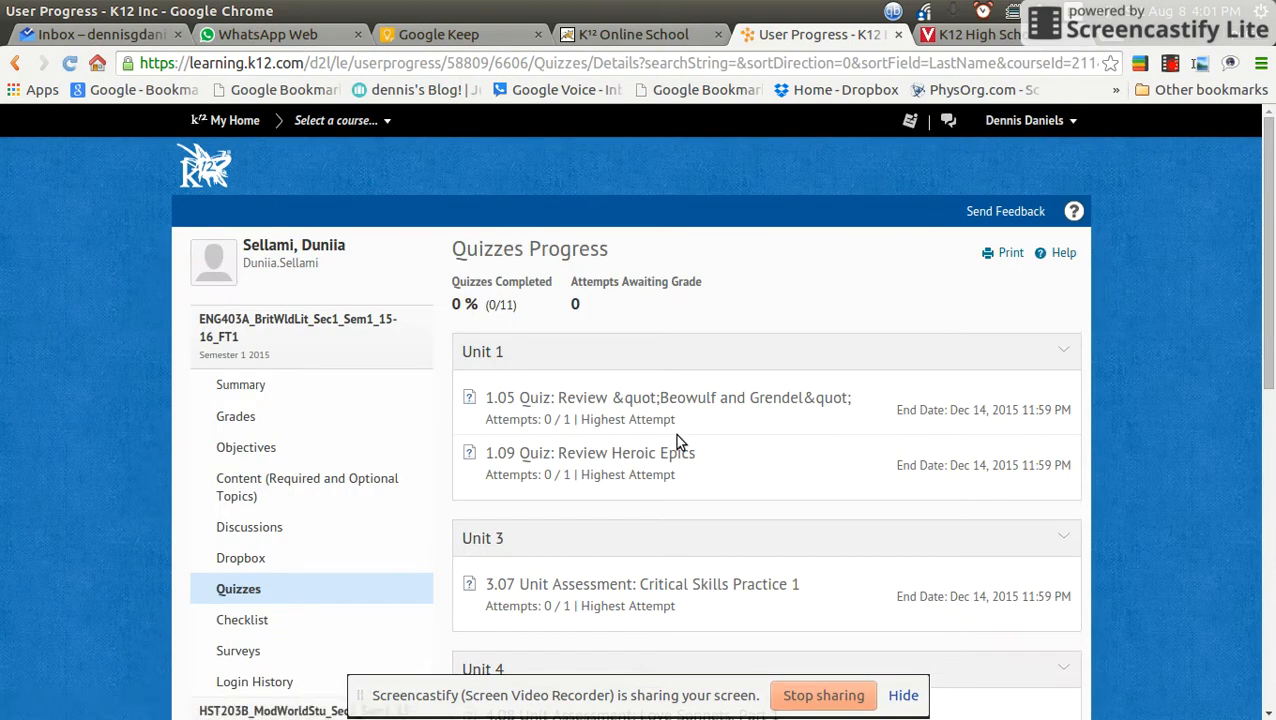
mouse_move(740, 424)
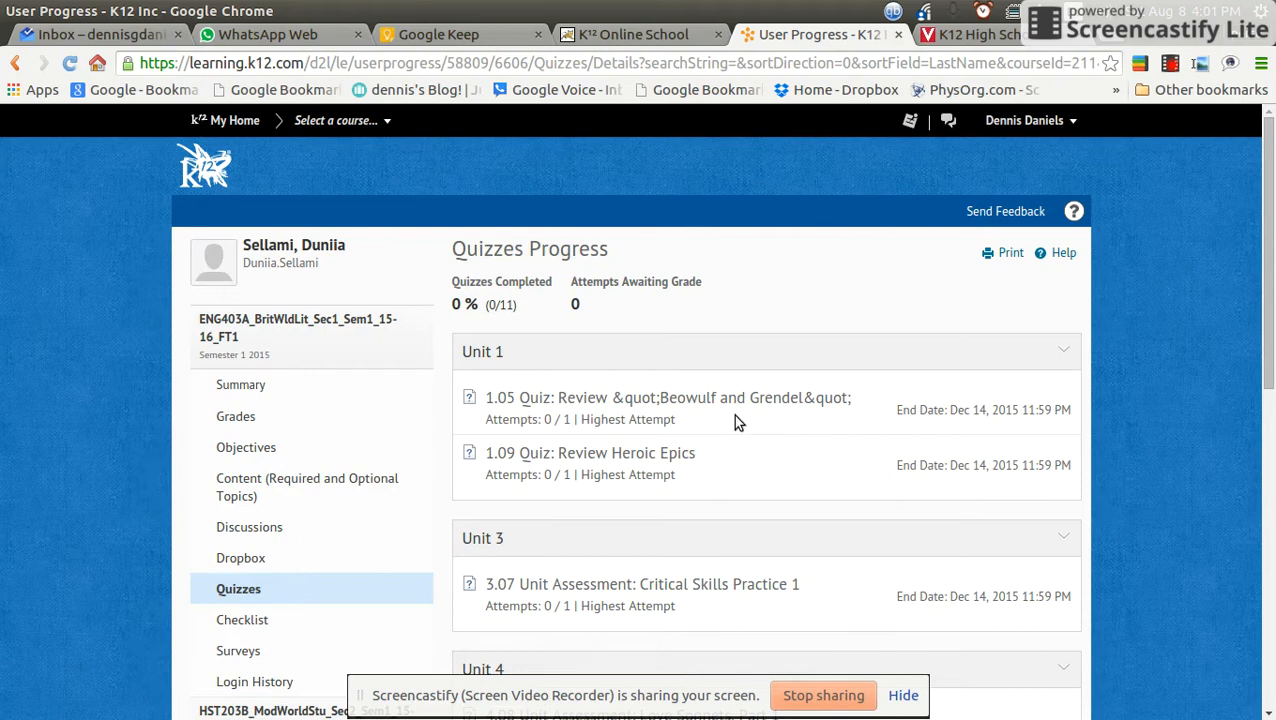
scroll("down", 3)
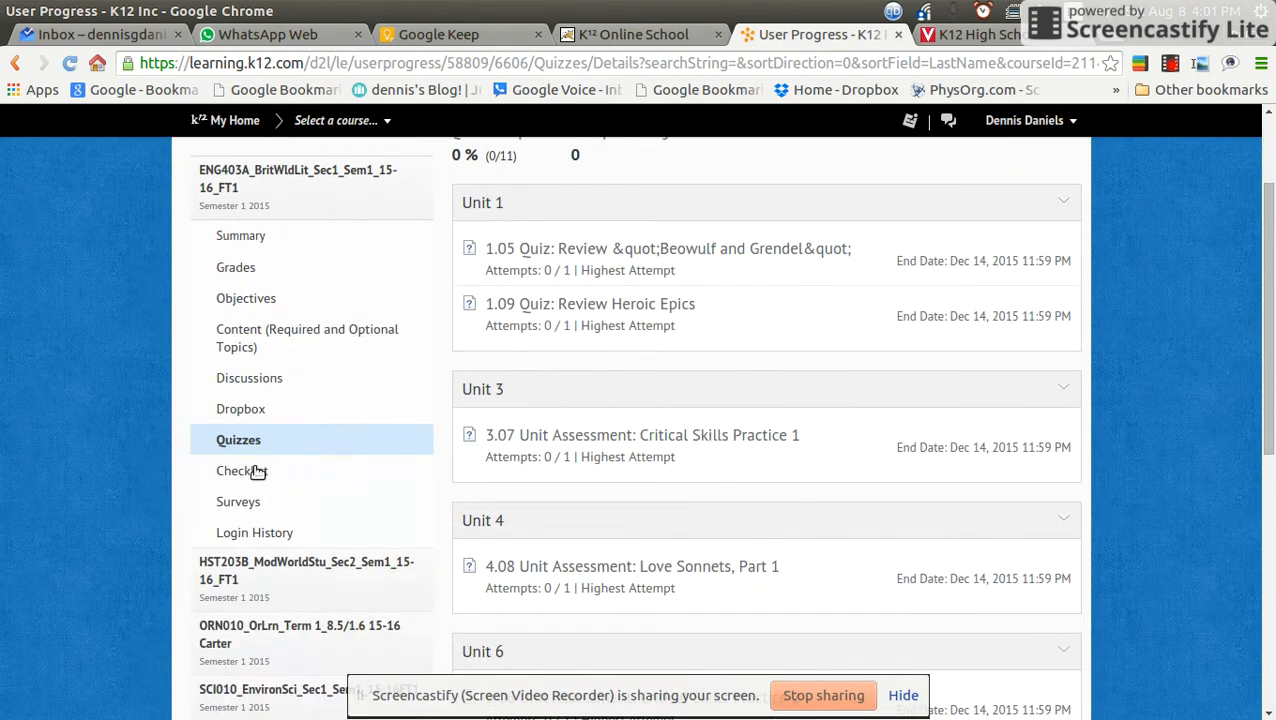
left_click(240, 472)
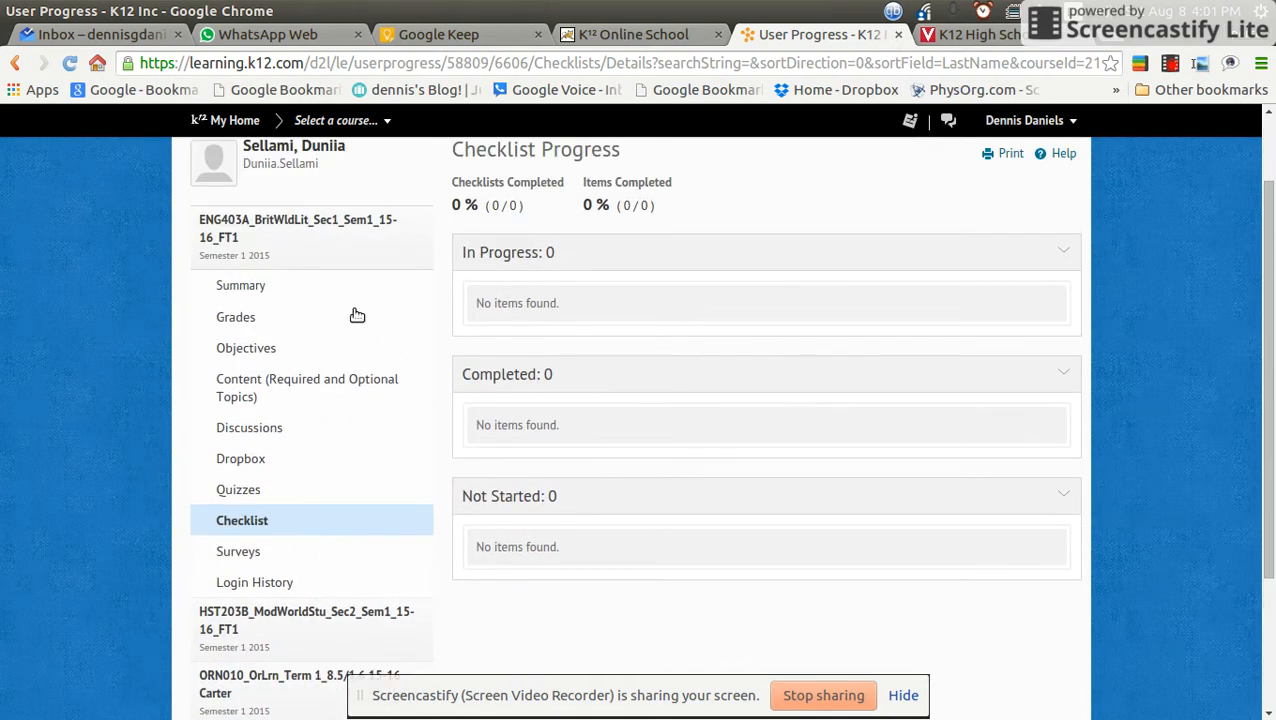
mouse_move(364, 436)
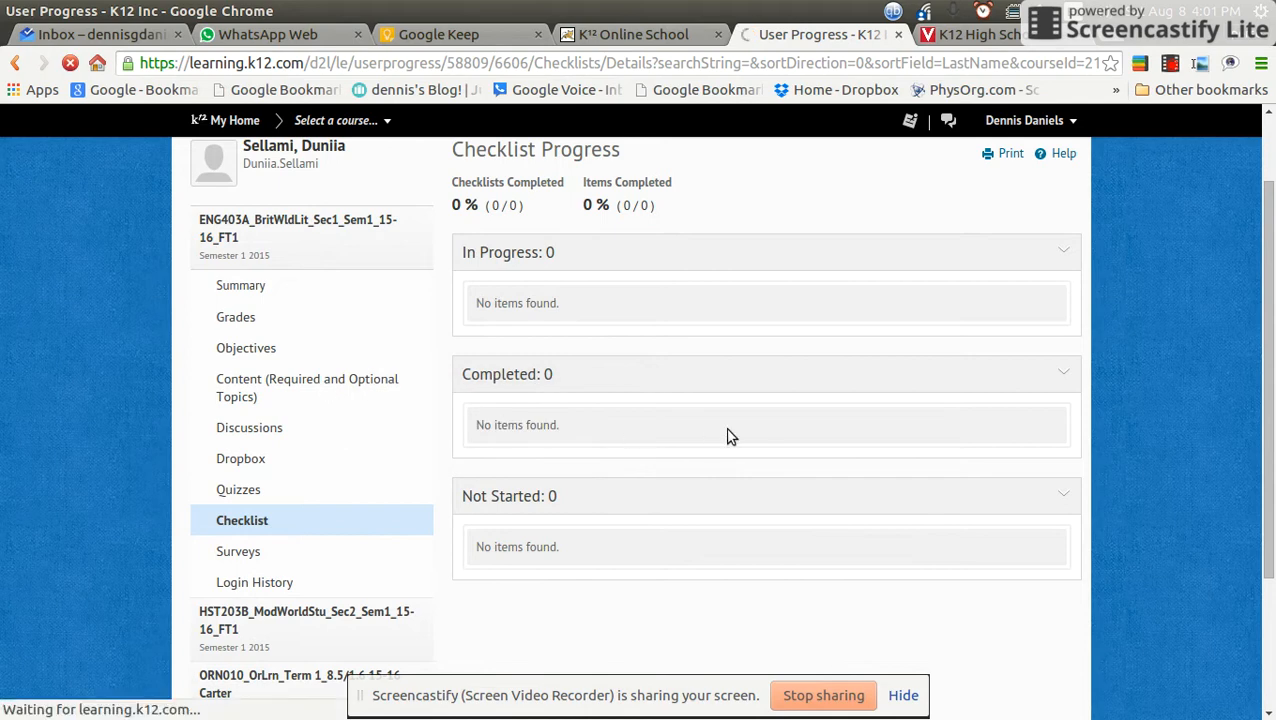
- View Content progress: 1 of 386 topics visited, Course Materials 33% complete
left_click(308, 388)
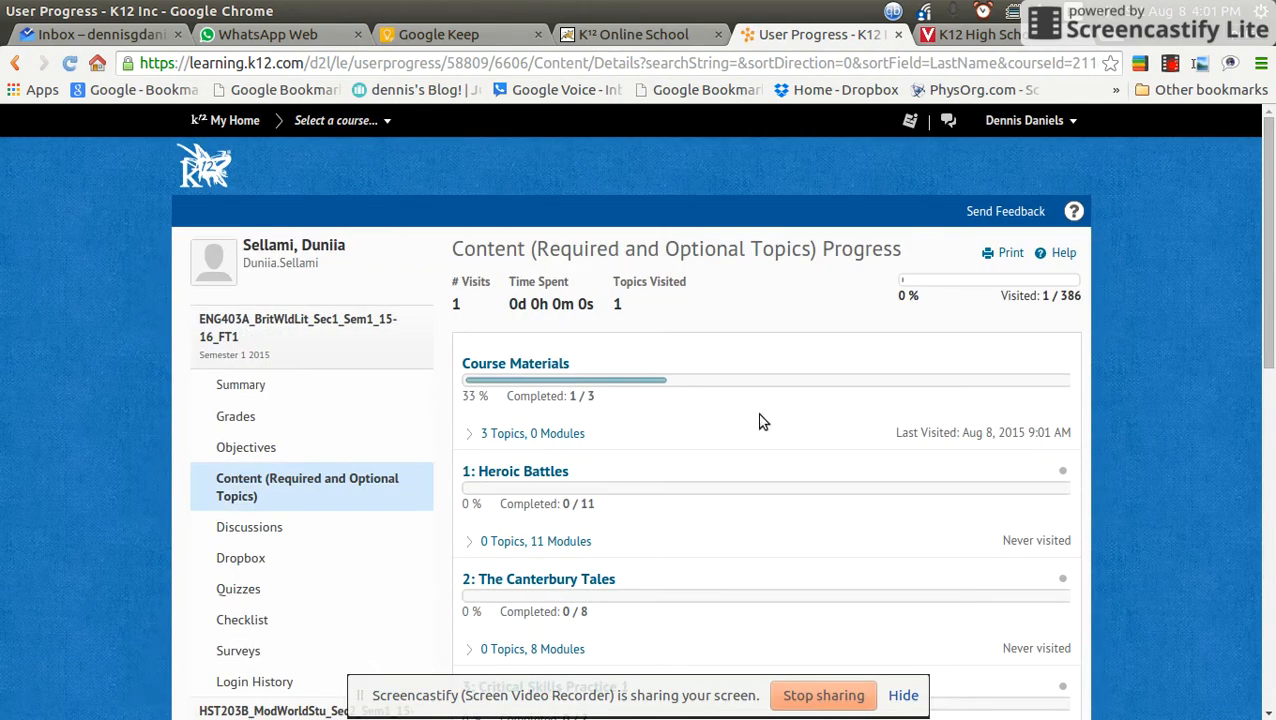
- Expand the Heroic Battles unit details and scroll through the course units
scroll("down", 3)
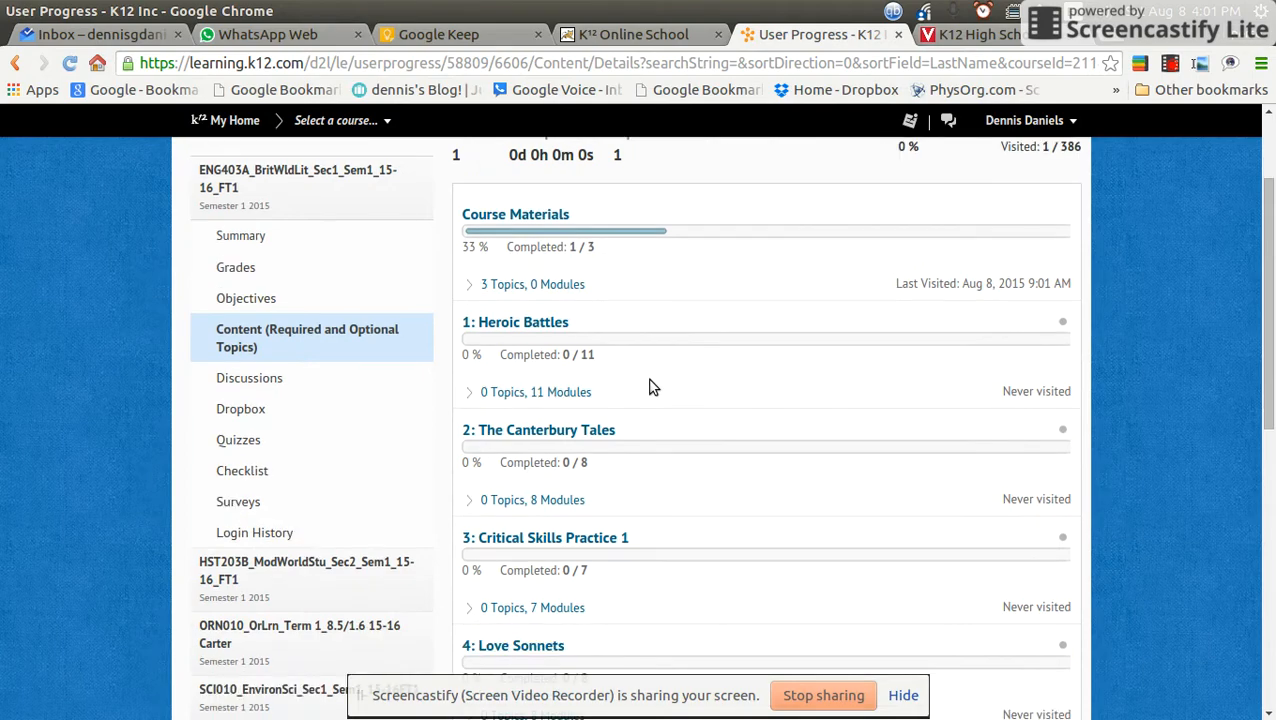
scroll("down", 3)
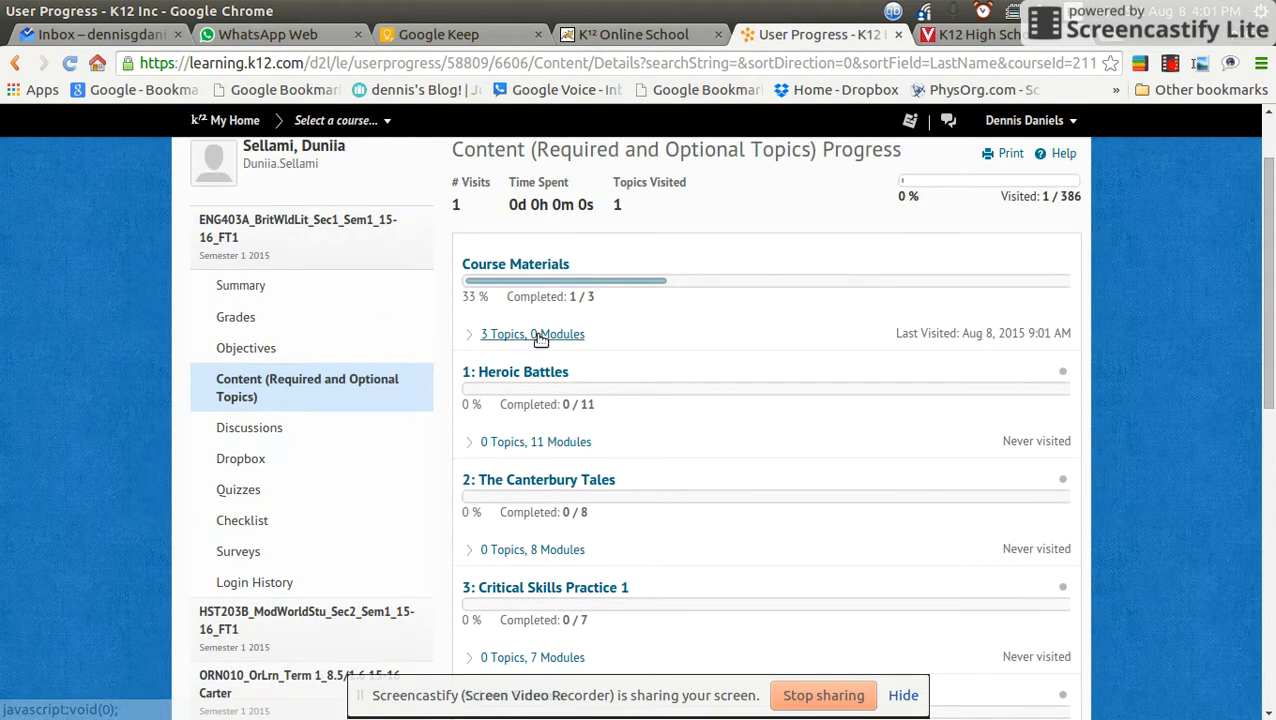
left_click(534, 334)
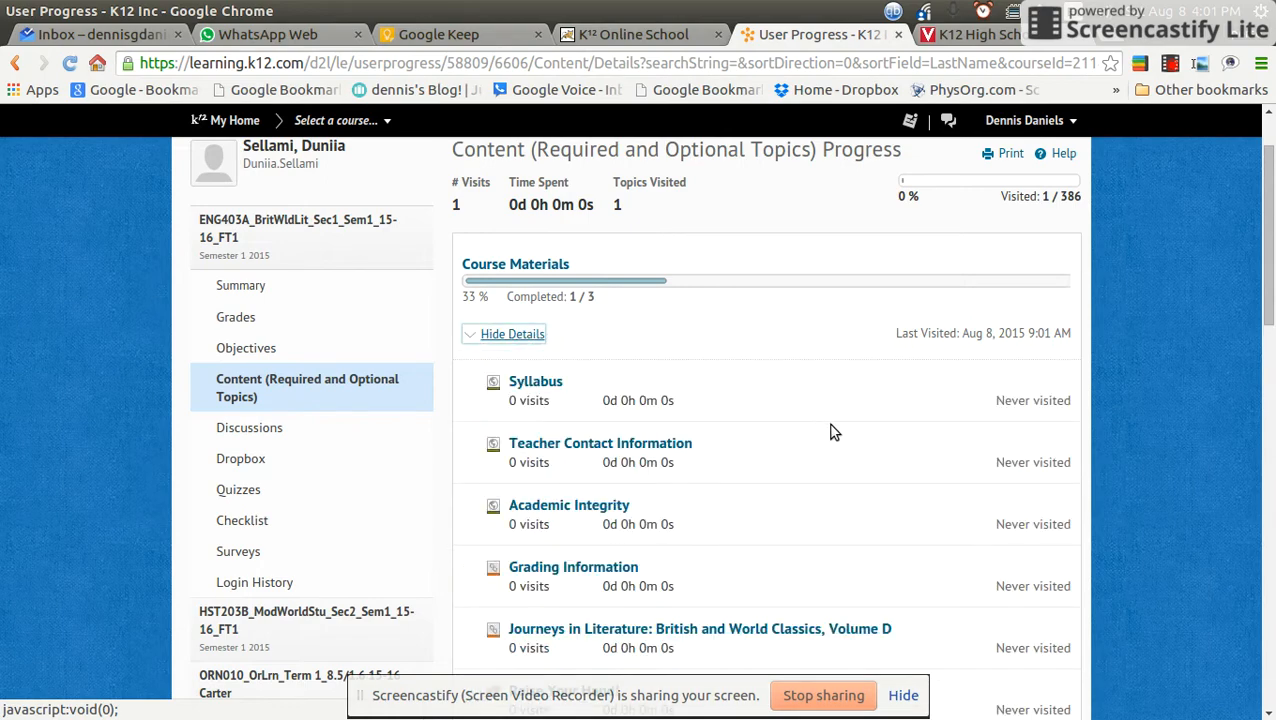
scroll("down", 3)
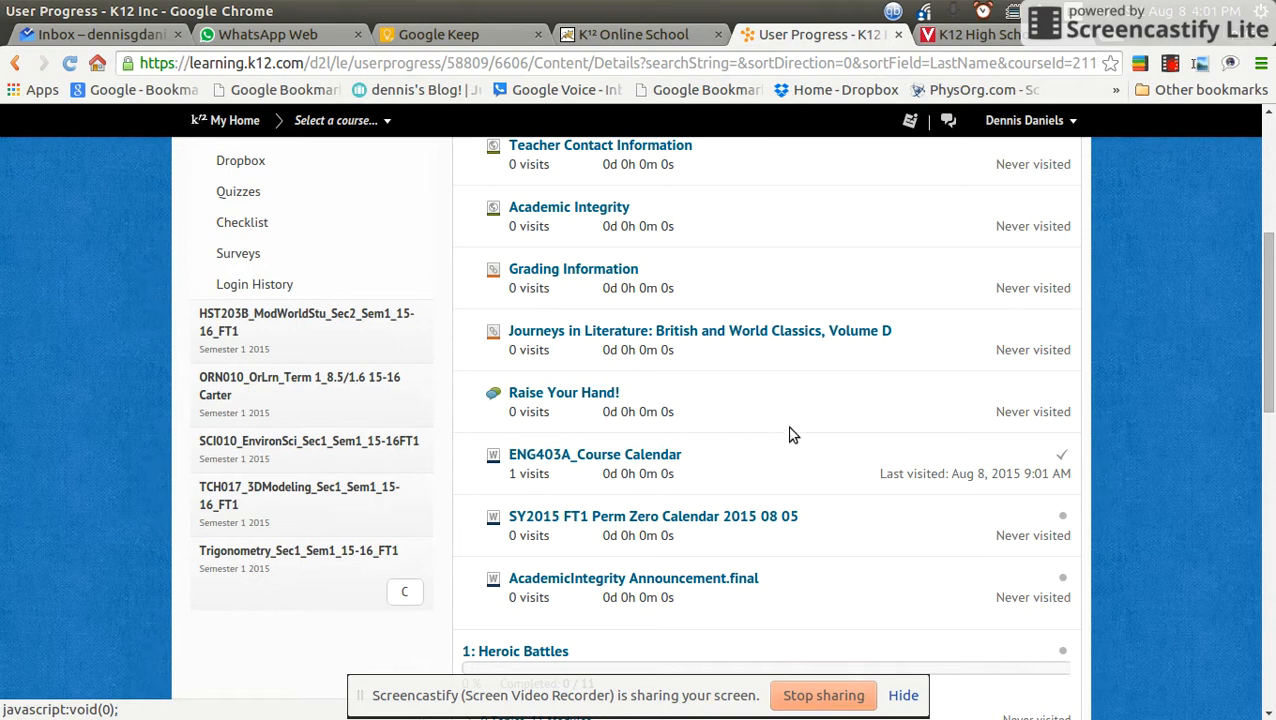
scroll("down", 3)
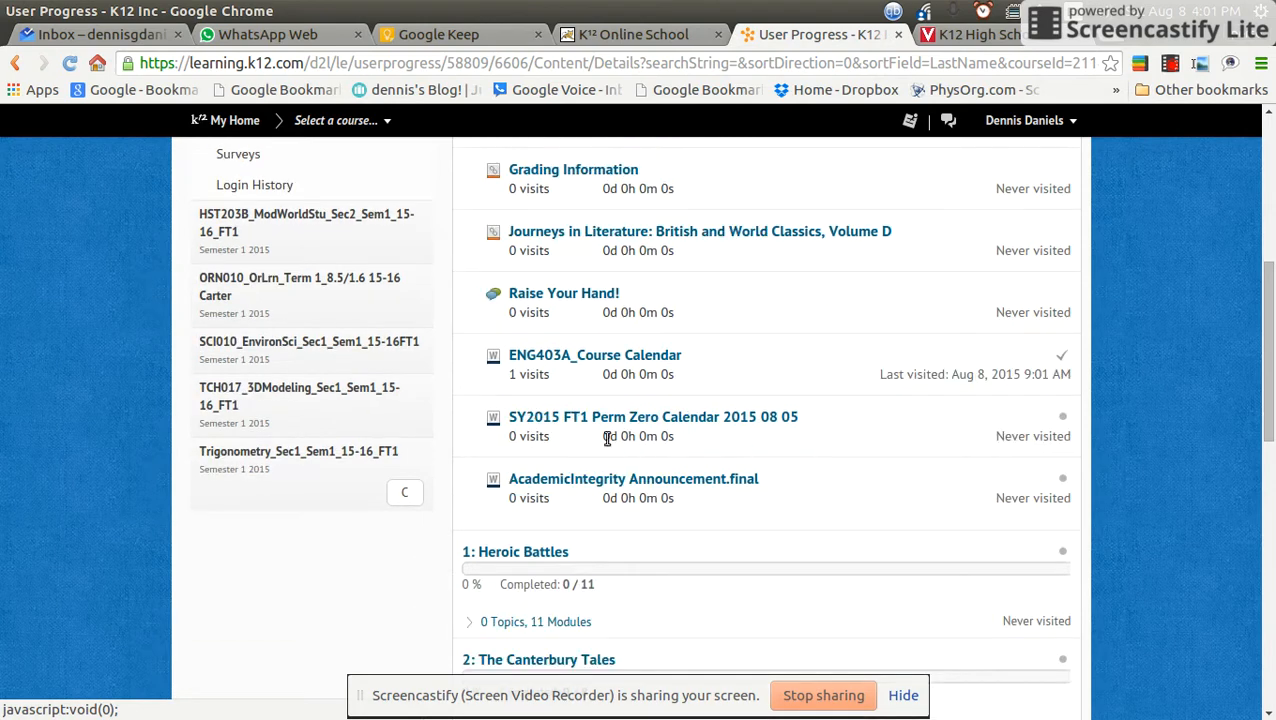
scroll("down", 3)
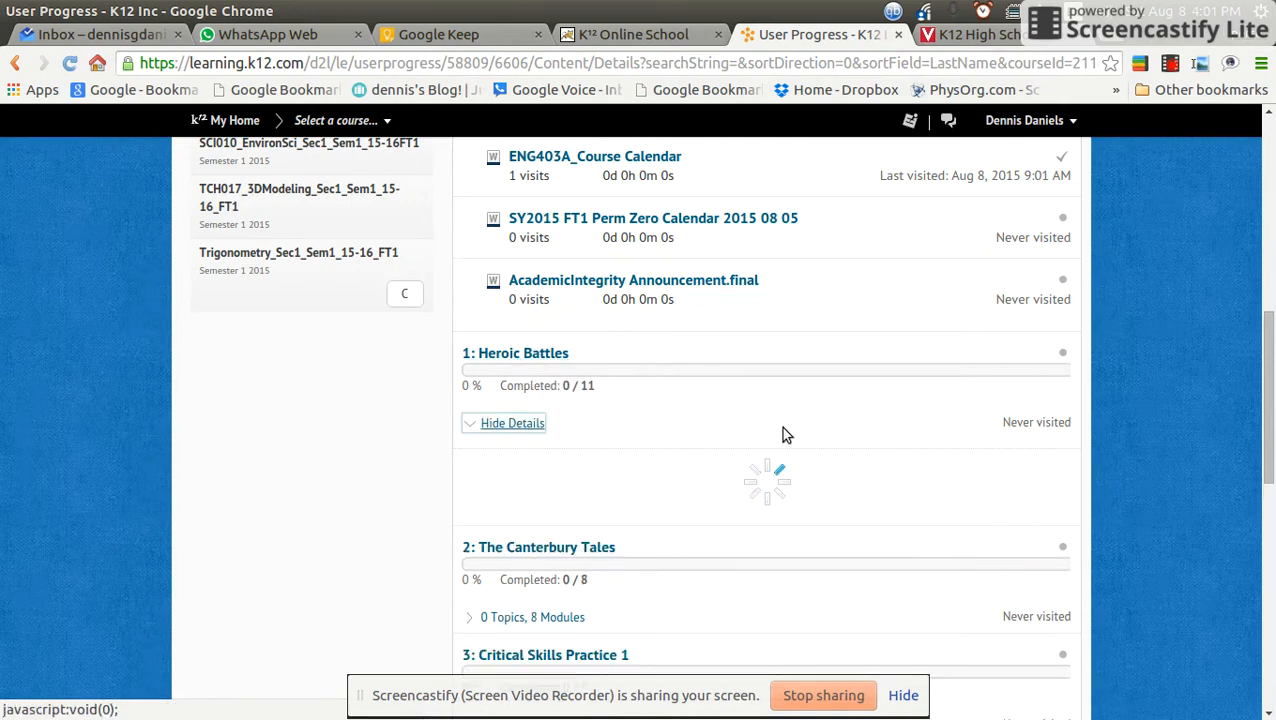
scroll("down", 3)
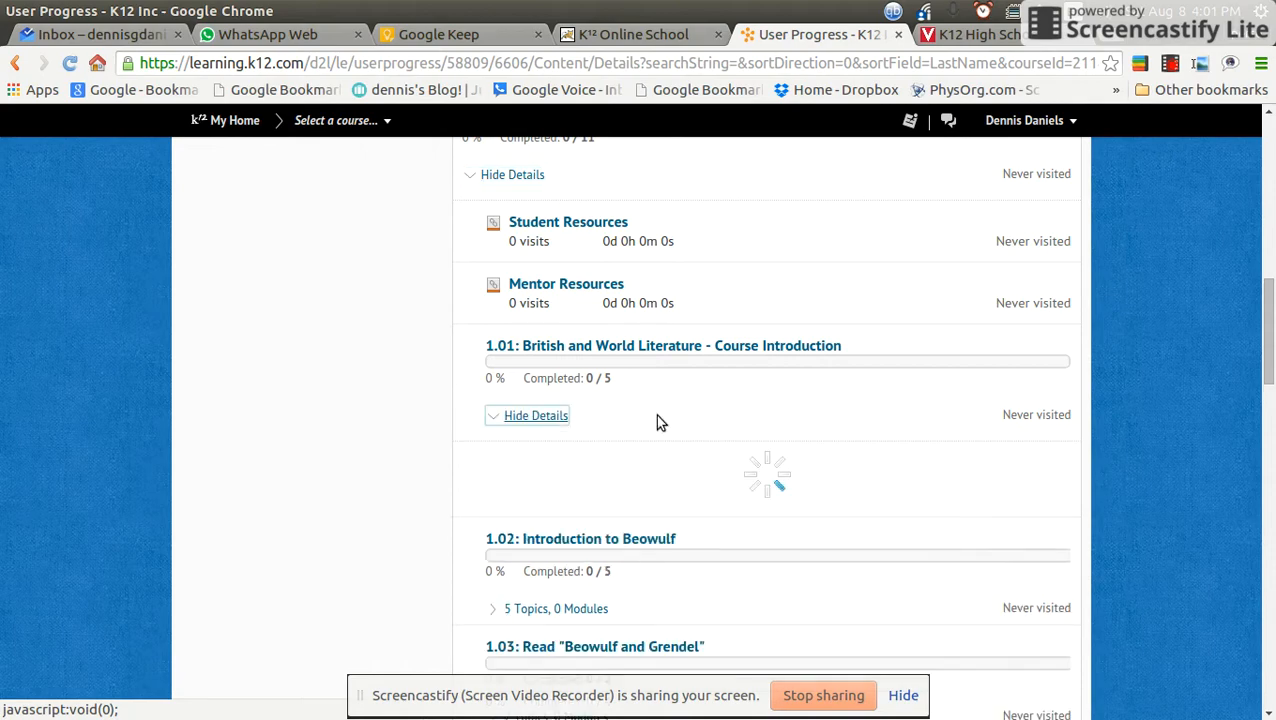
- Reveal the course introduction lesson's topics and browse units like The Canterbury Tales and Hamlet
left_click(536, 414)
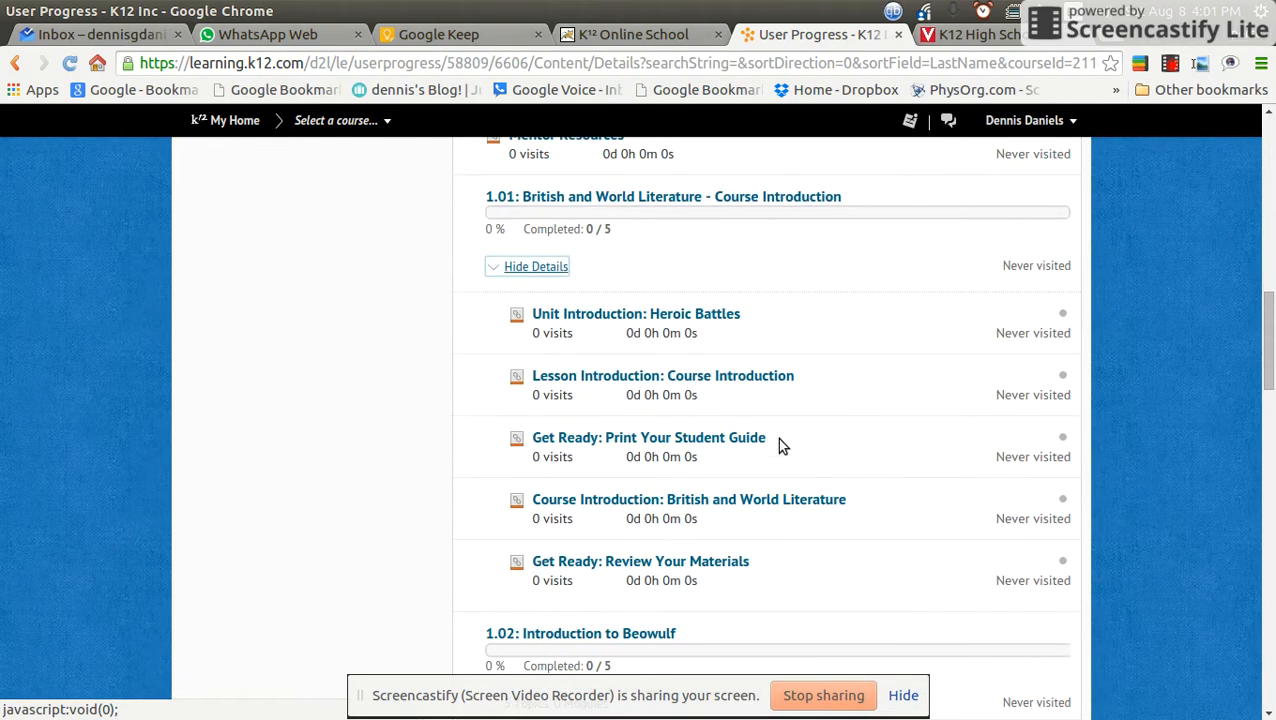
scroll("down", 3)
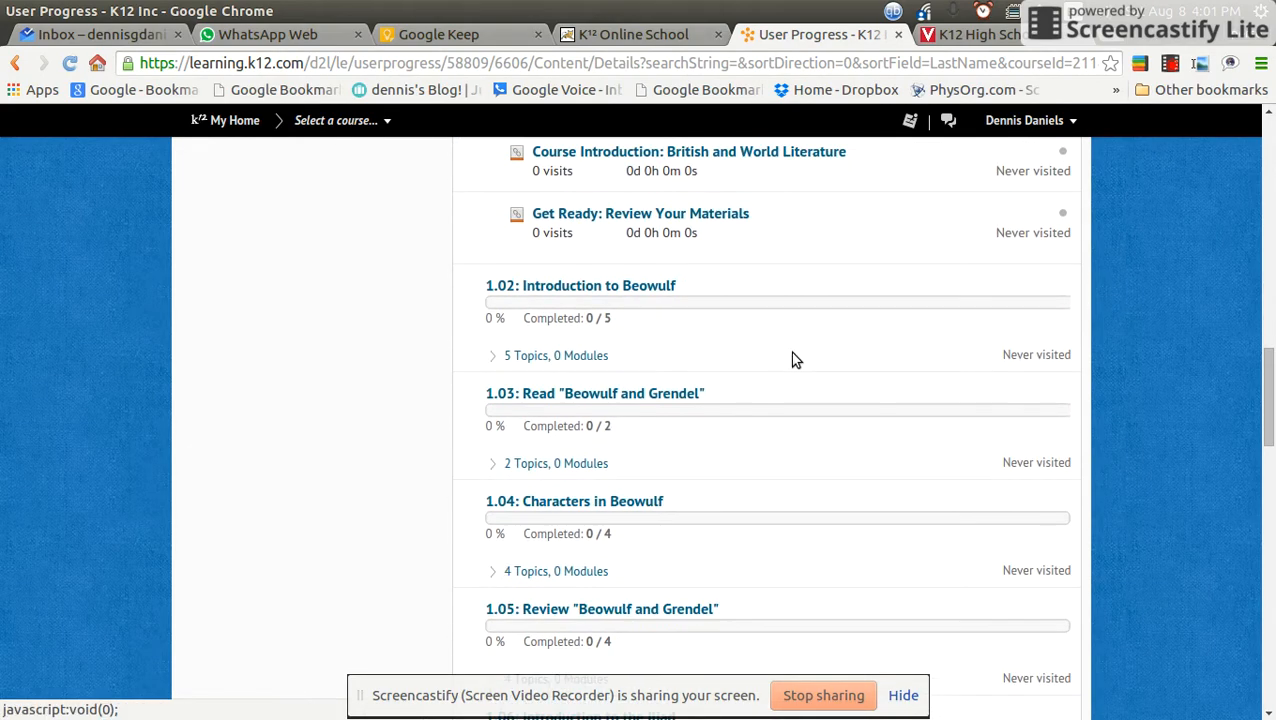
scroll("down", 3)
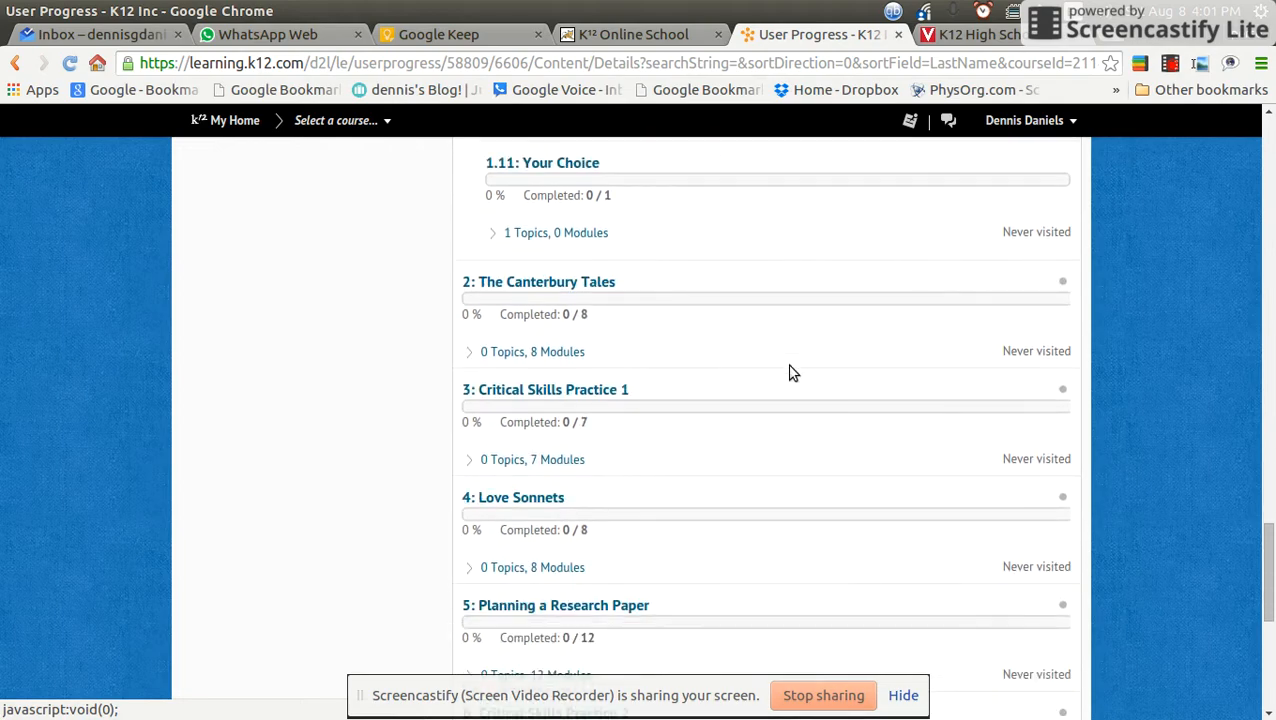
scroll("down", 3)
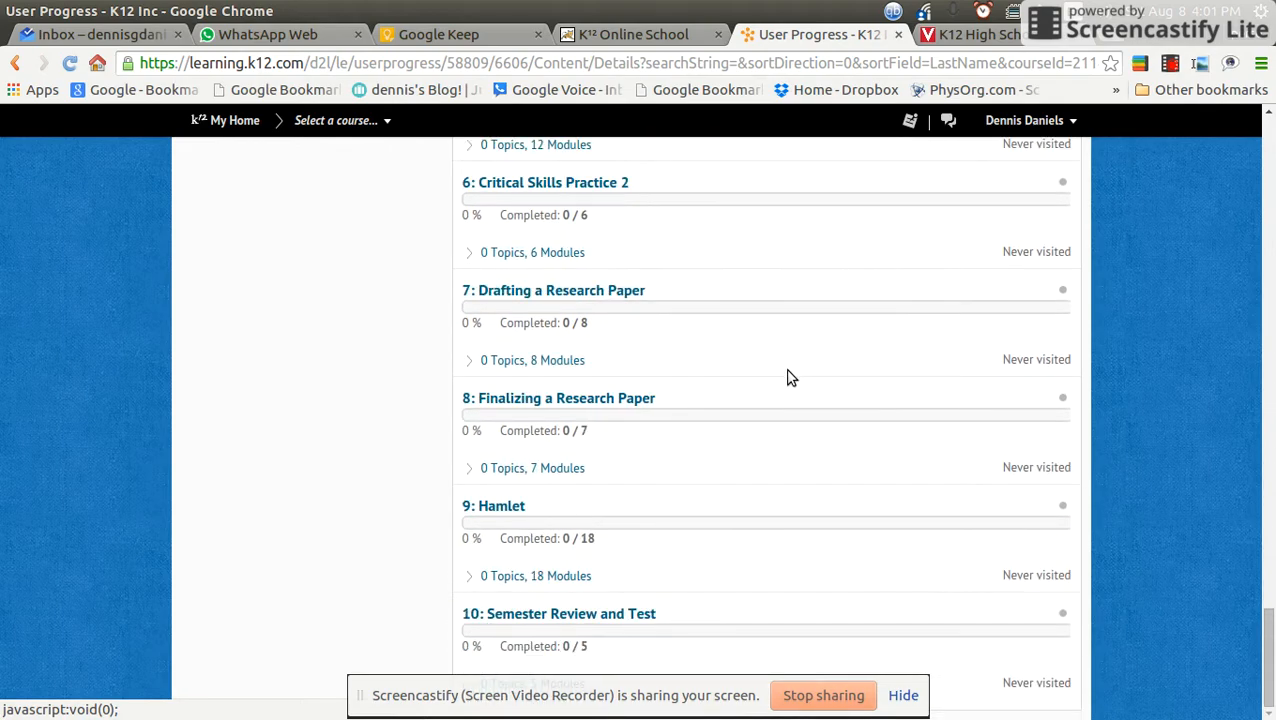
scroll("up", 3)
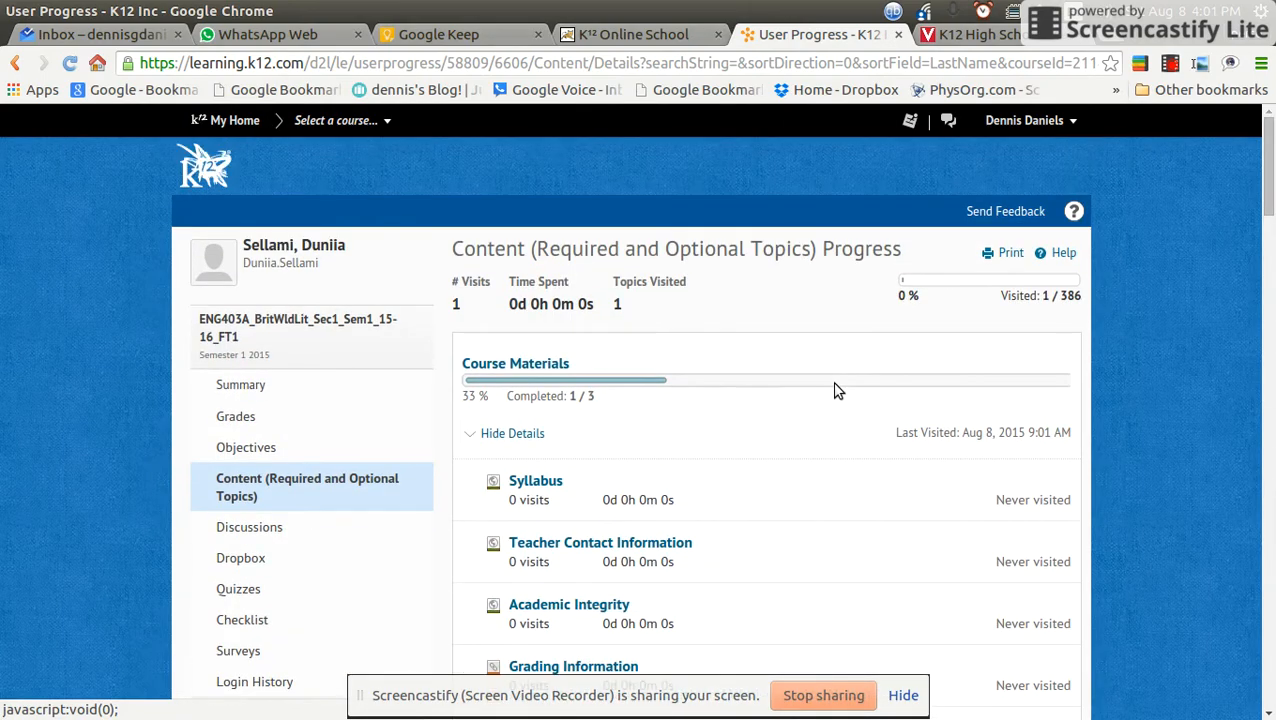
mouse_move(794, 360)
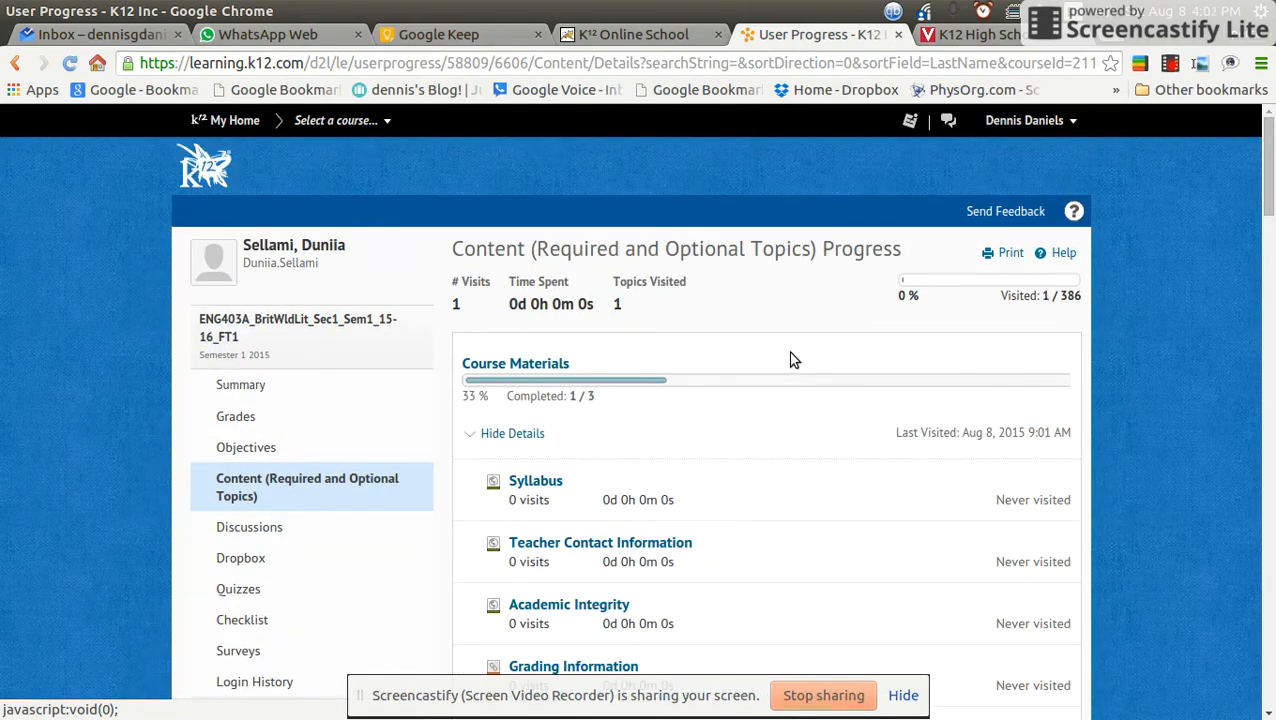
mouse_move(712, 336)
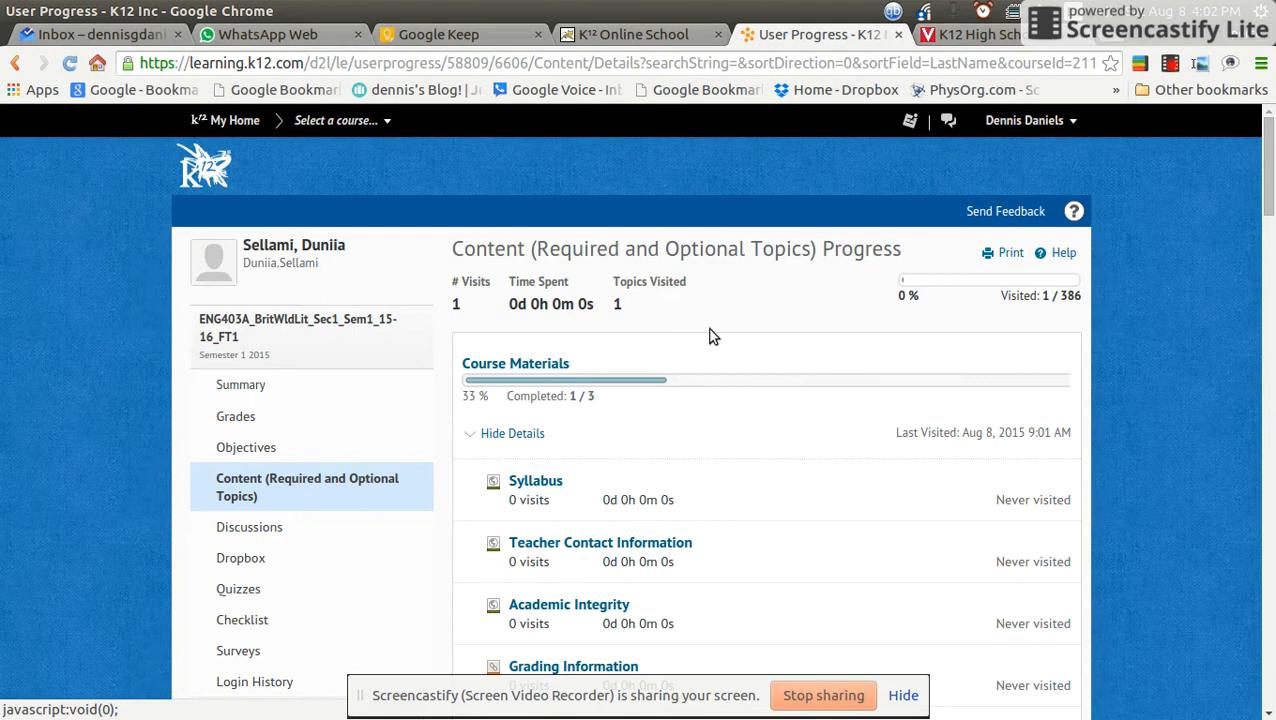
mouse_move(708, 328)
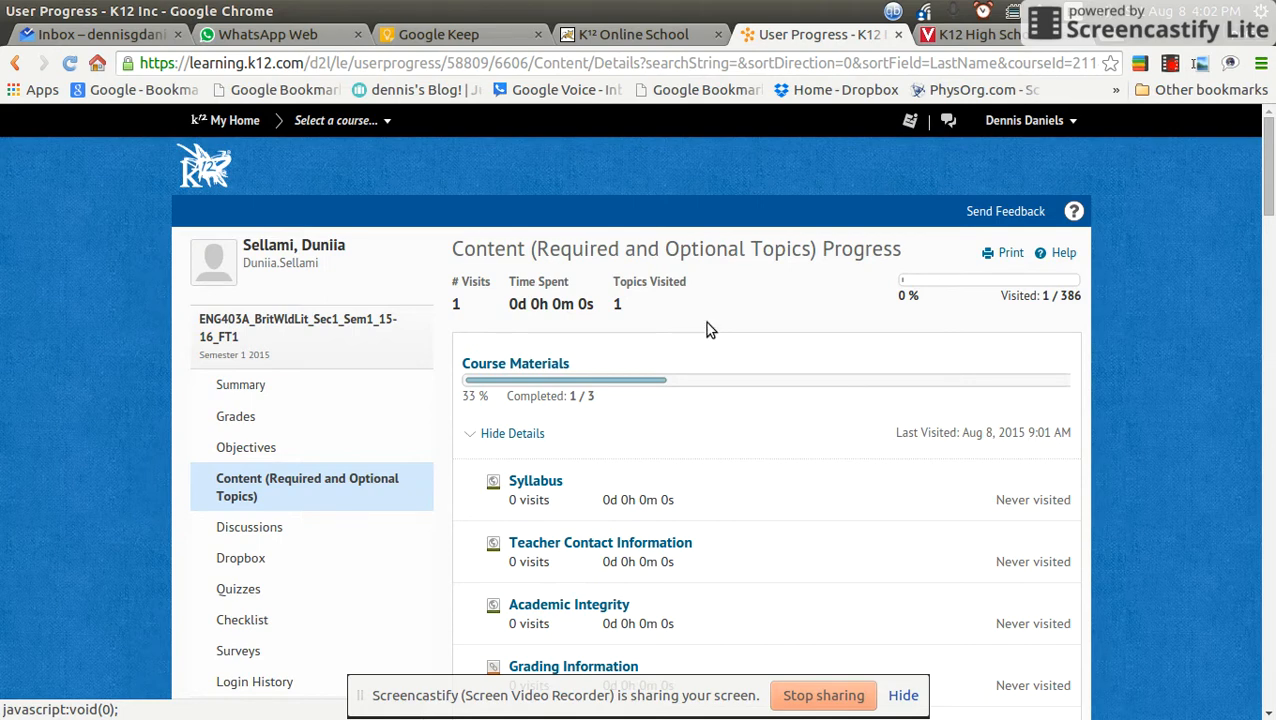
mouse_move(714, 322)
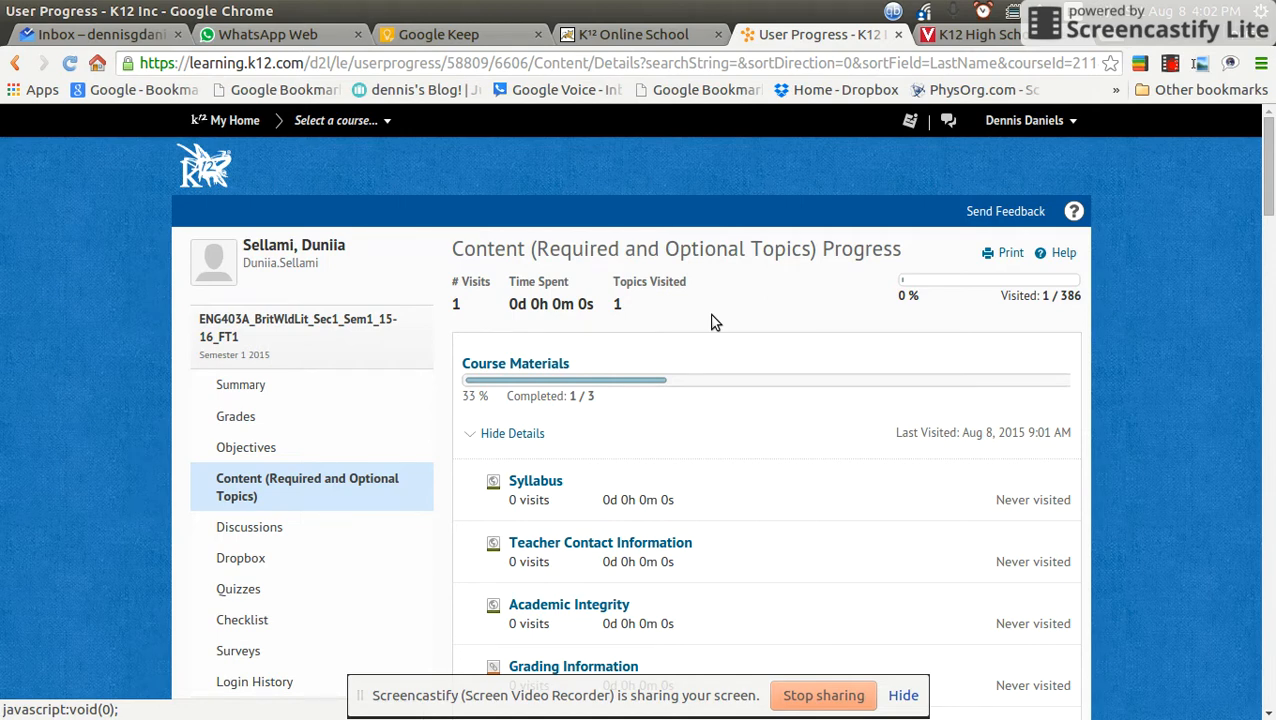
scroll("down", 3)
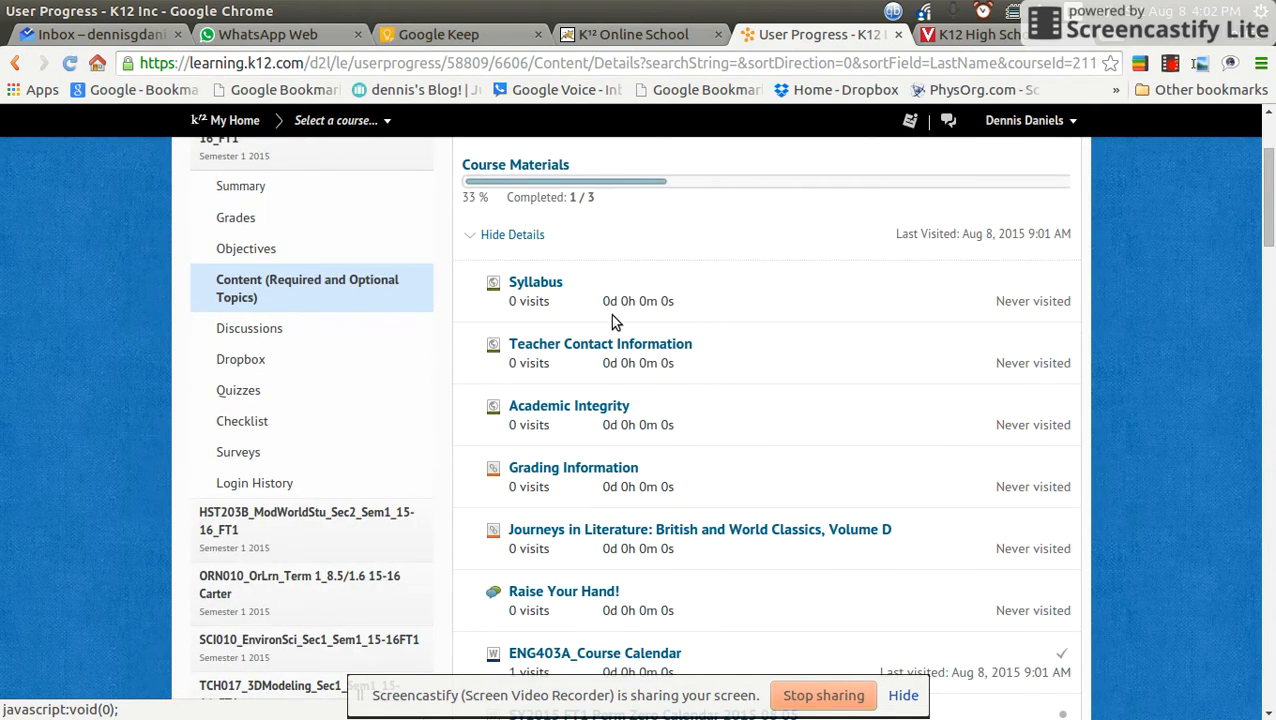
- View the English course's Checklist Progress page, which lists no items in any status
left_click(242, 420)
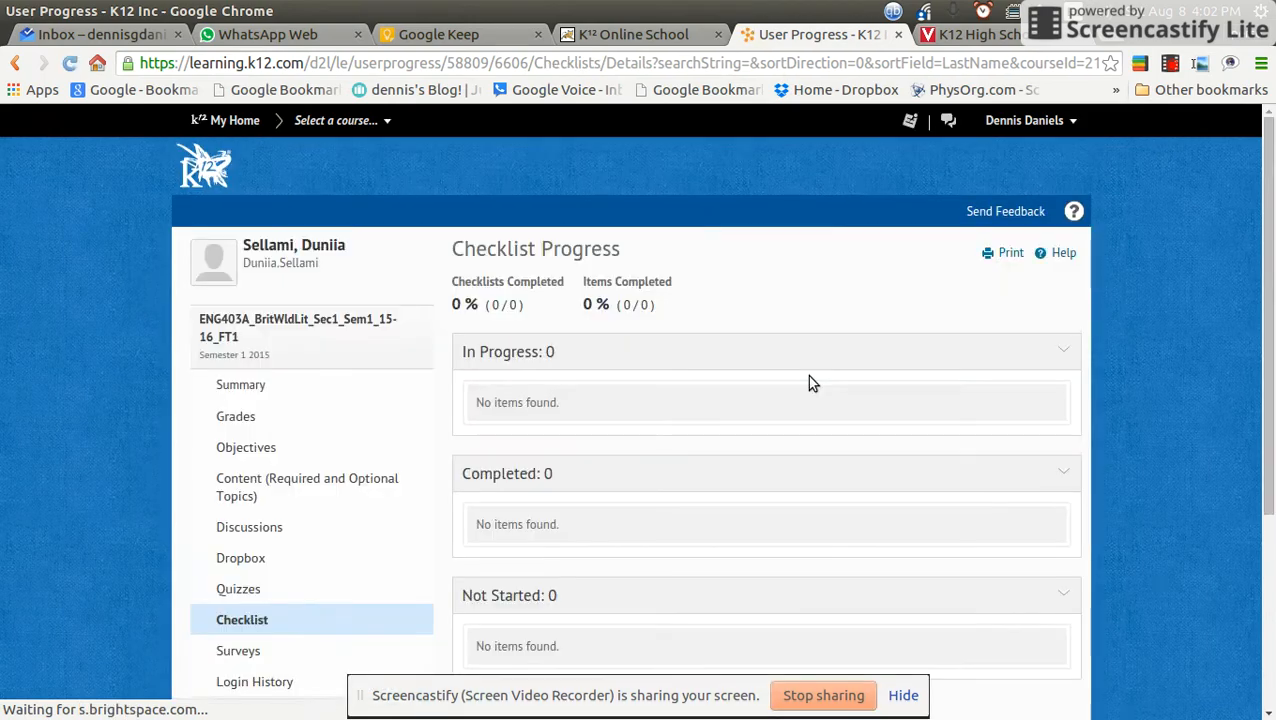
scroll("down", 3)
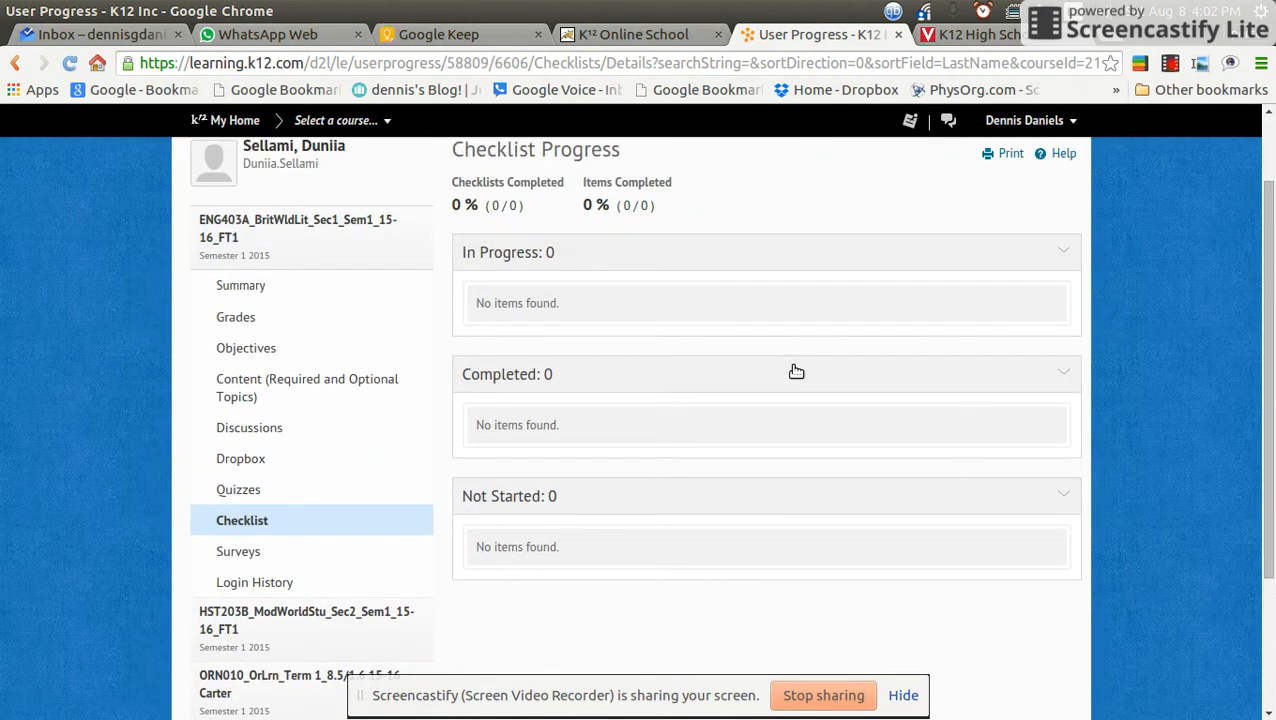
scroll("down", 3)
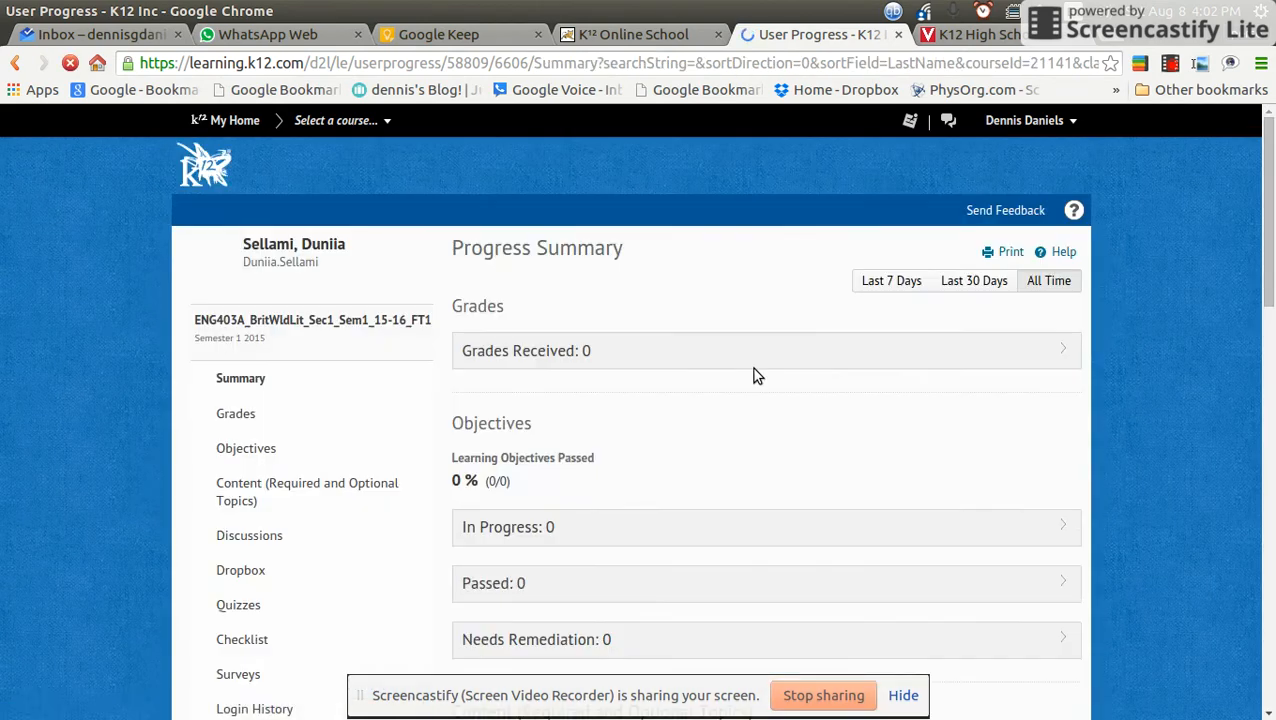
- Scroll the ENG403A Progress Summary showing zero grades received and 0% objectives passed
scroll("down", 3)
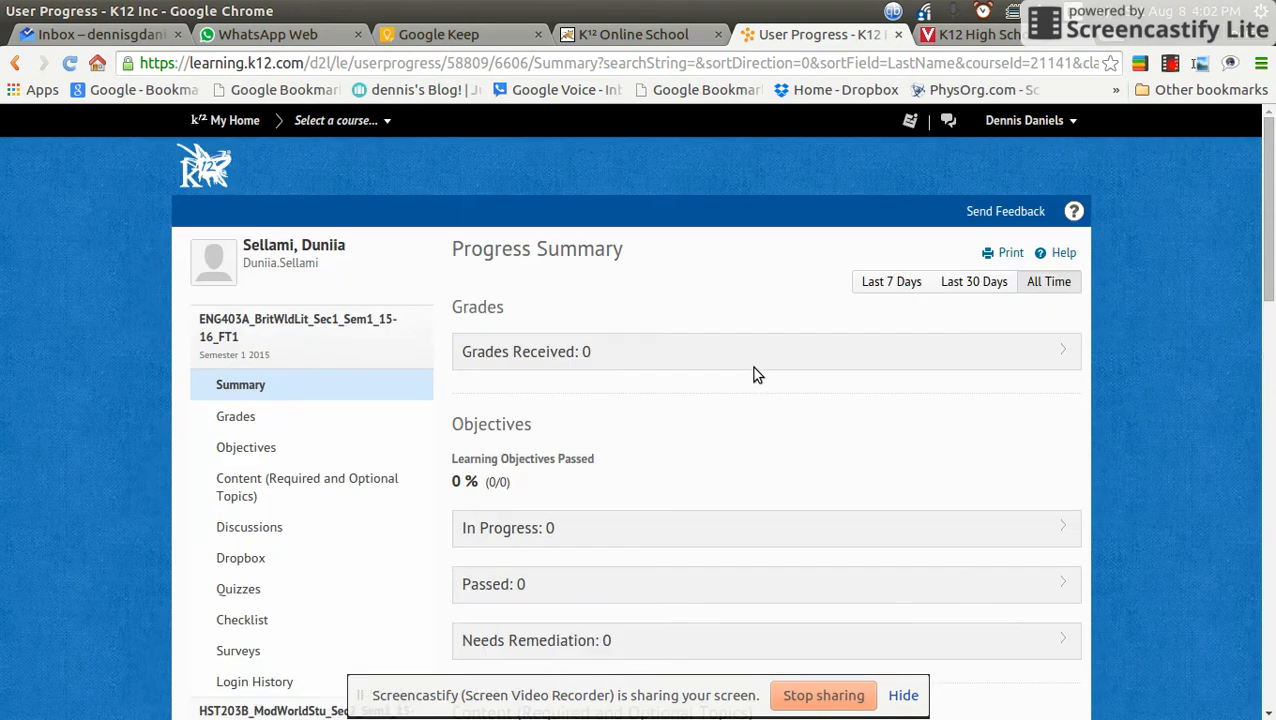
mouse_move(756, 372)
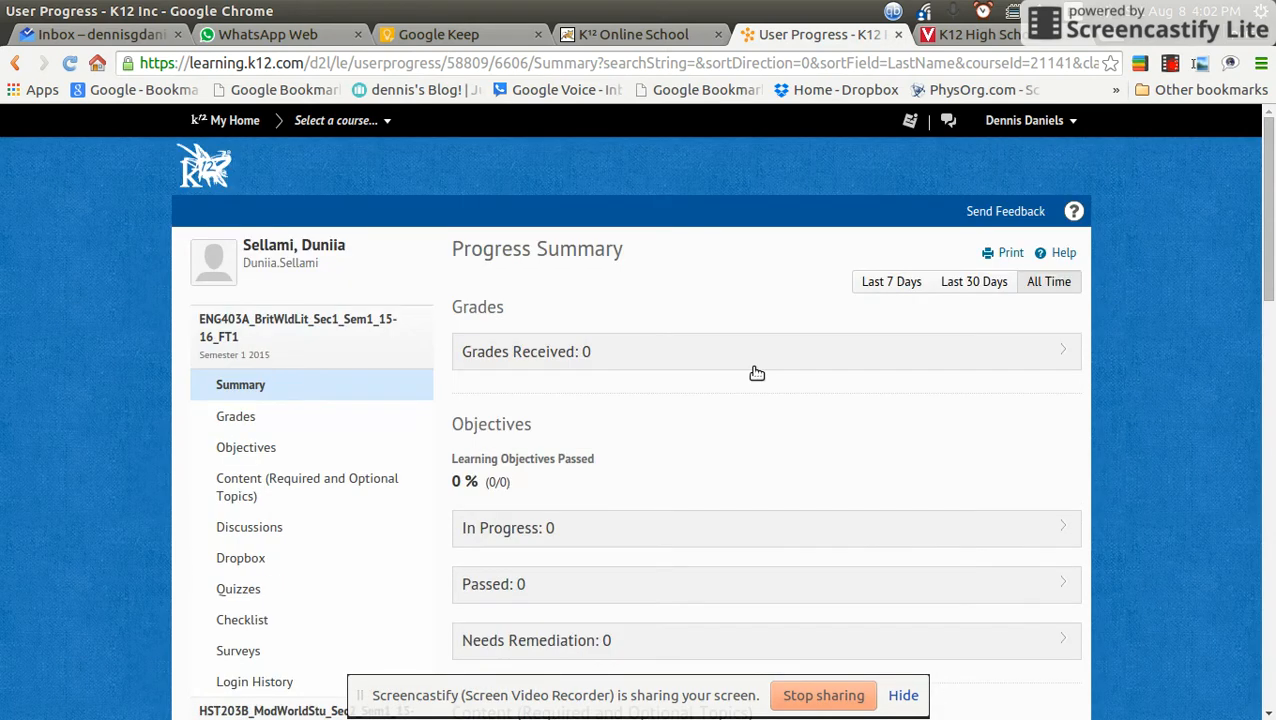
scroll("down", 3)
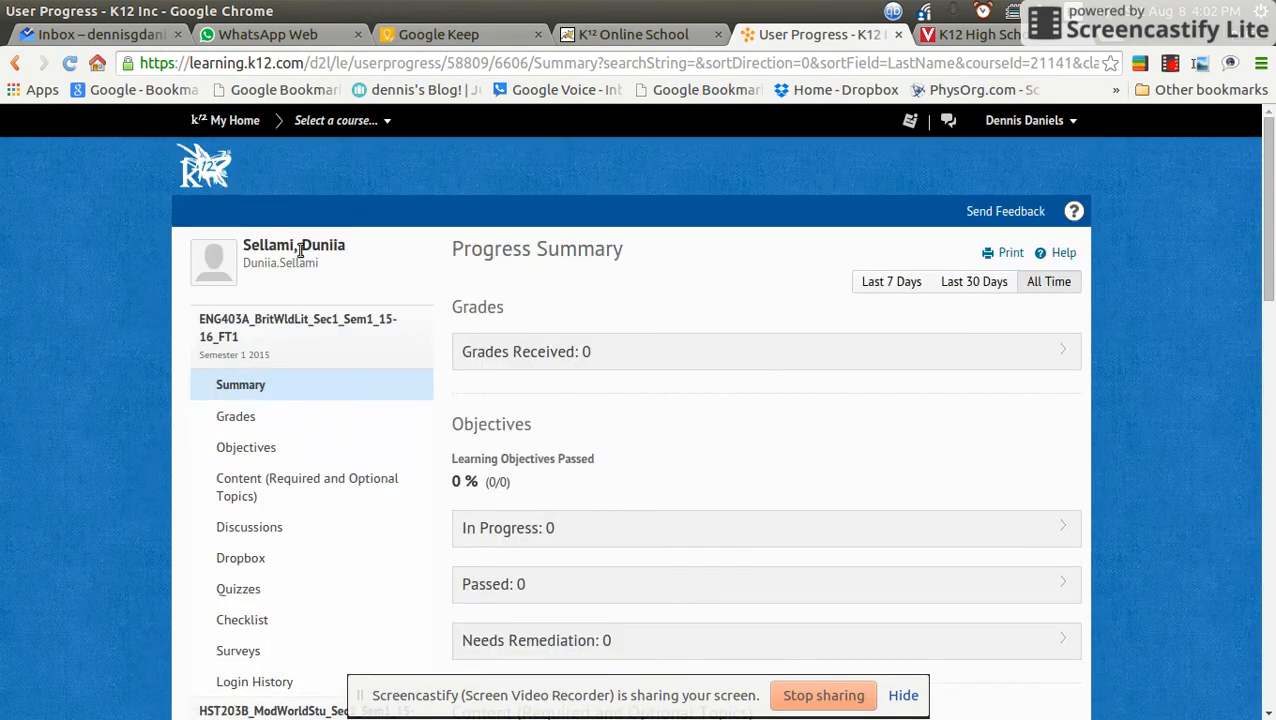
mouse_move(732, 358)
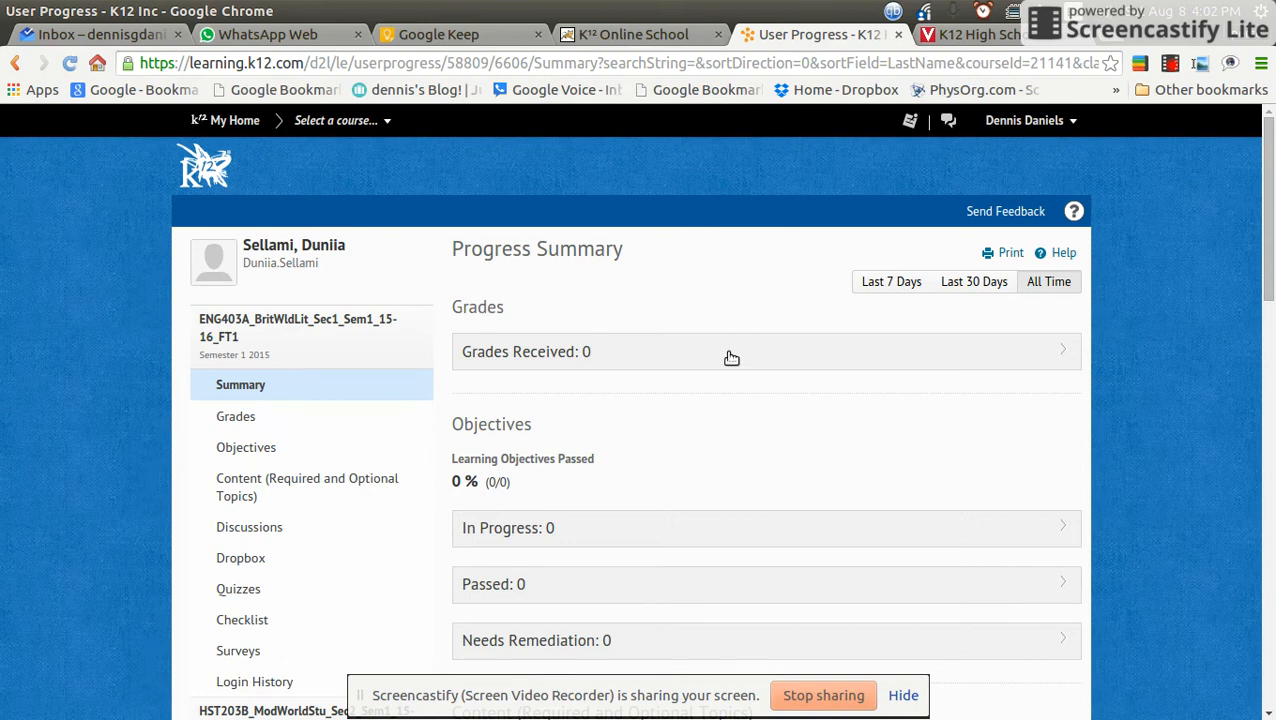
- Select the HST203B Modern World Studies course and view its Progress Summary
left_click(340, 120)
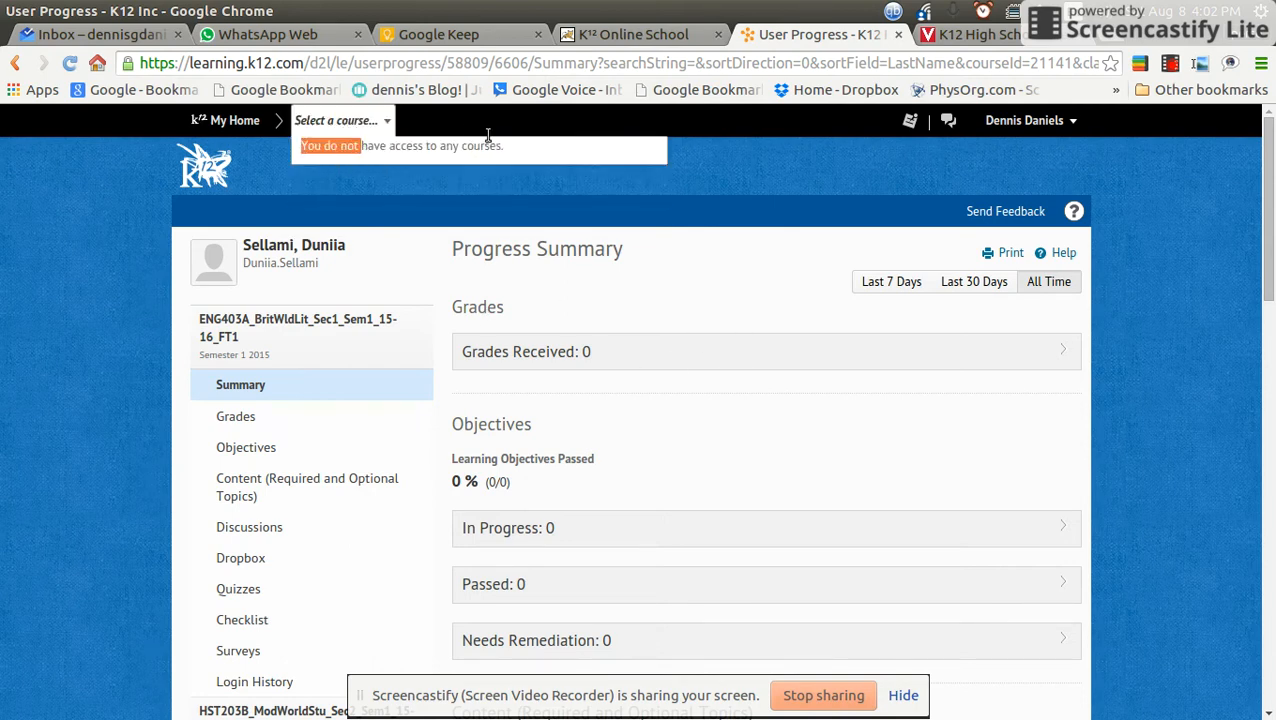
scroll("down", 3)
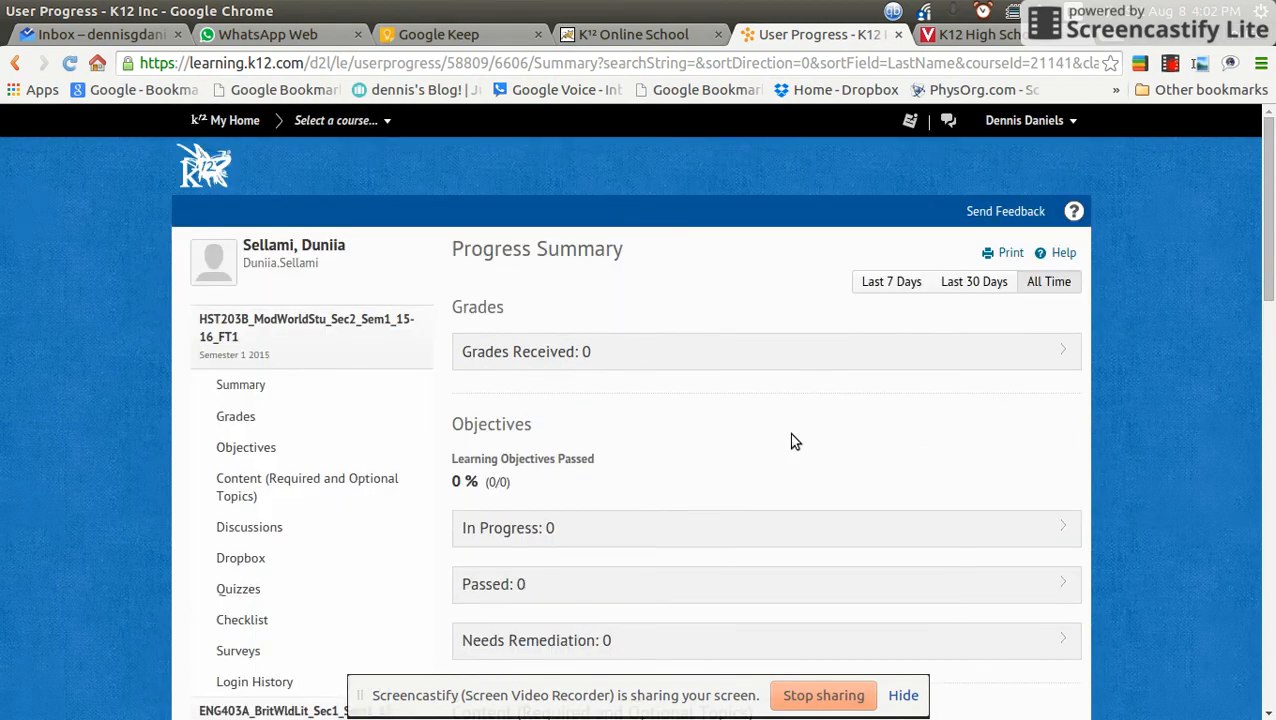
scroll("down", 3)
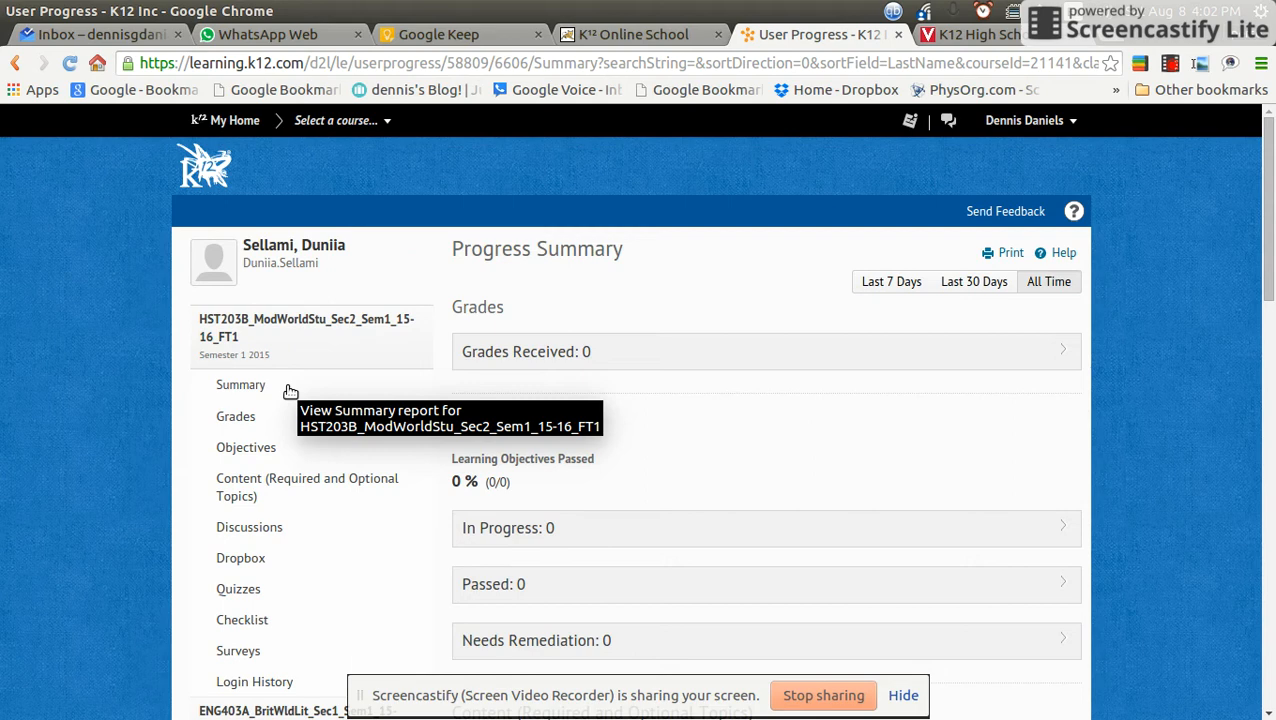
mouse_move(284, 388)
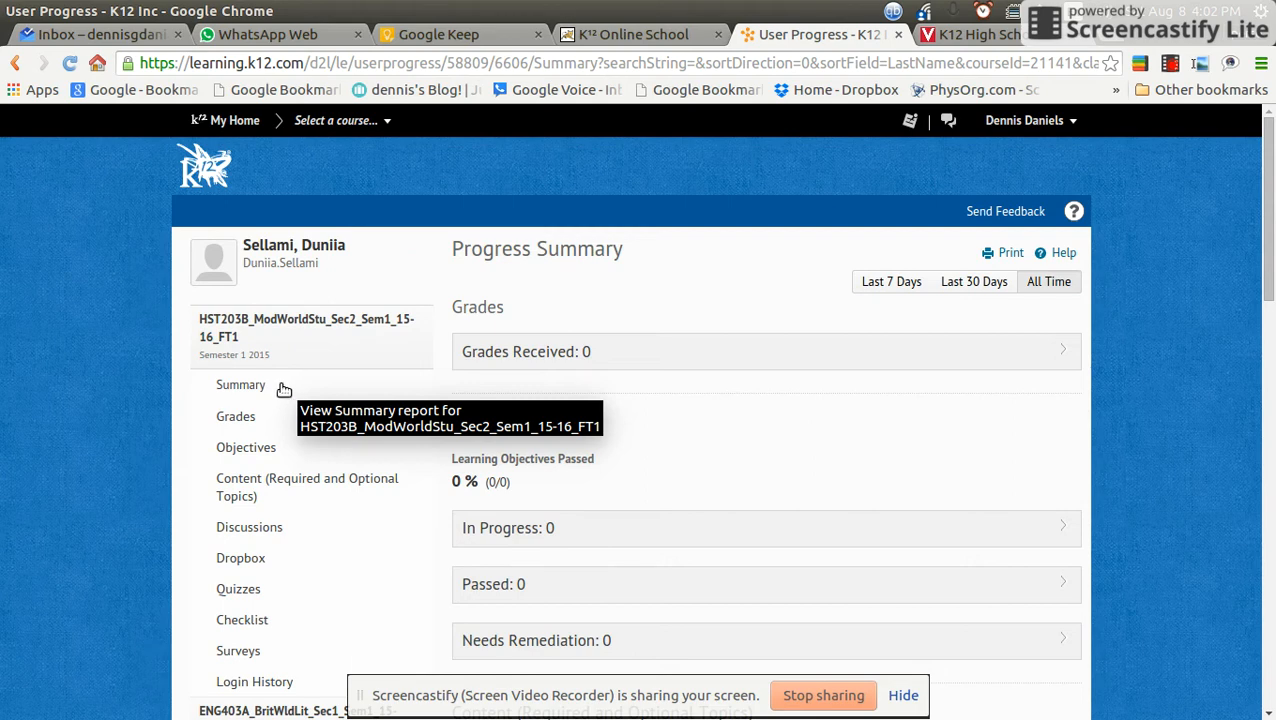
mouse_move(292, 388)
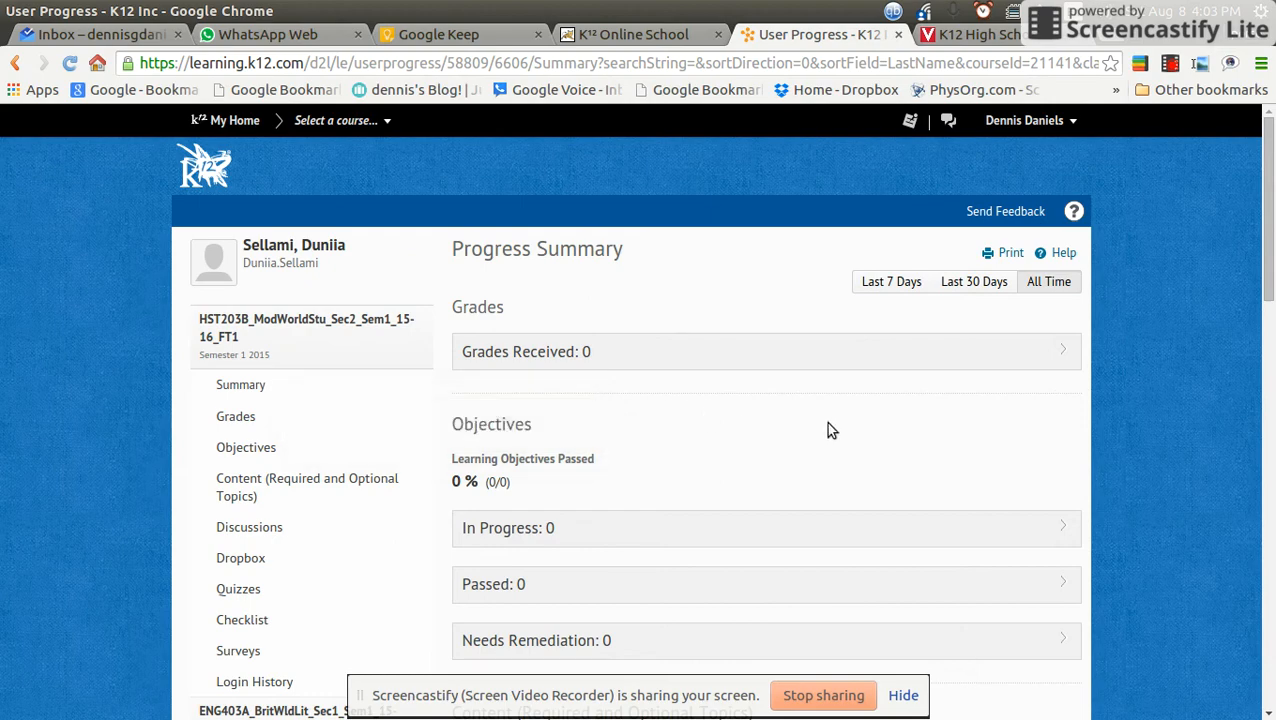
scroll("down", 3)
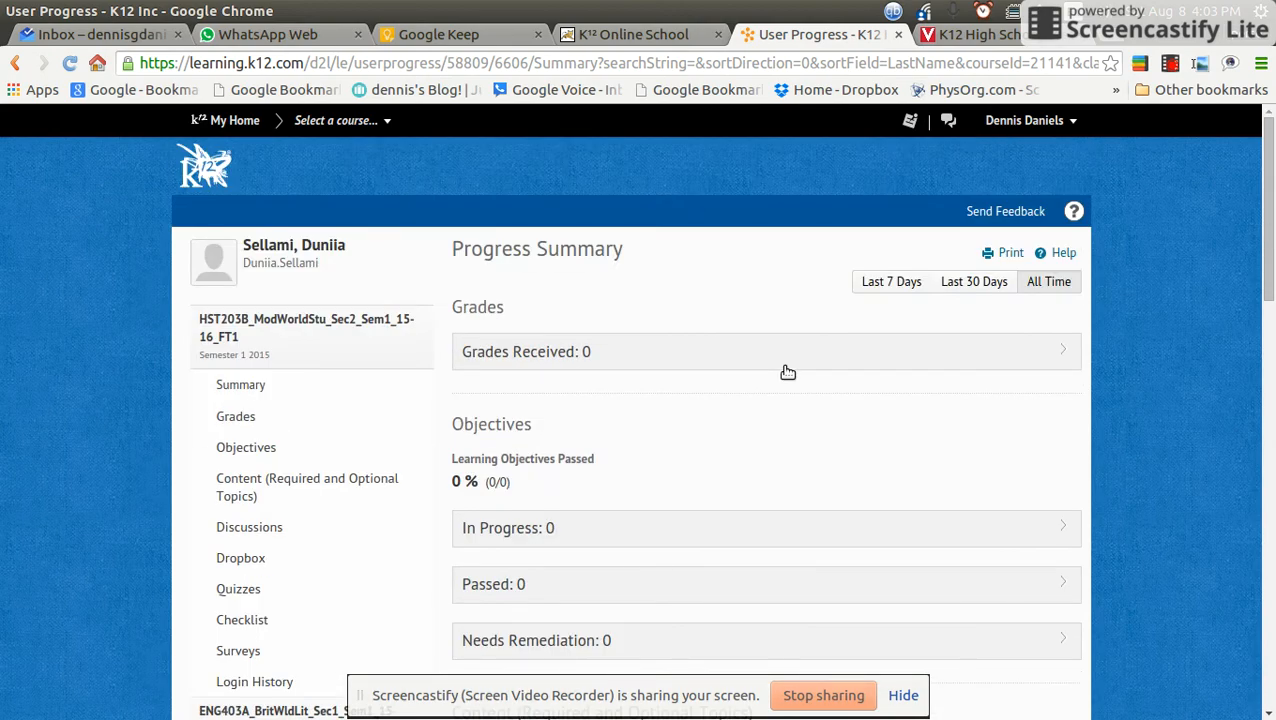
mouse_move(766, 222)
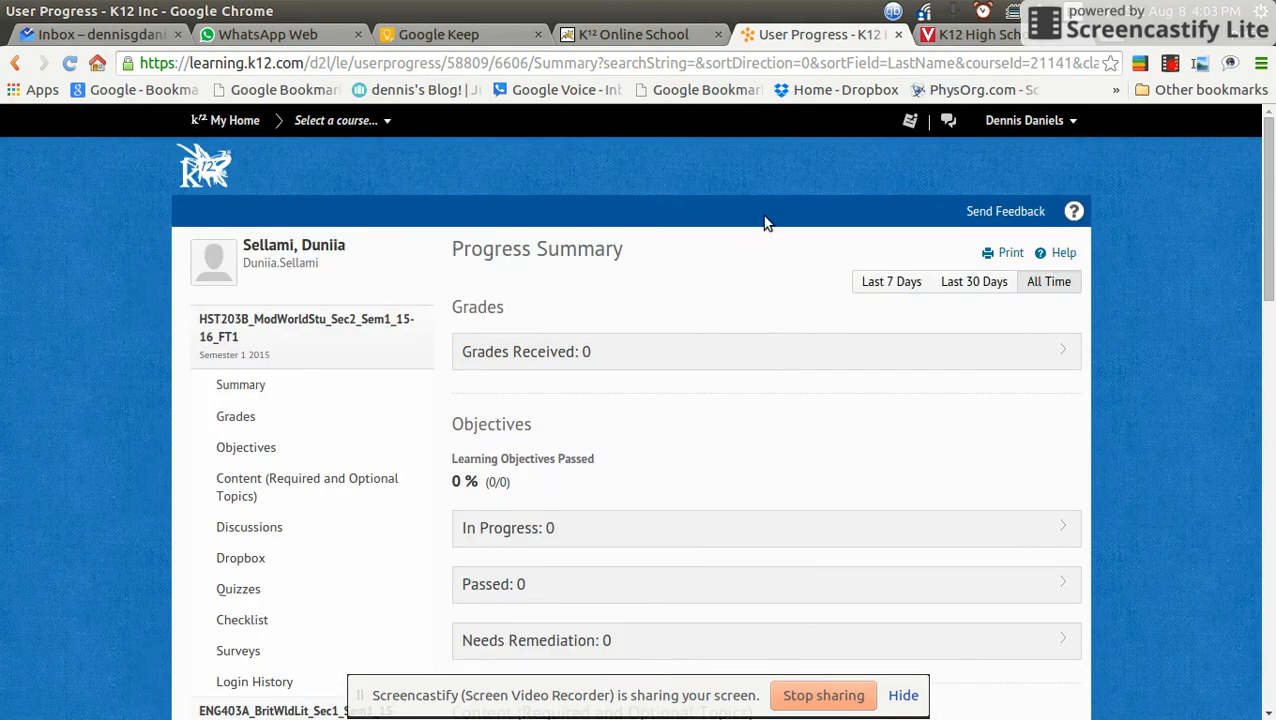